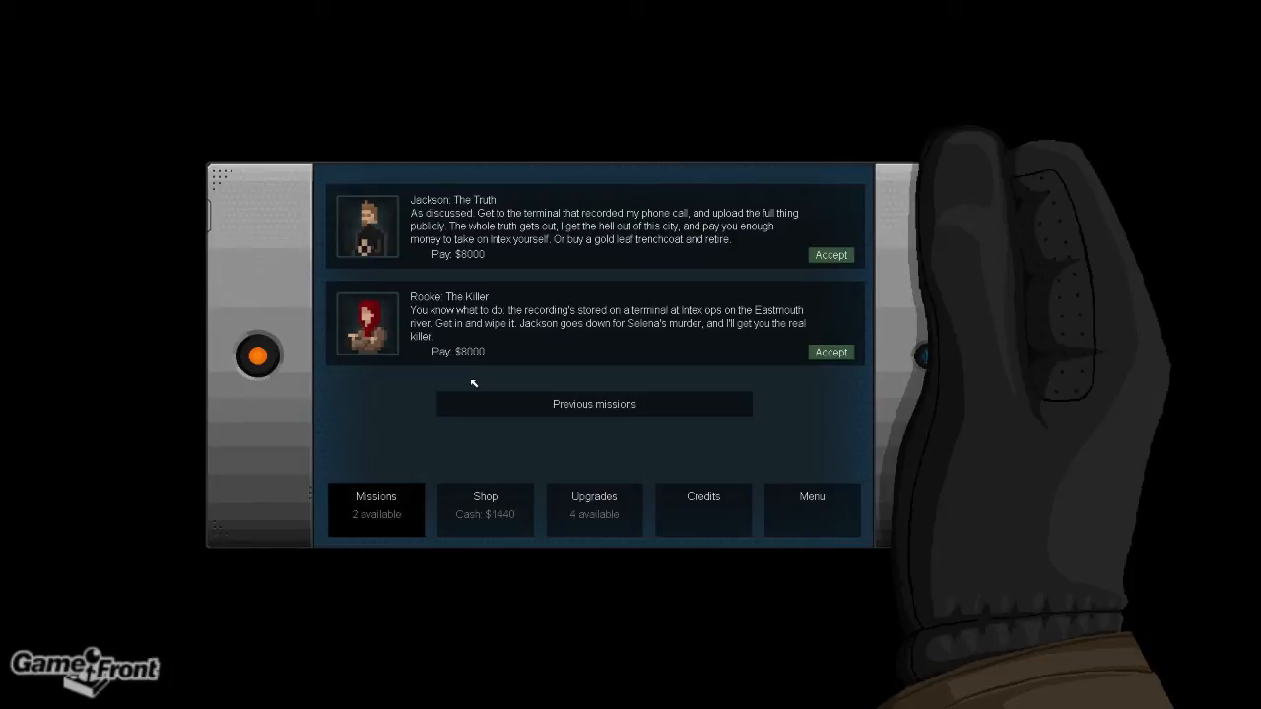
mouse_move(520, 228)
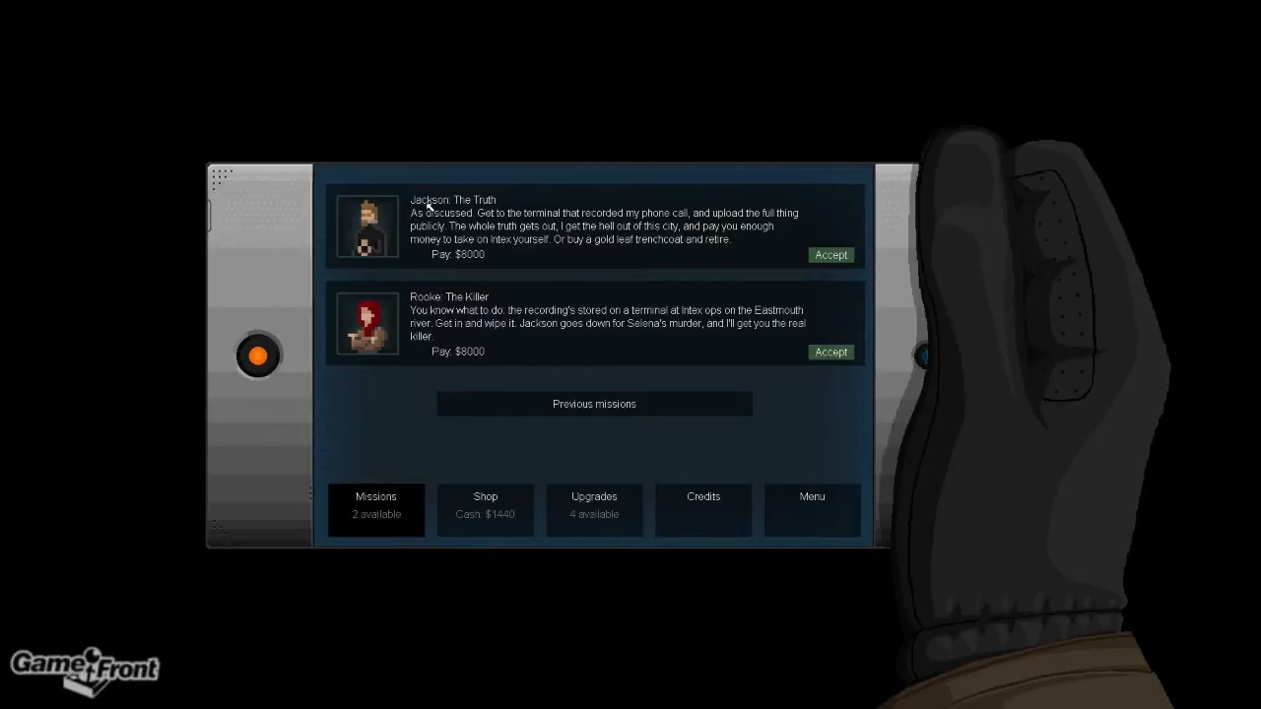
mouse_move(460, 210)
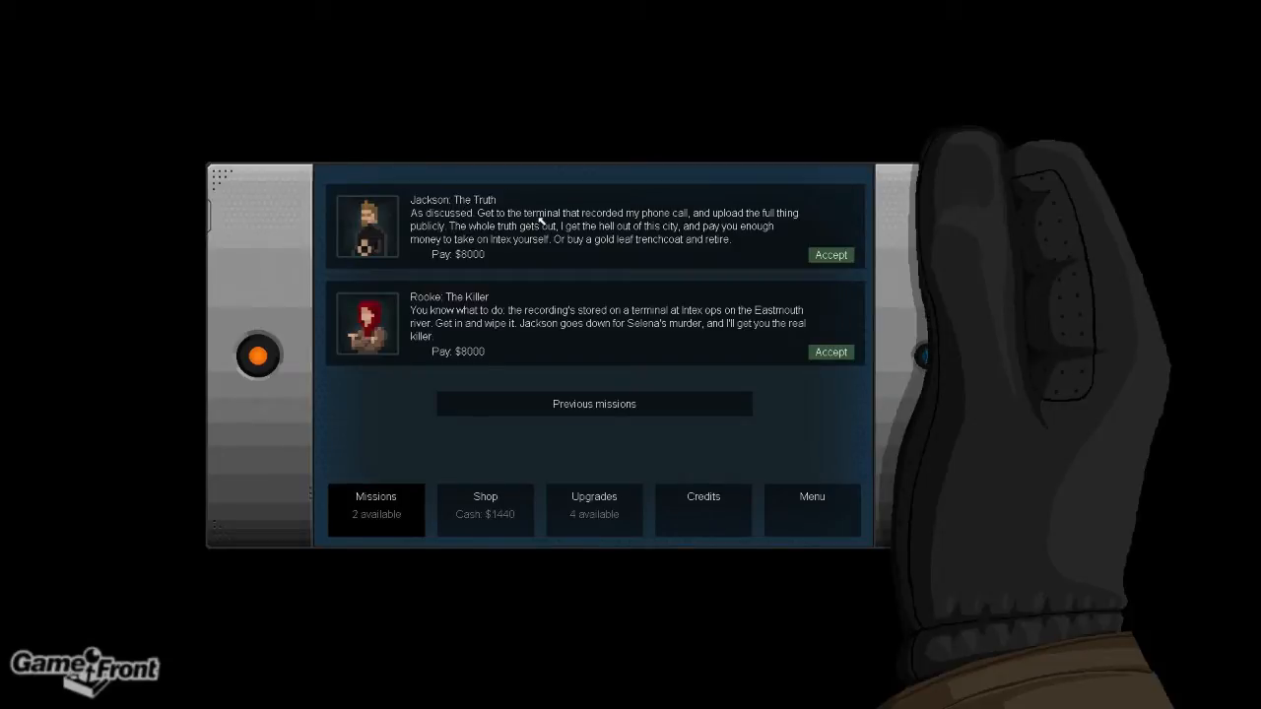
mouse_move(463, 241)
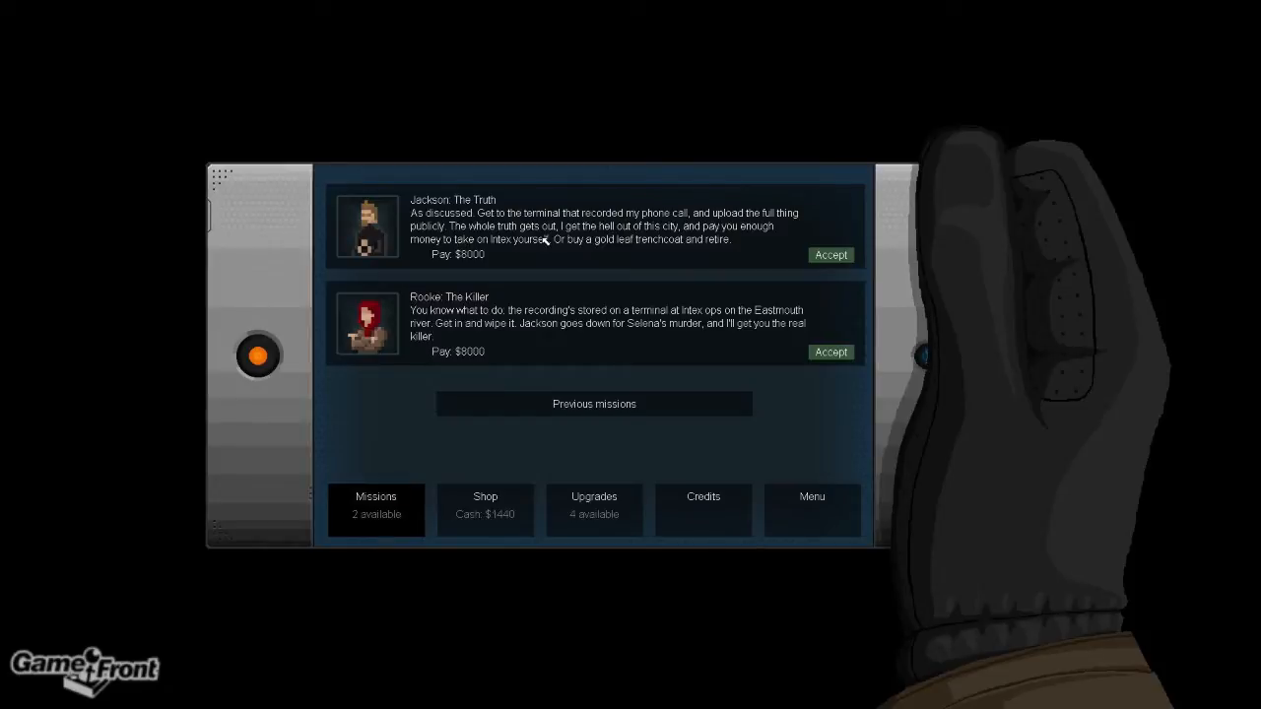
mouse_move(443, 243)
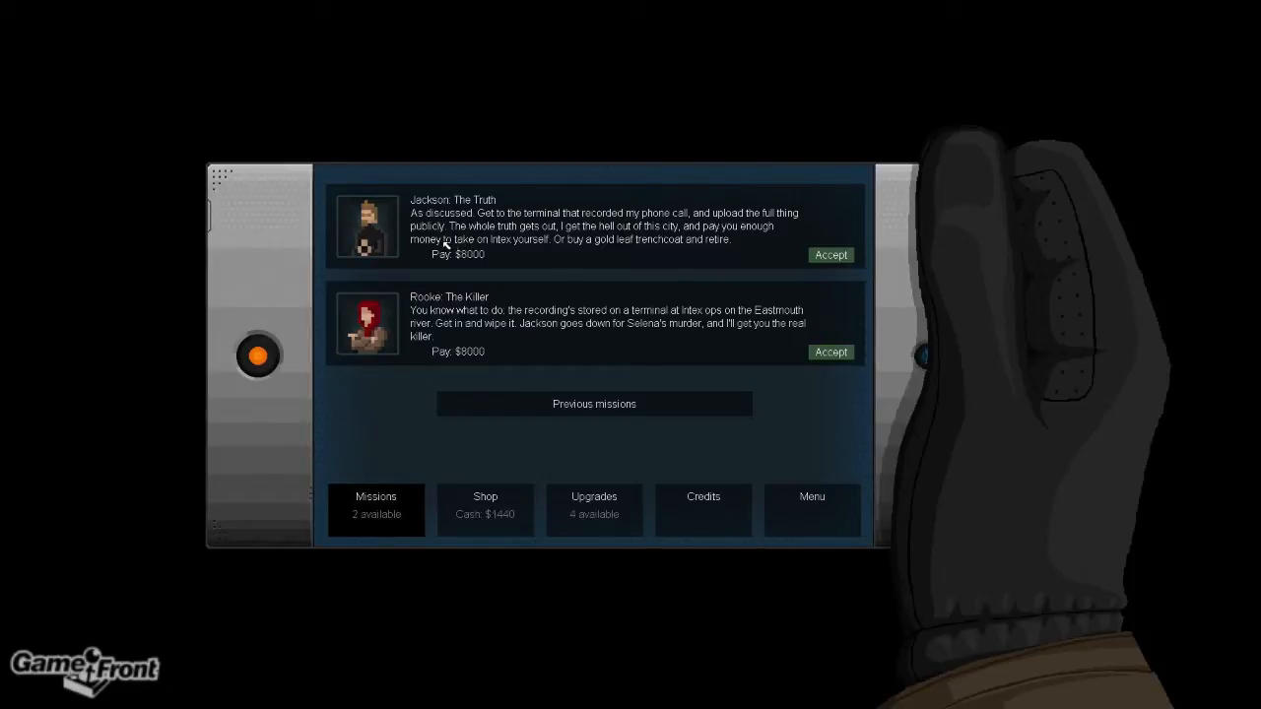
mouse_move(527, 244)
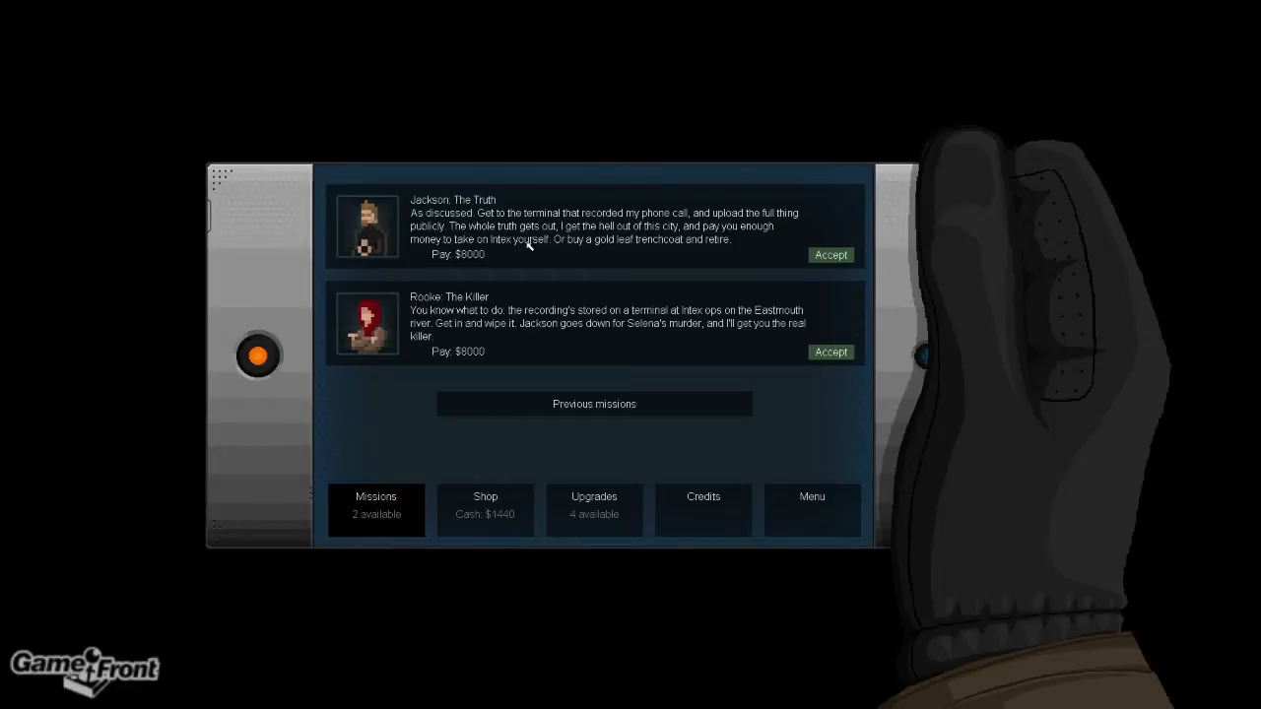
mouse_move(698, 244)
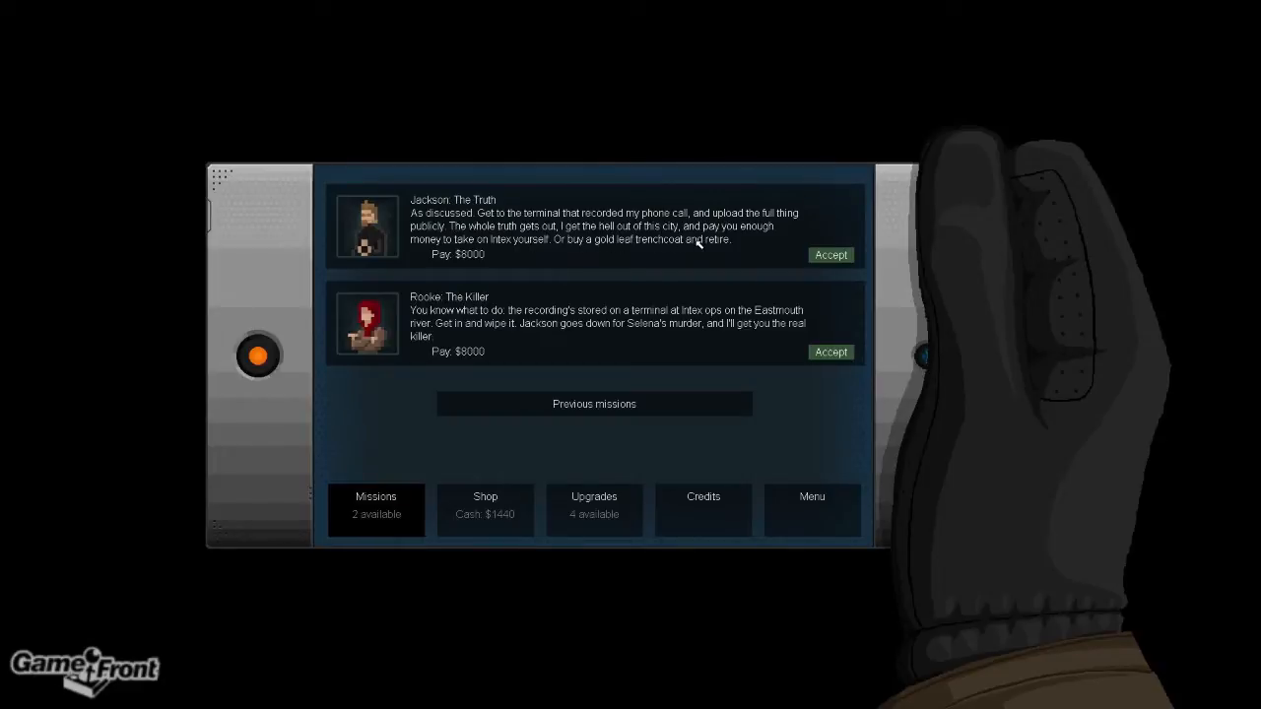
mouse_move(436, 315)
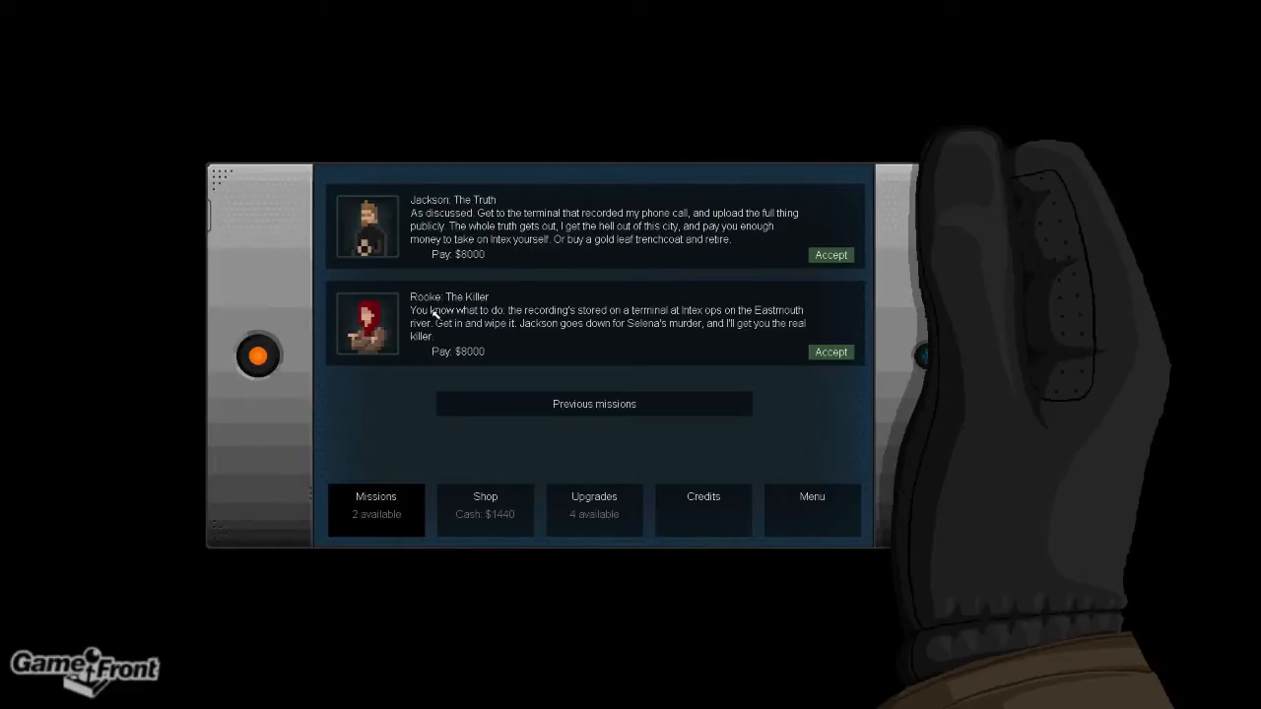
mouse_move(463, 320)
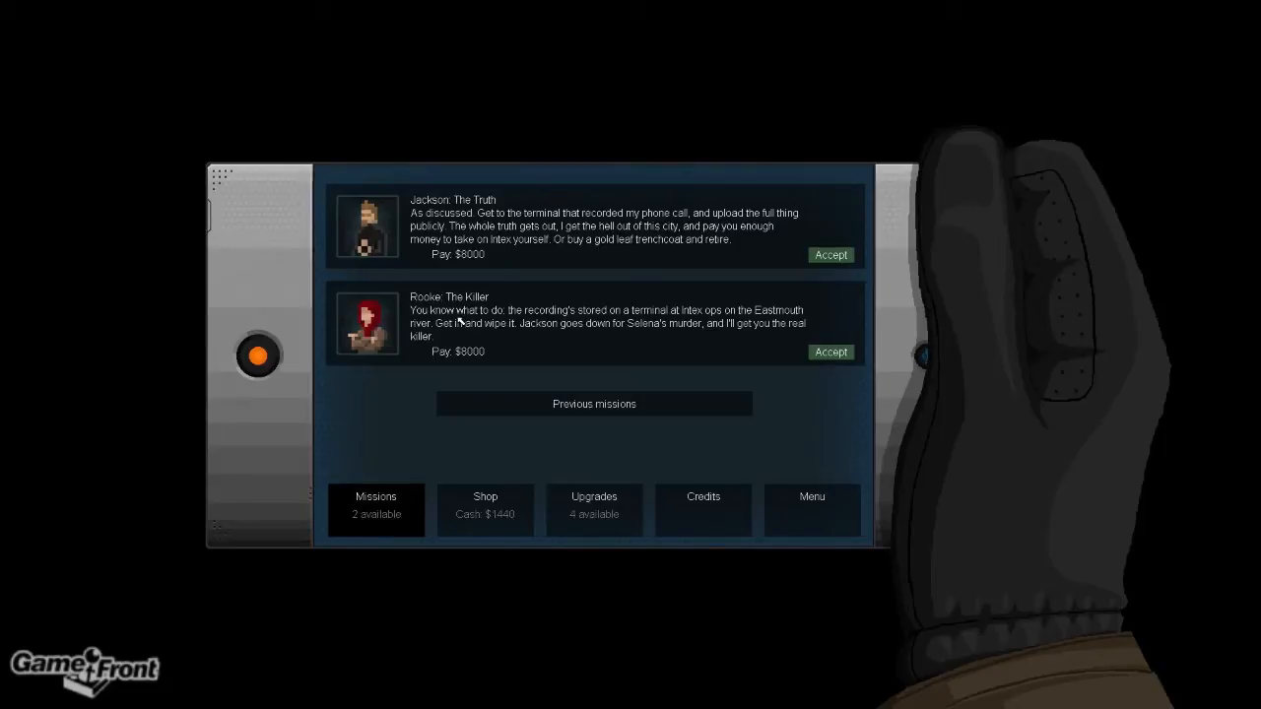
mouse_move(490, 225)
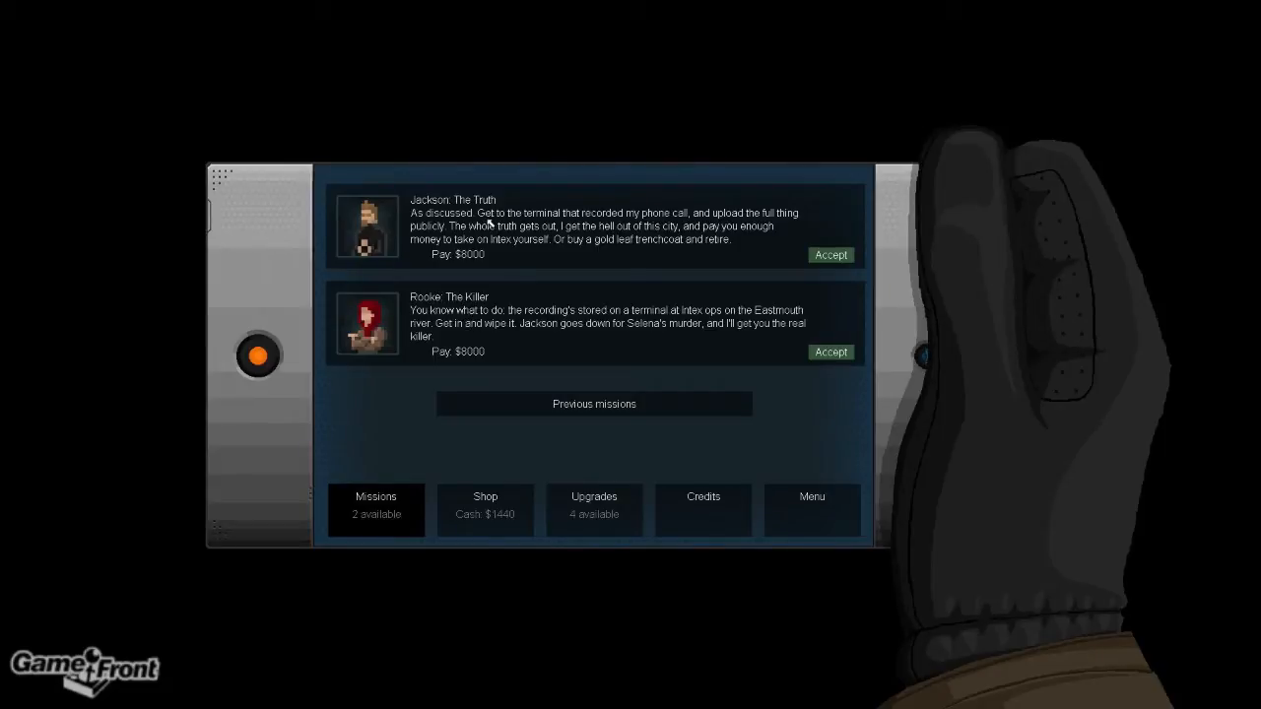
mouse_move(456, 327)
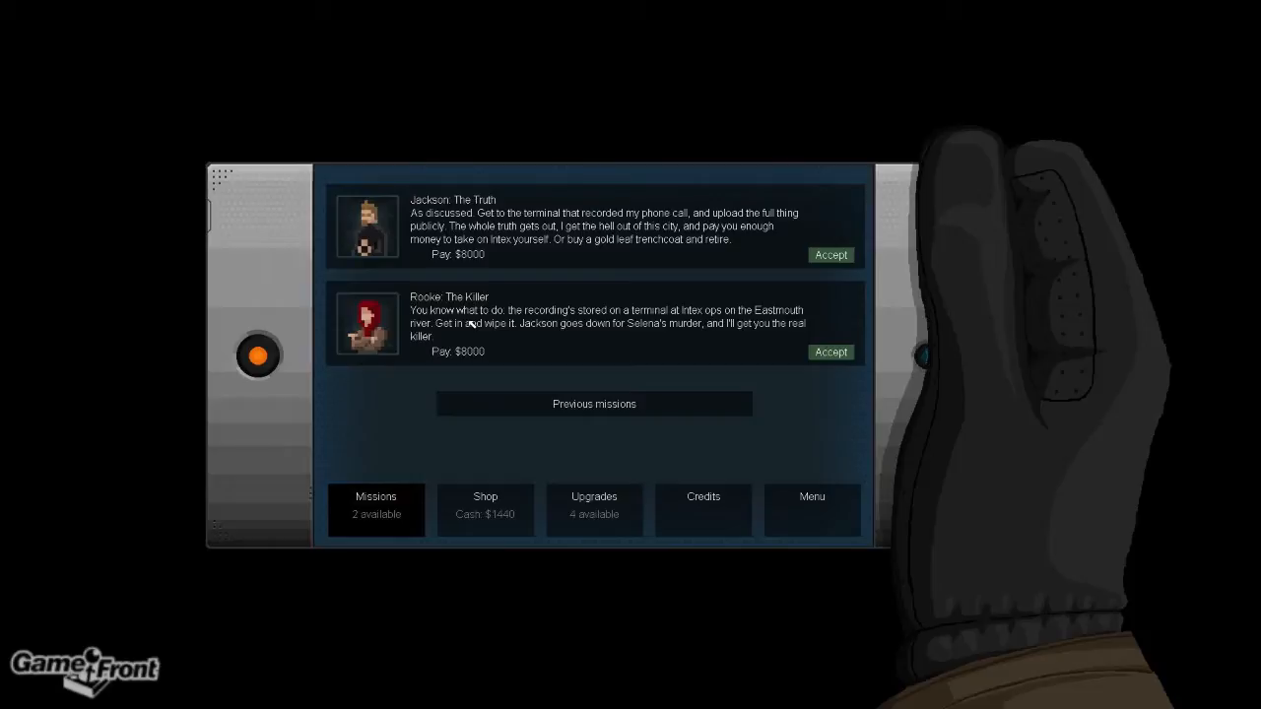
mouse_move(453, 313)
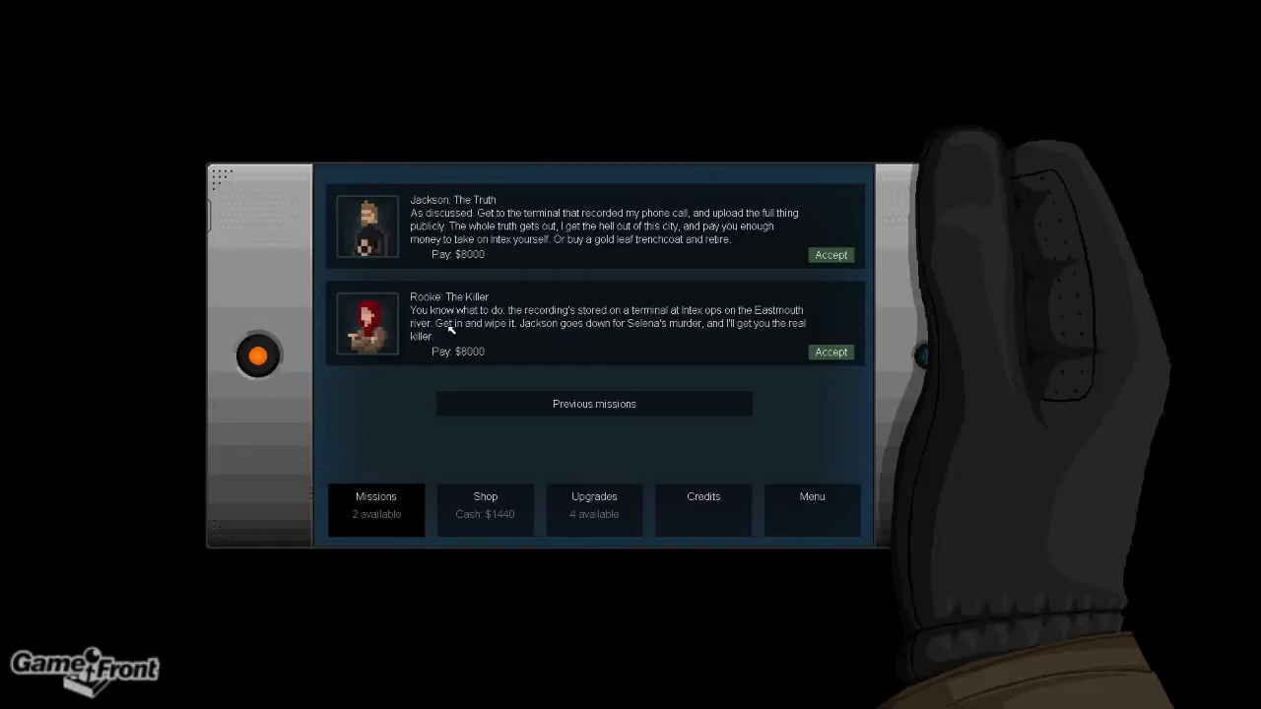
mouse_move(580, 250)
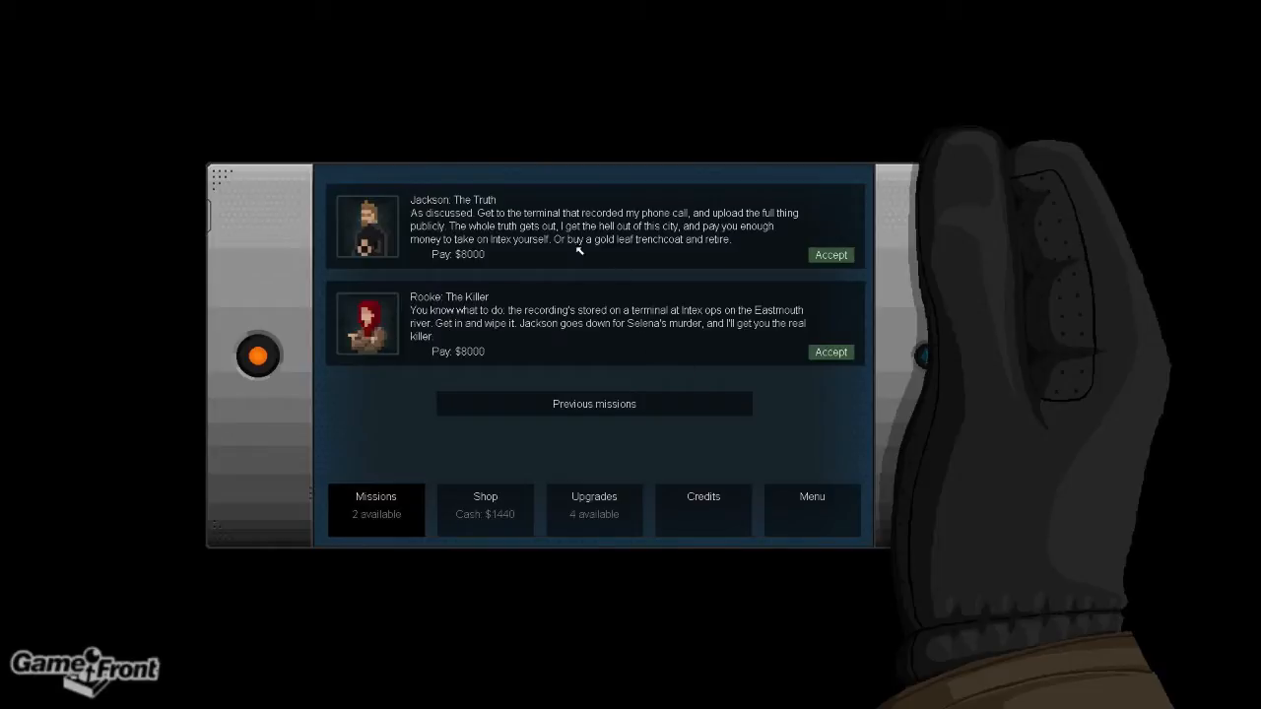
Put every upgrade point into Power Capacity, buy Dropshot and fully charge the battery
left_click(594, 509)
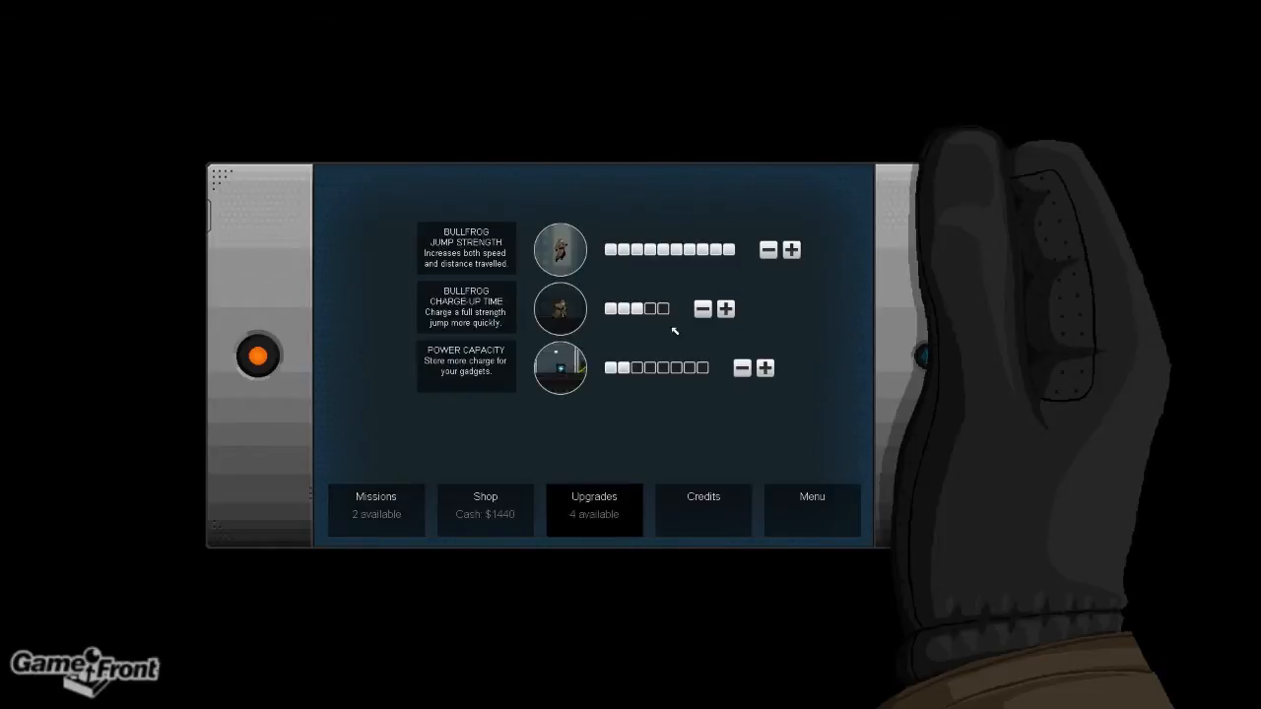
left_click(766, 367)
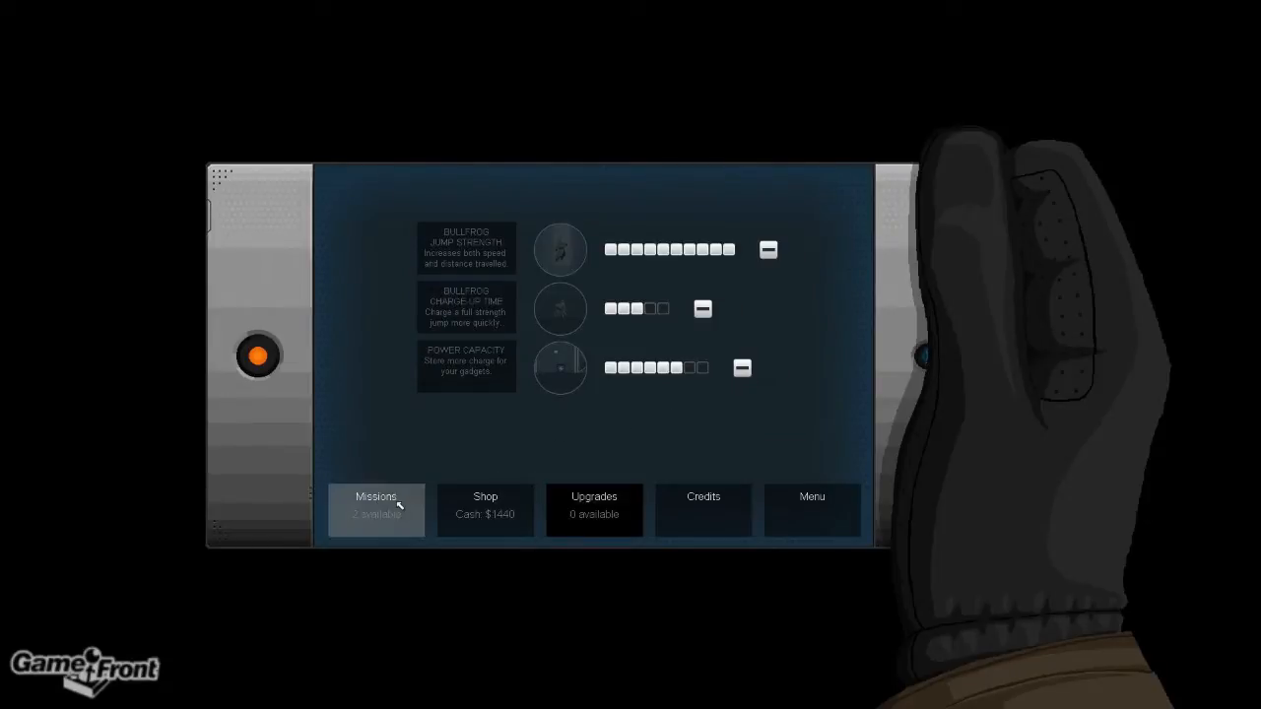
left_click(485, 502)
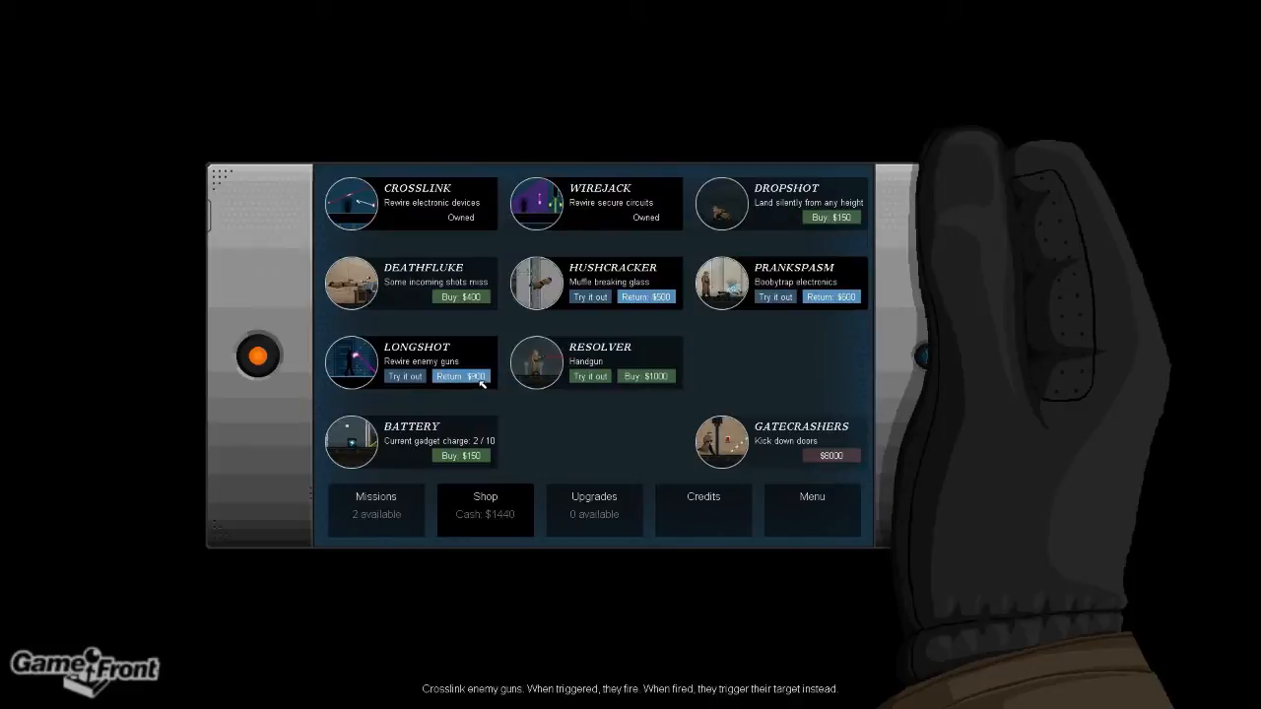
mouse_move(456, 463)
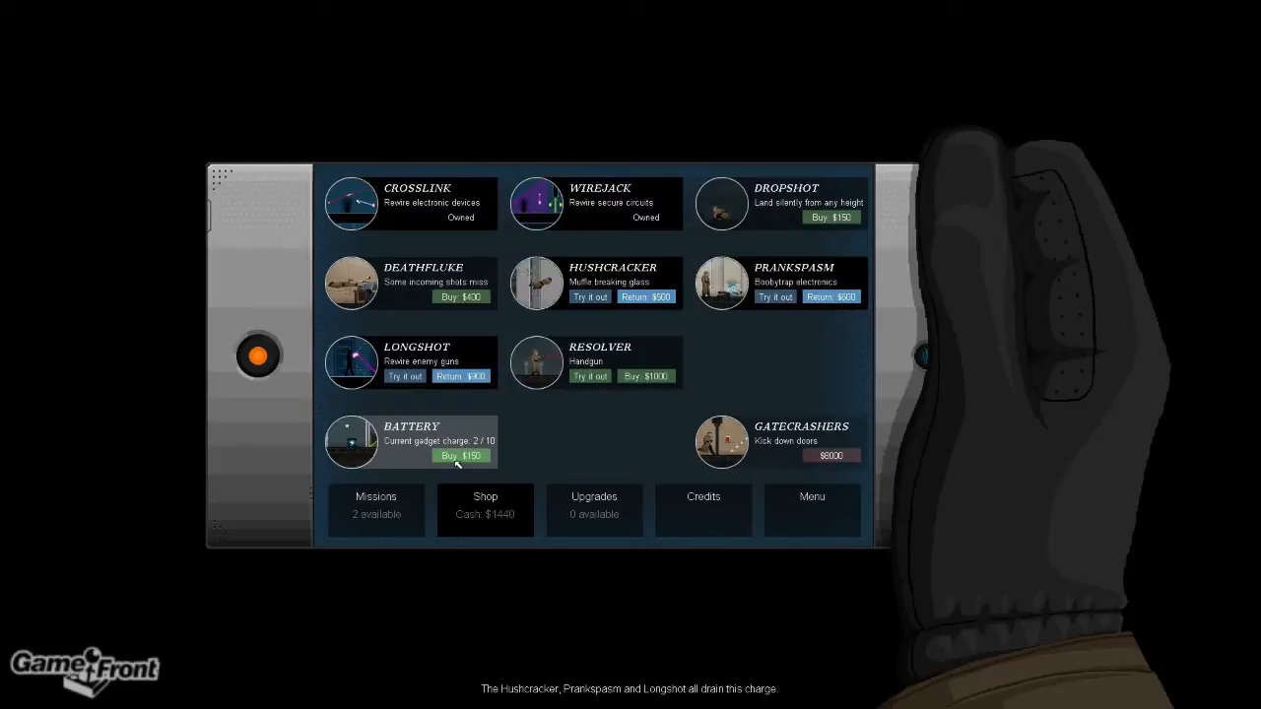
mouse_move(799, 426)
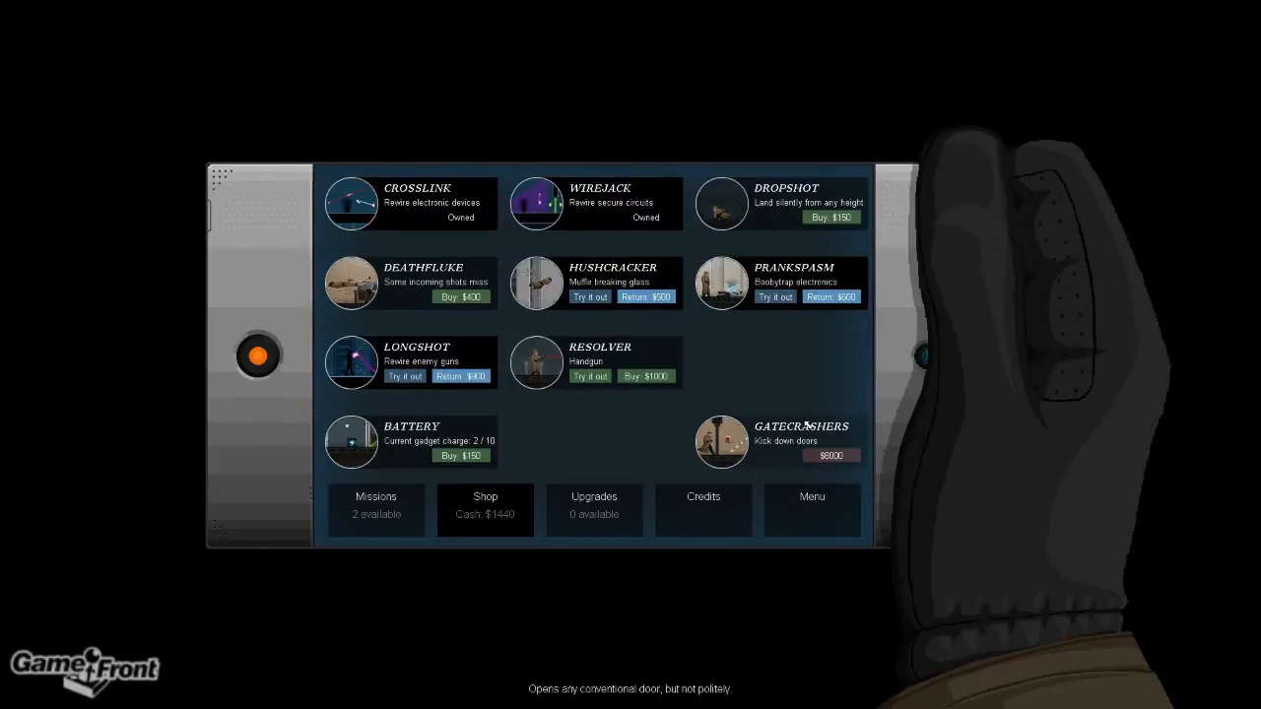
mouse_move(446, 338)
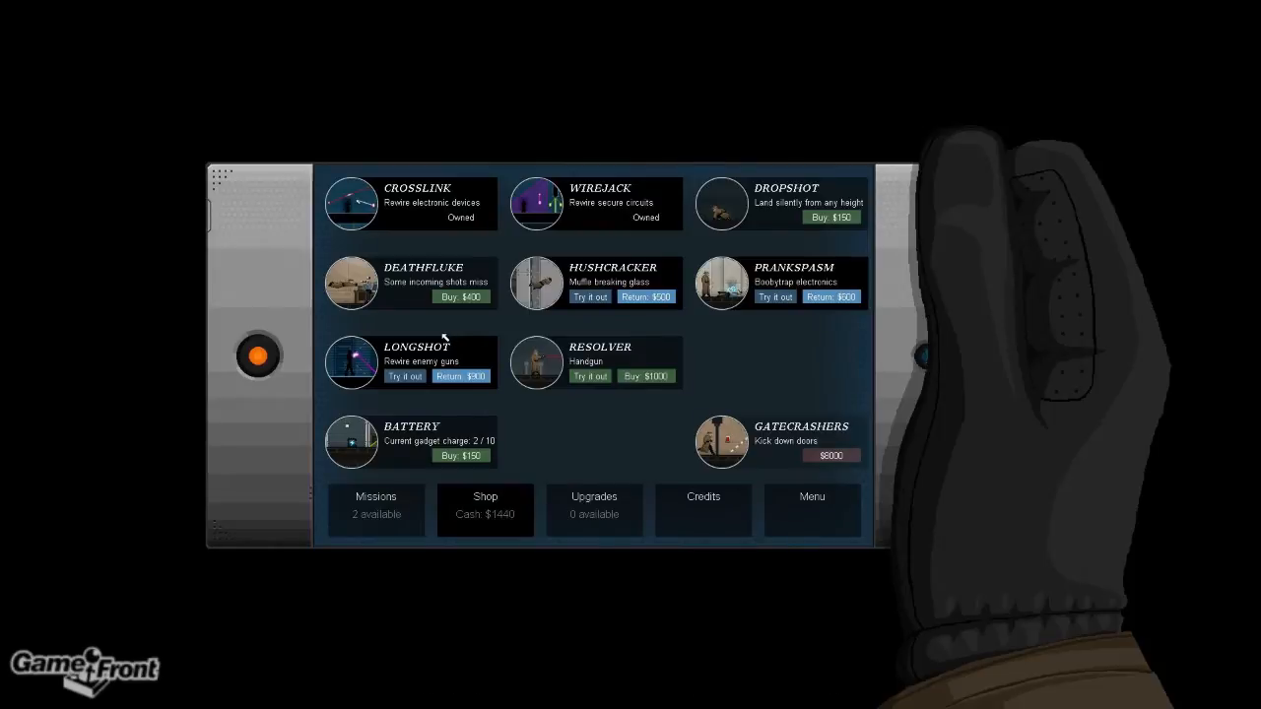
mouse_move(646, 309)
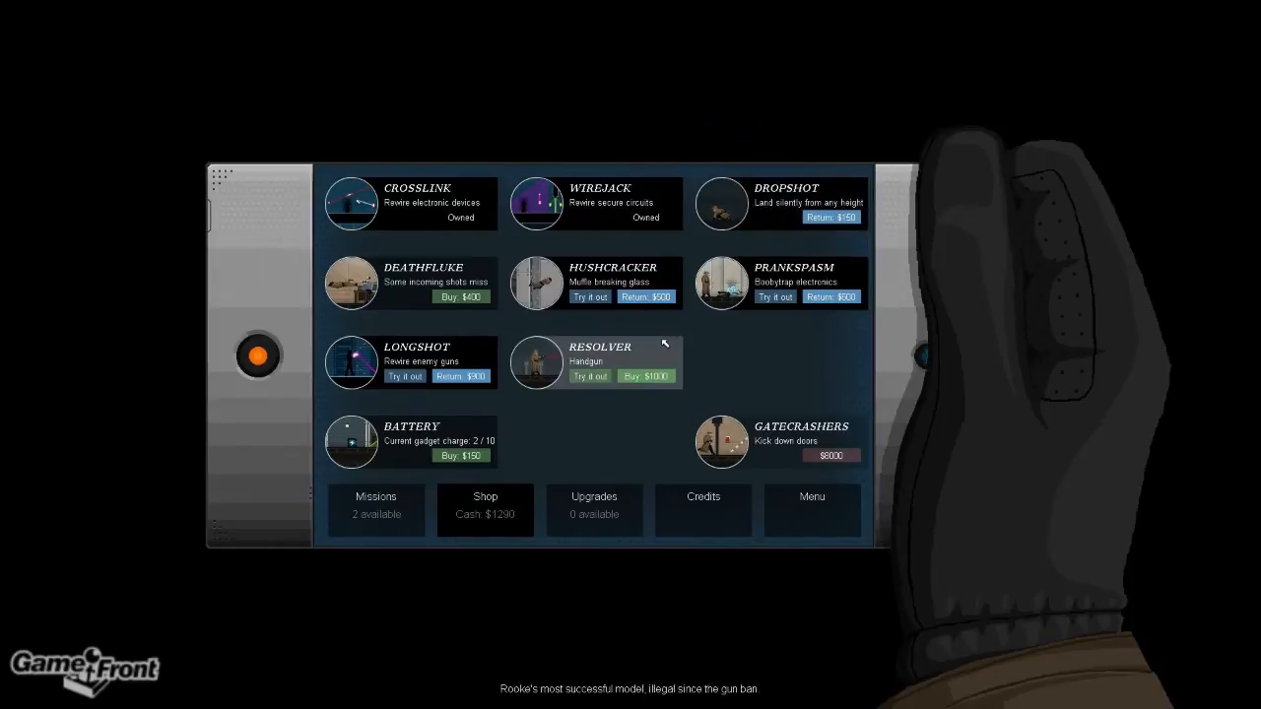
mouse_move(638, 361)
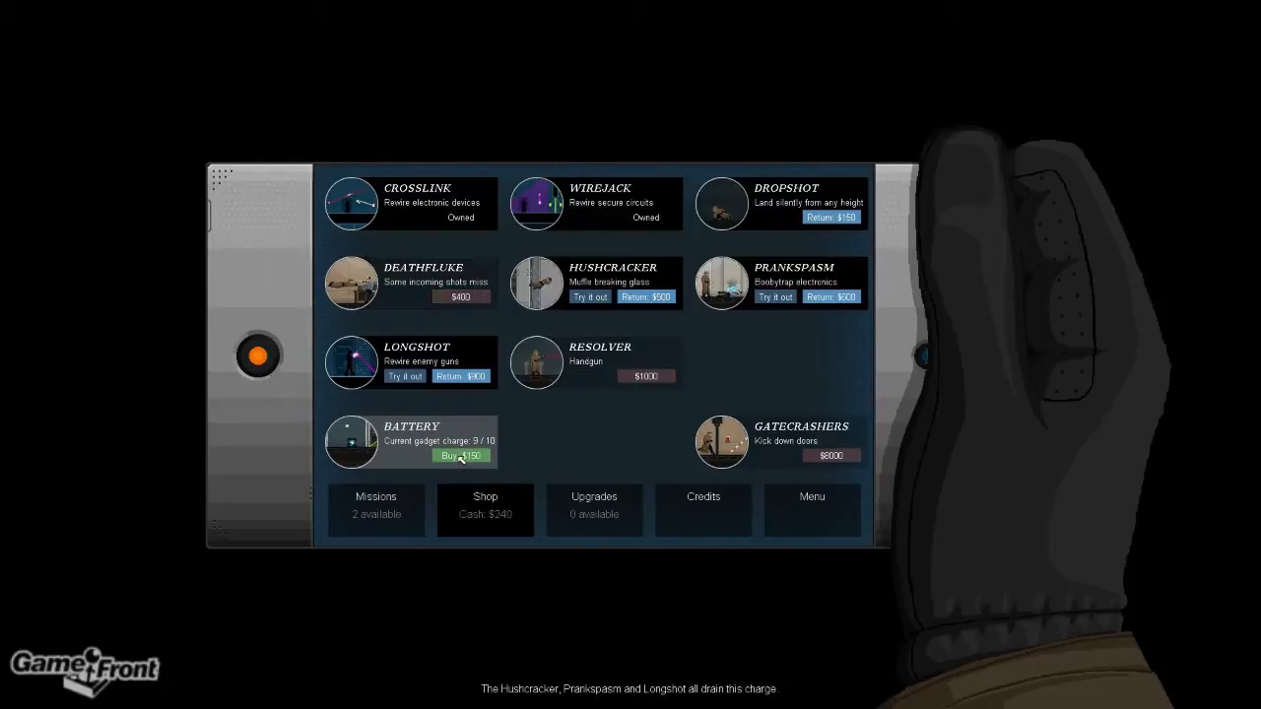
left_click(461, 455)
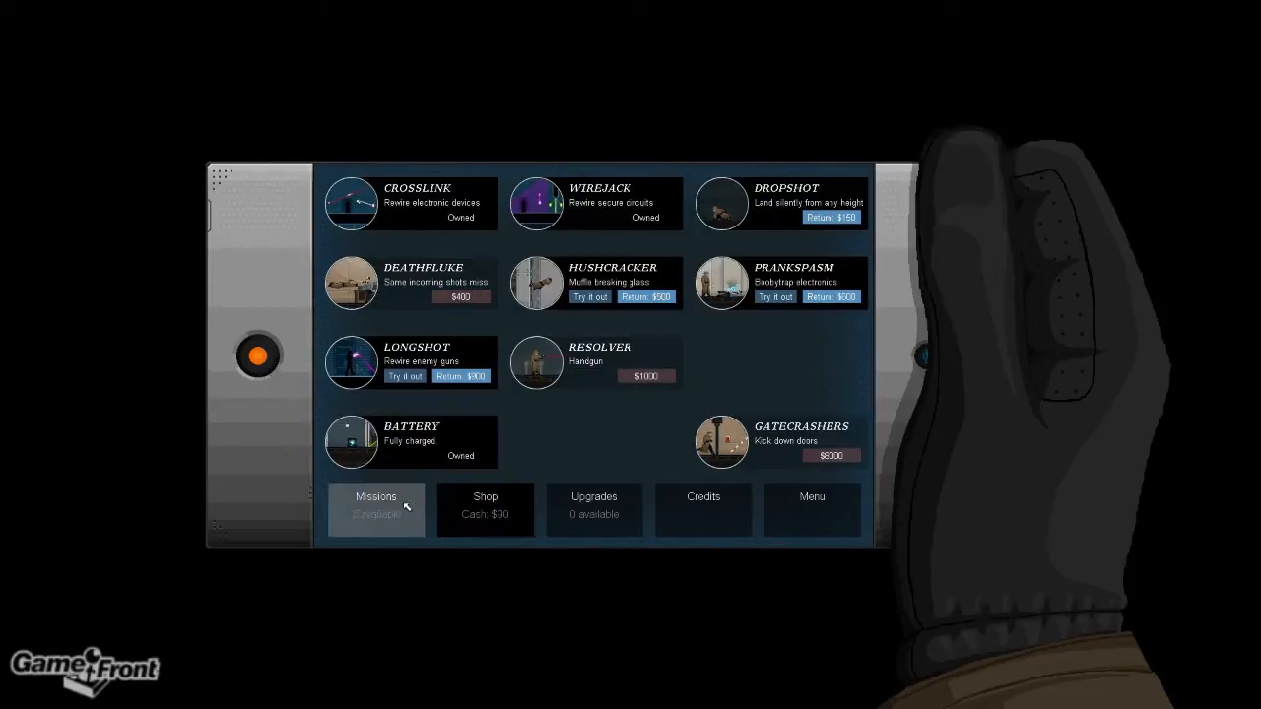
Back on the mission offers, accept Rooke's 'The Killer' job at Intex
left_click(376, 510)
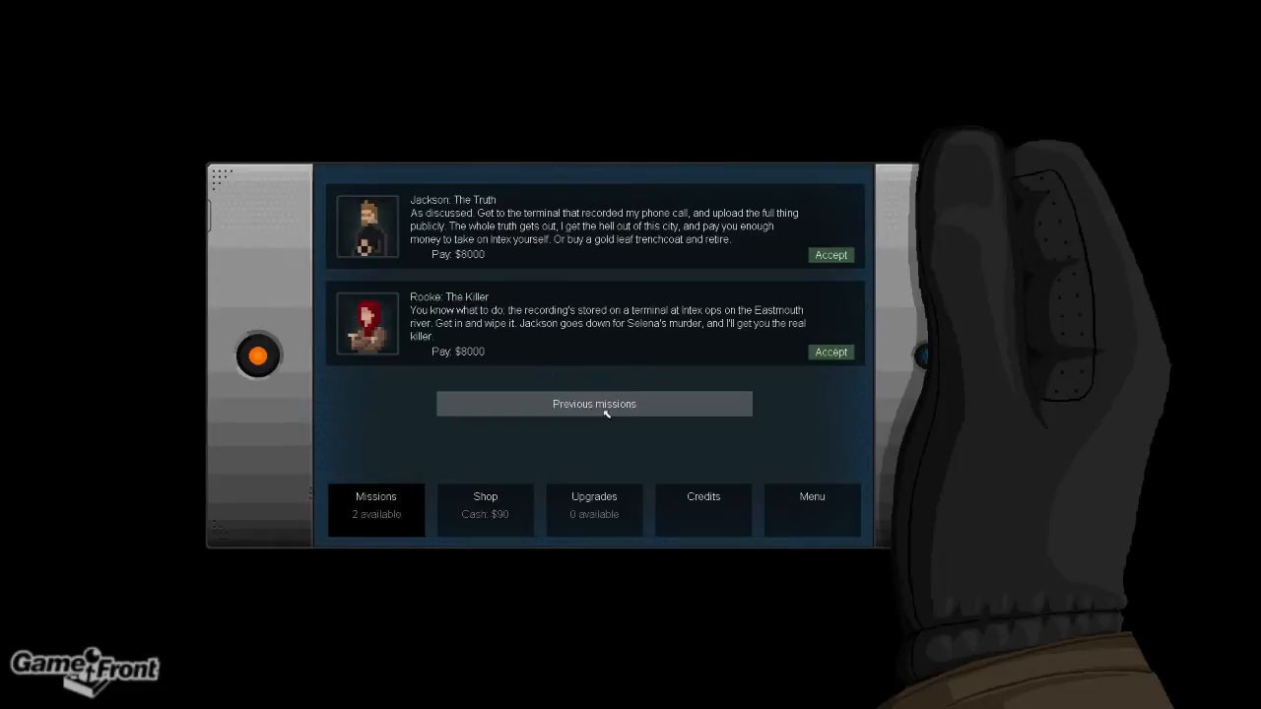
mouse_move(376, 510)
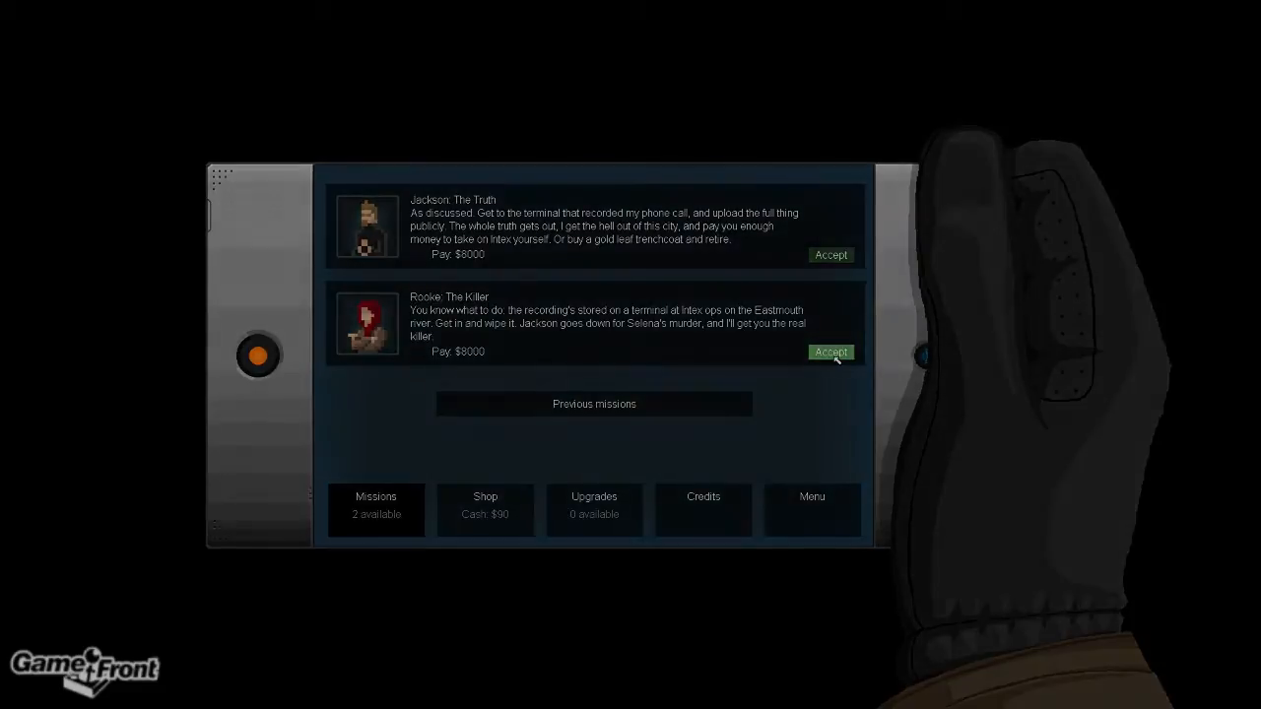
left_click(830, 351)
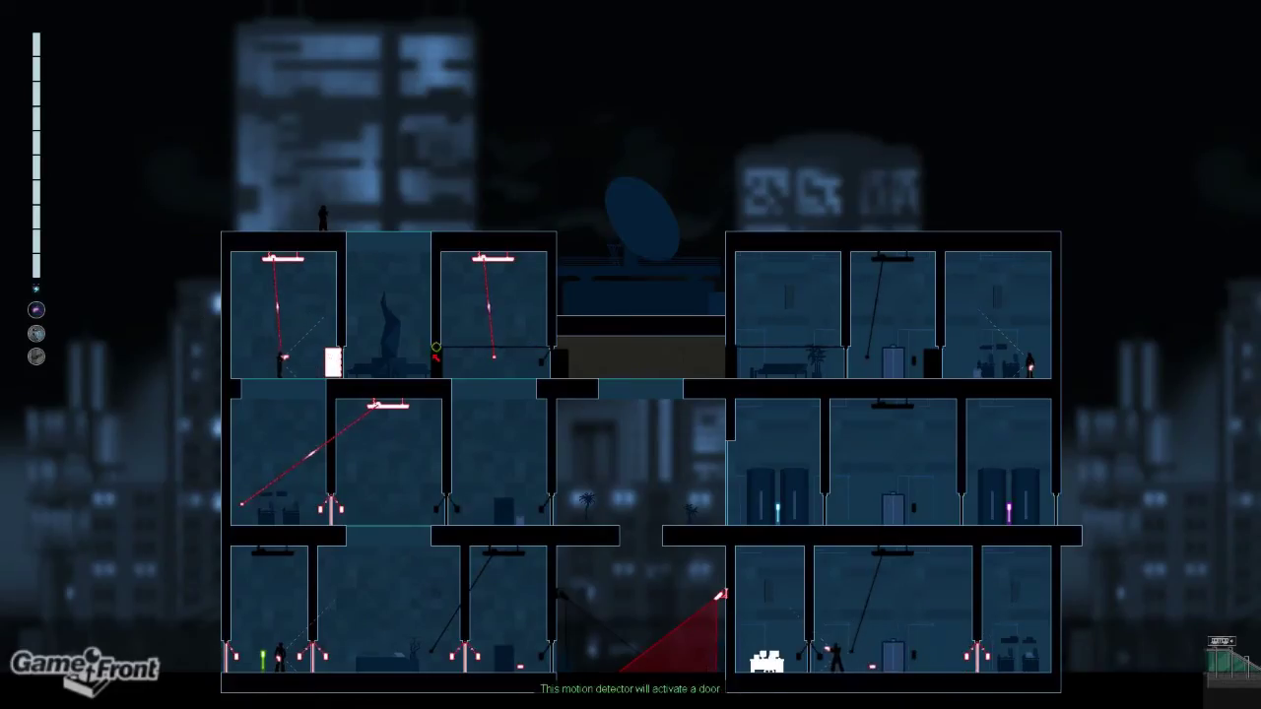
mouse_move(549, 346)
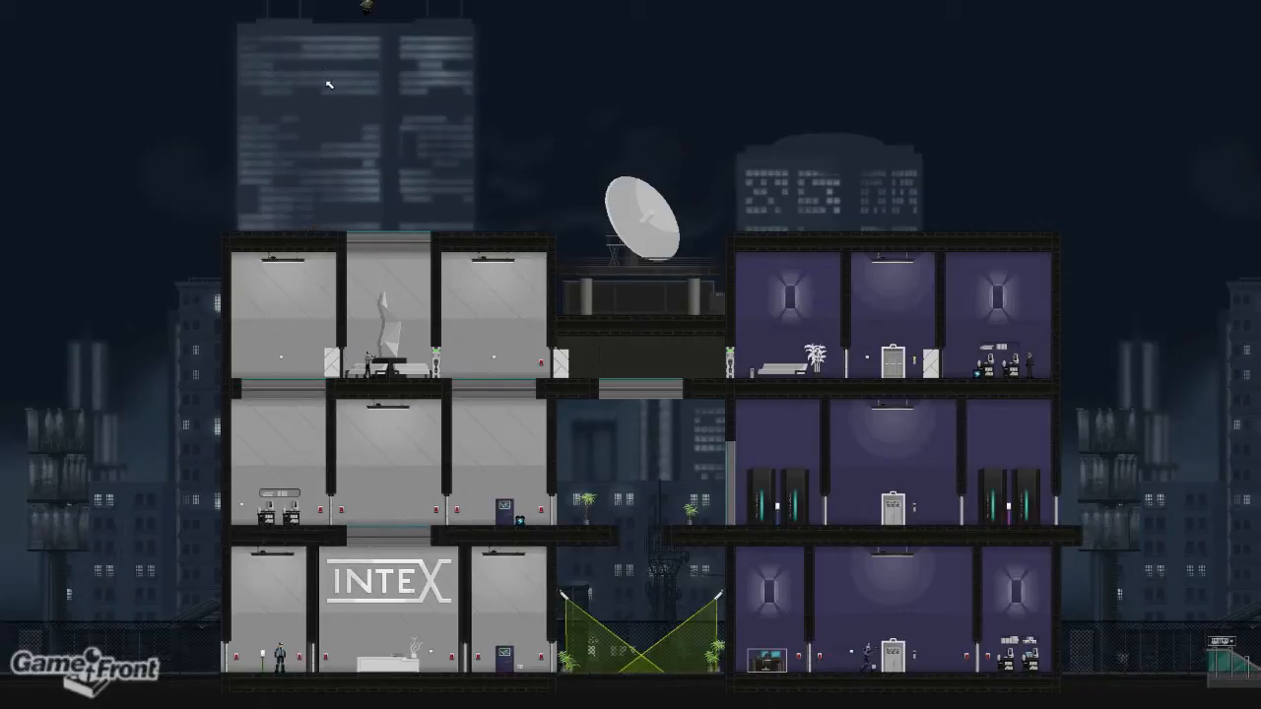
mouse_move(391, 207)
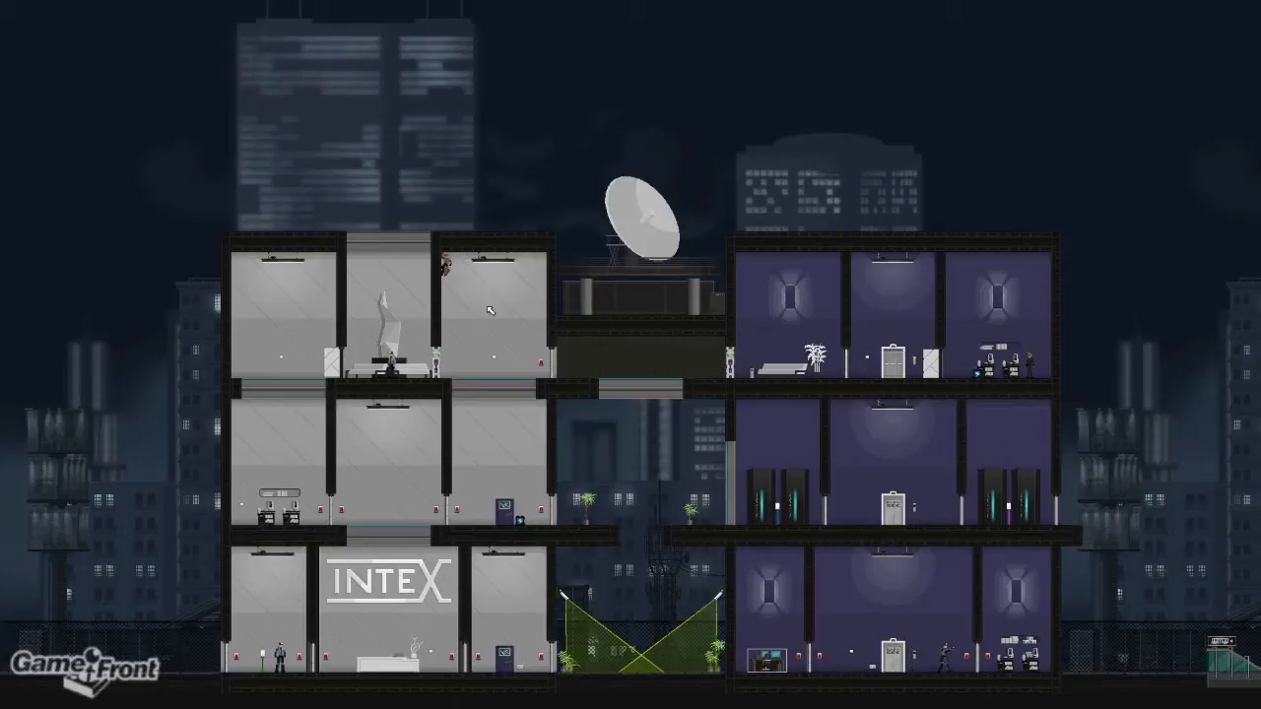
mouse_move(501, 326)
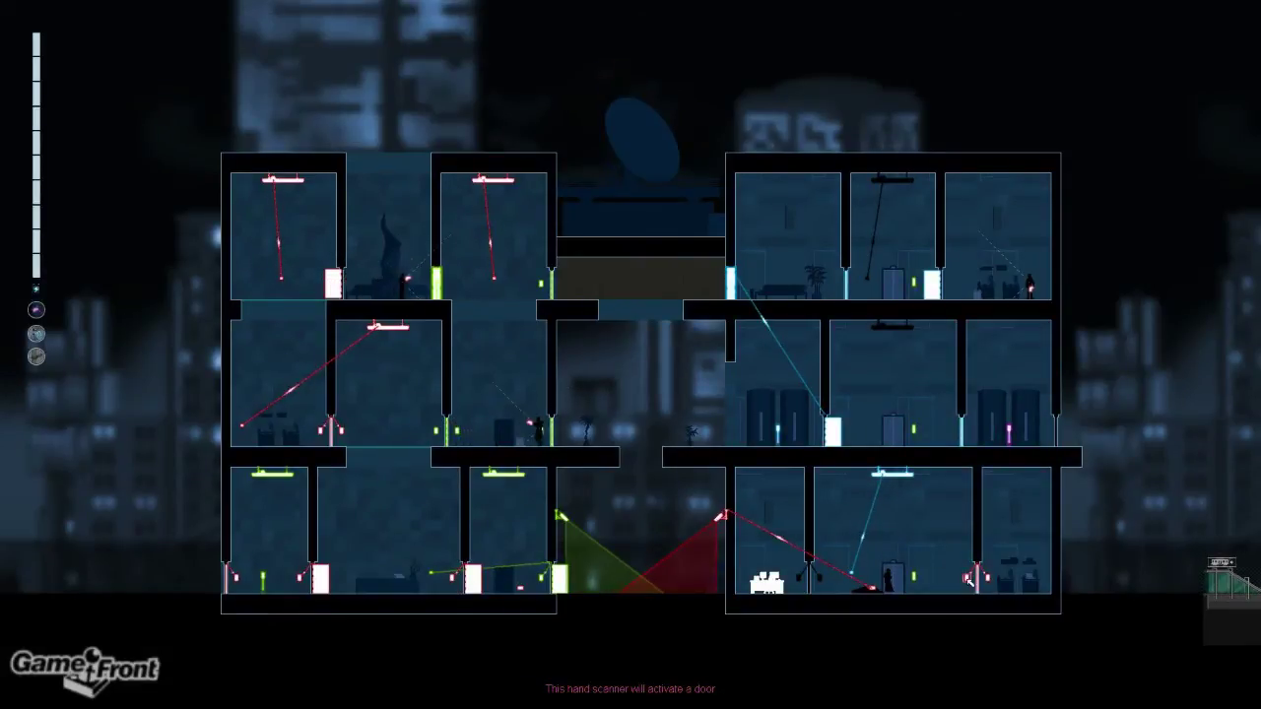
mouse_move(896, 494)
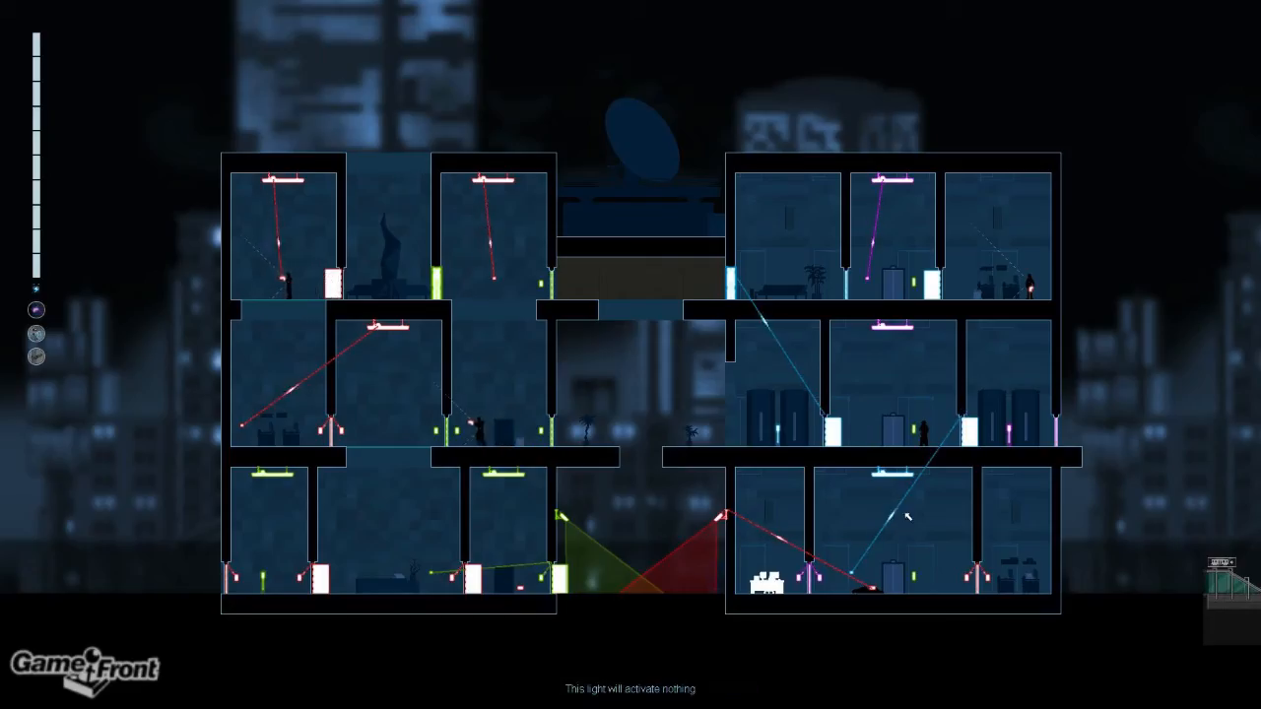
mouse_move(750, 532)
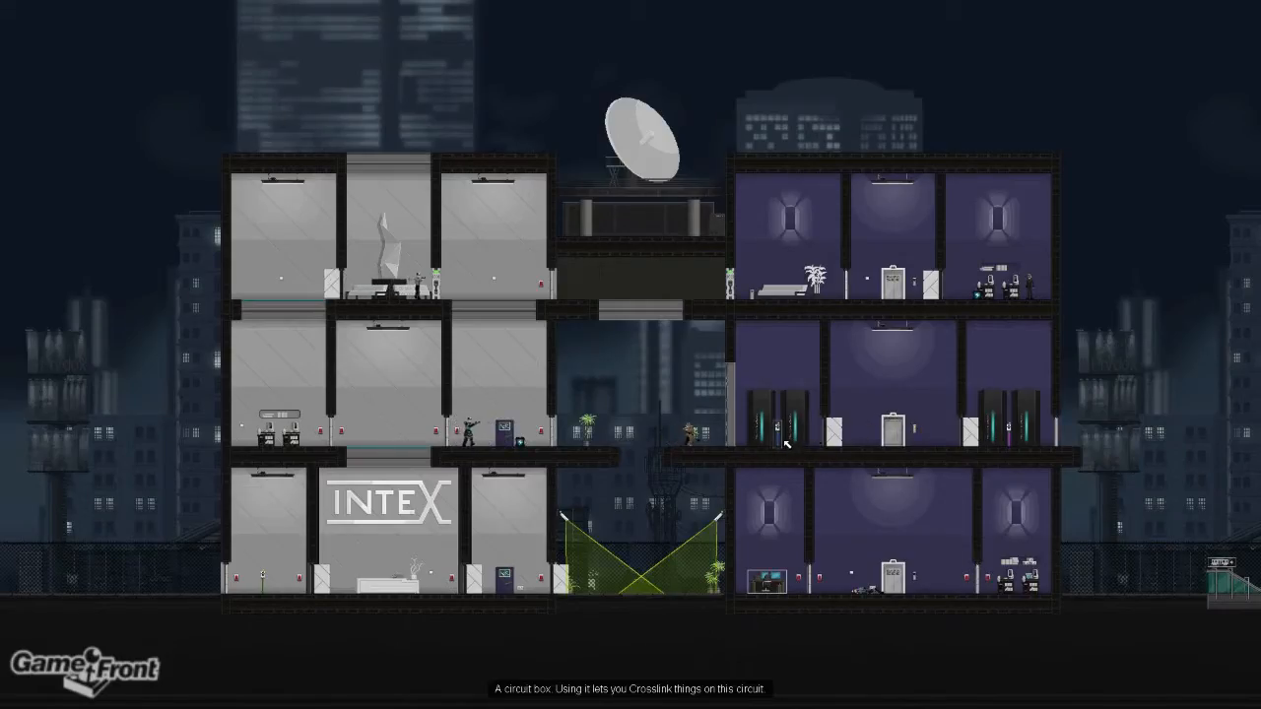
mouse_move(891, 434)
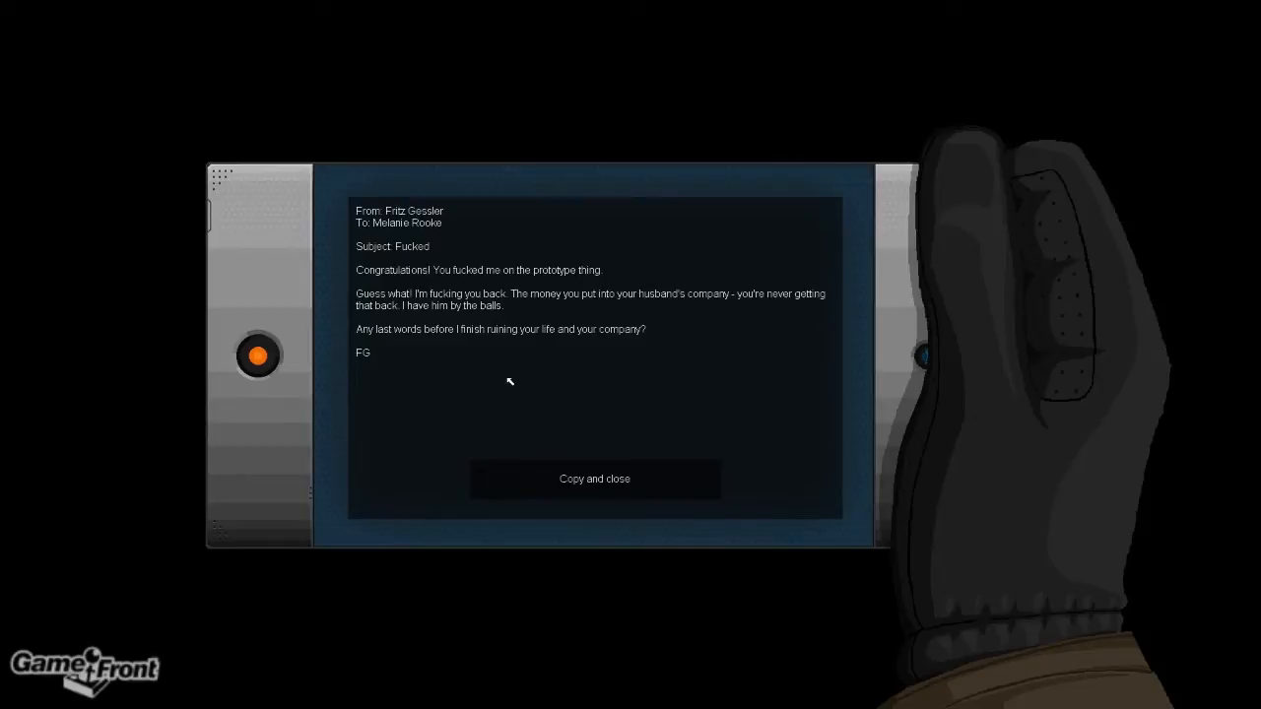
mouse_move(506, 374)
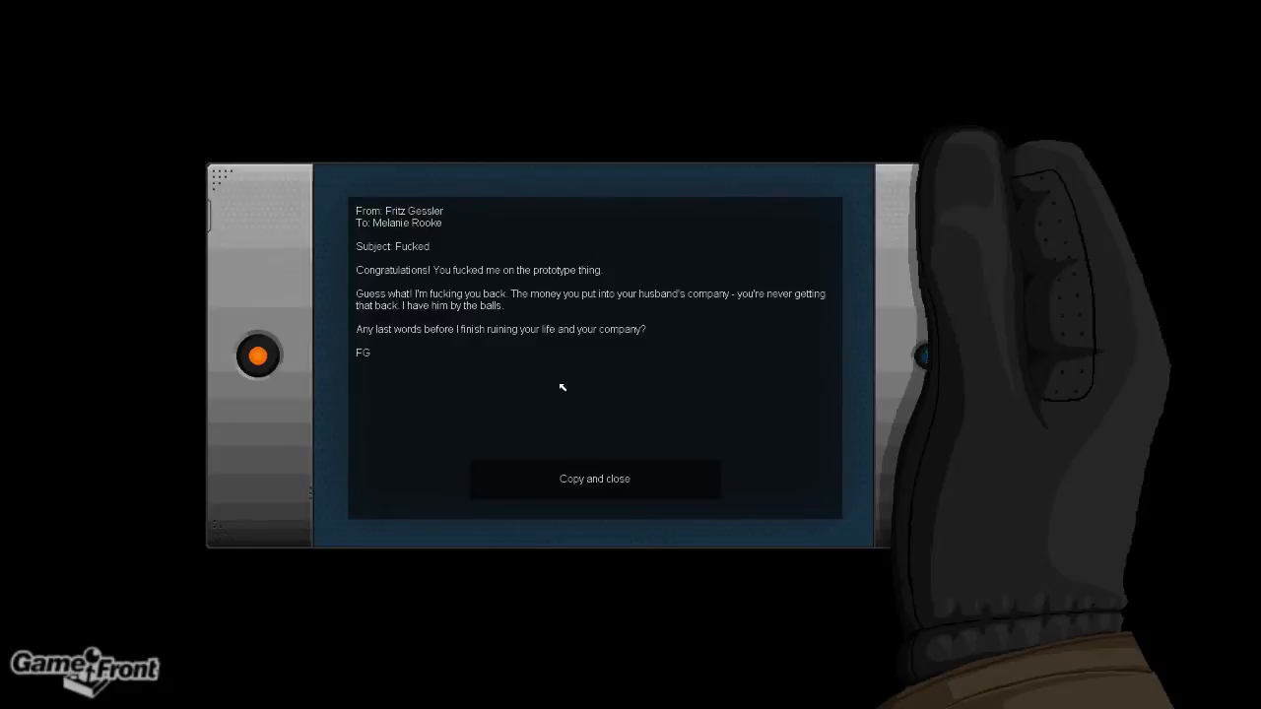
Copy the Gessler email and close the hacked laptop
left_click(594, 478)
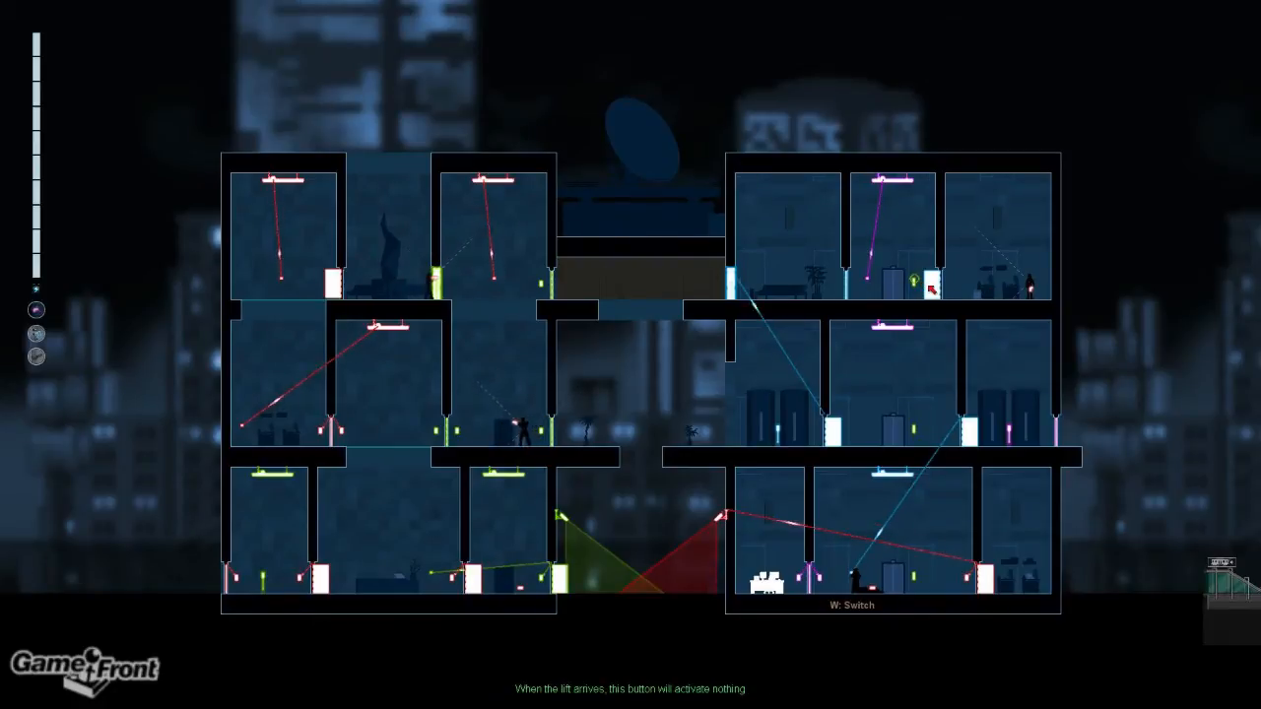
mouse_move(882, 240)
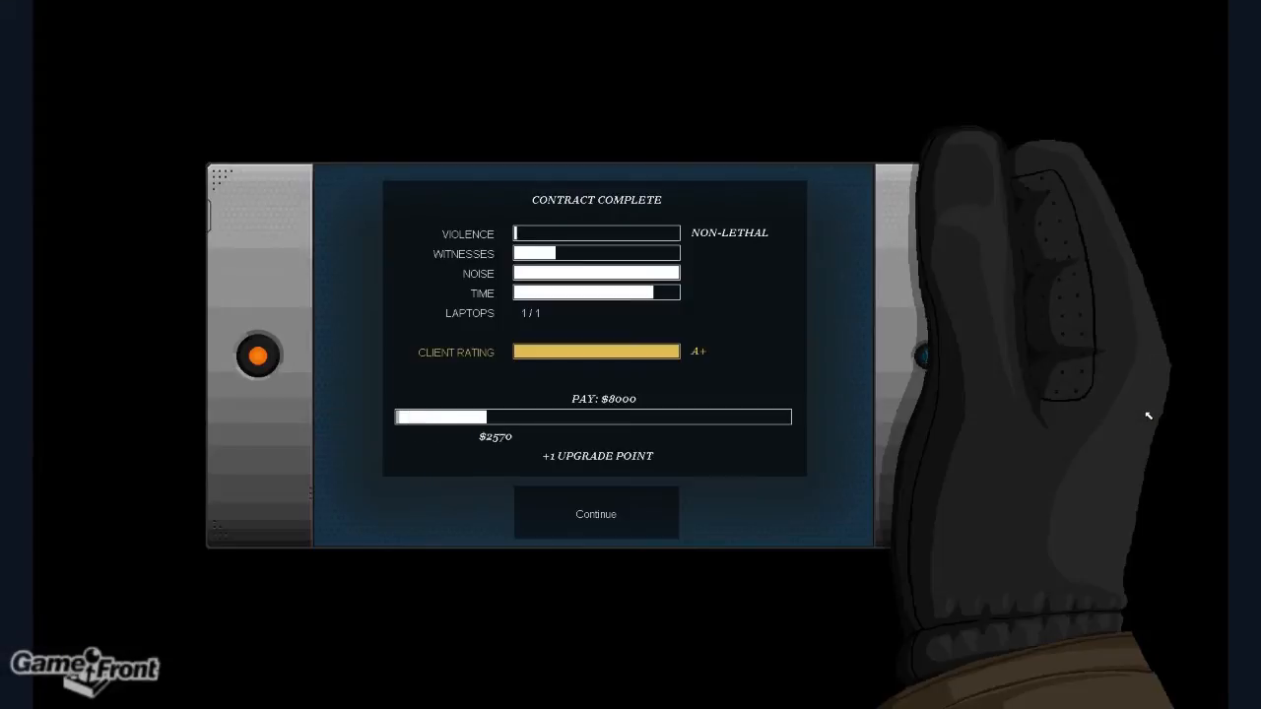
Skip the A+ results, tell Rooke the job is done and ask who ordered the killing
left_click(595, 513)
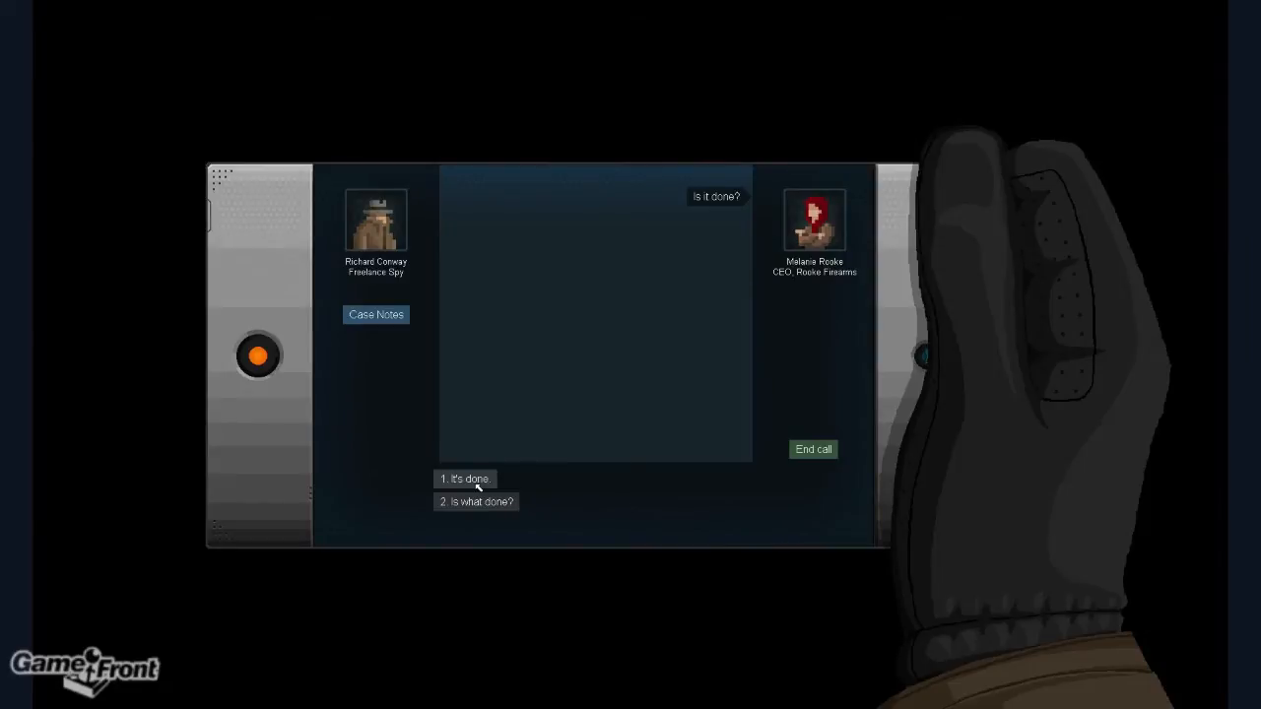
left_click(465, 479)
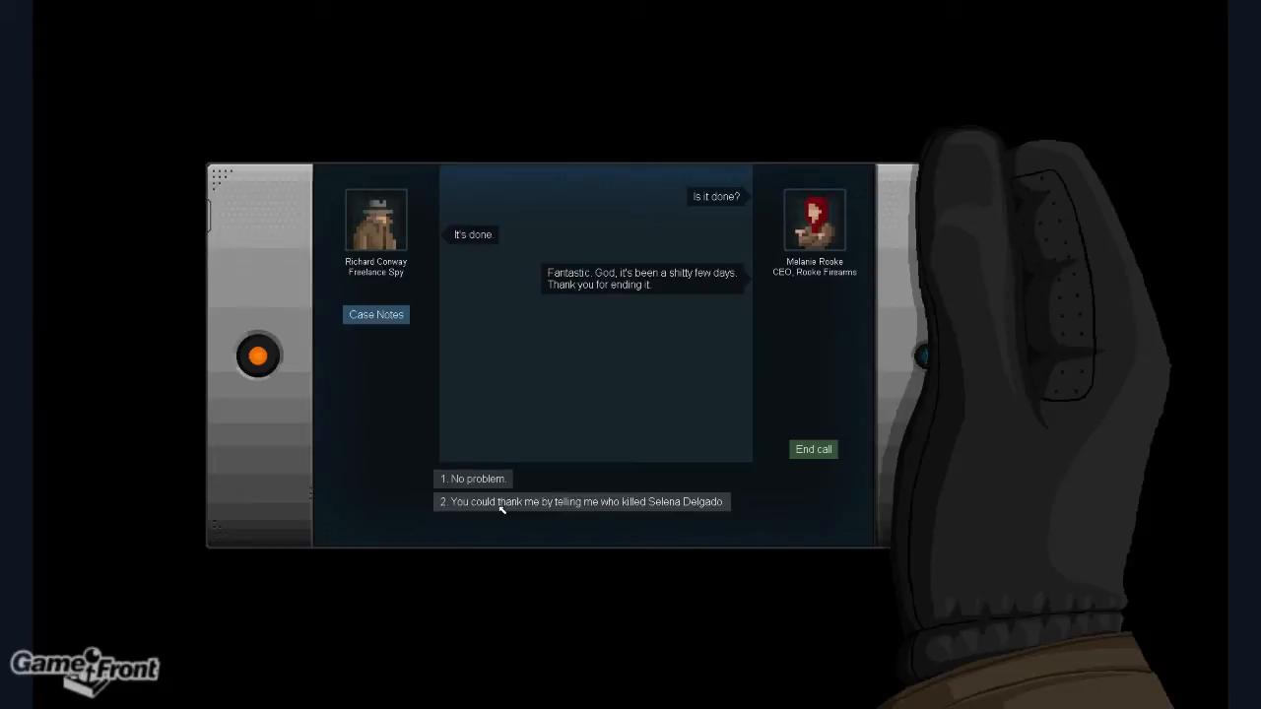
left_click(580, 502)
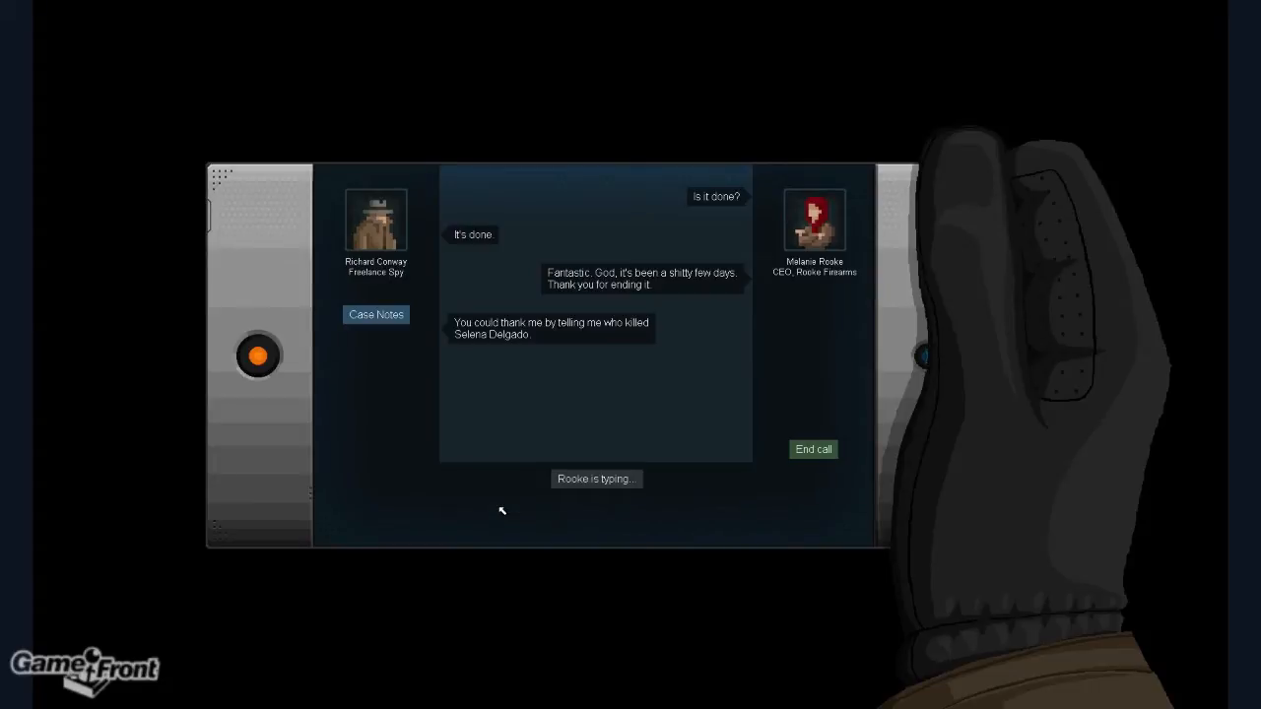
mouse_move(519, 499)
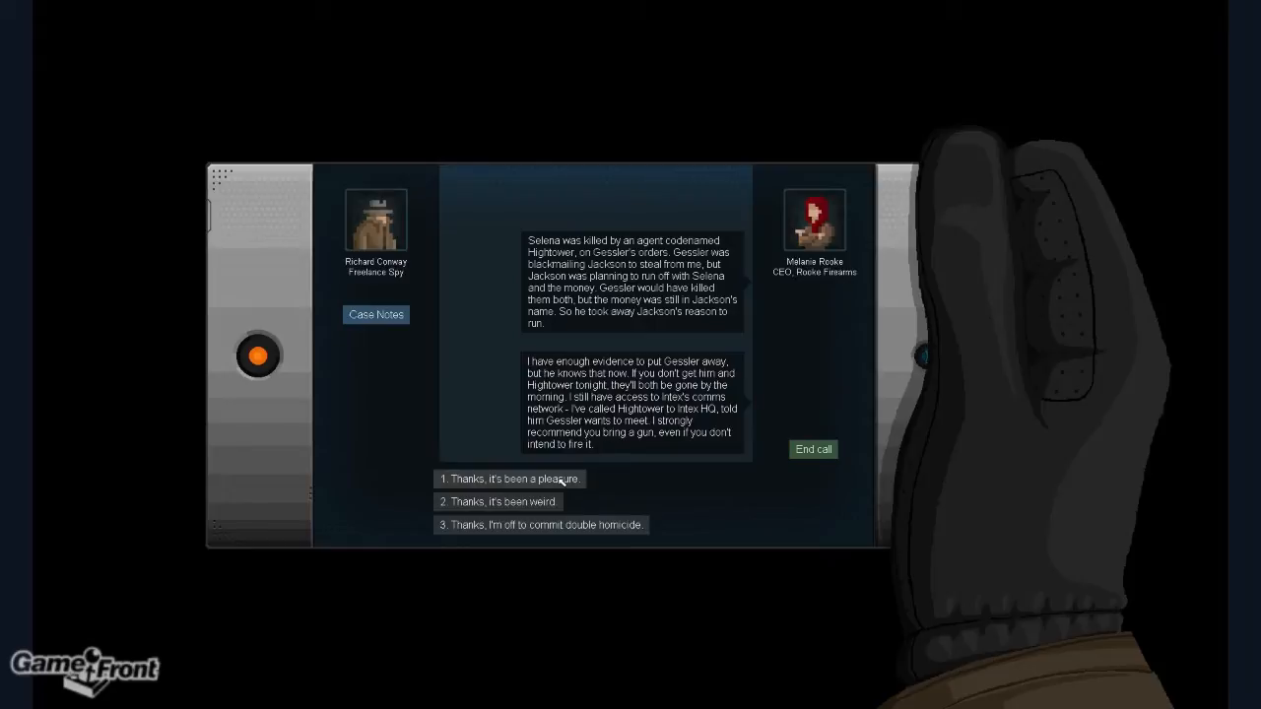
mouse_move(543, 530)
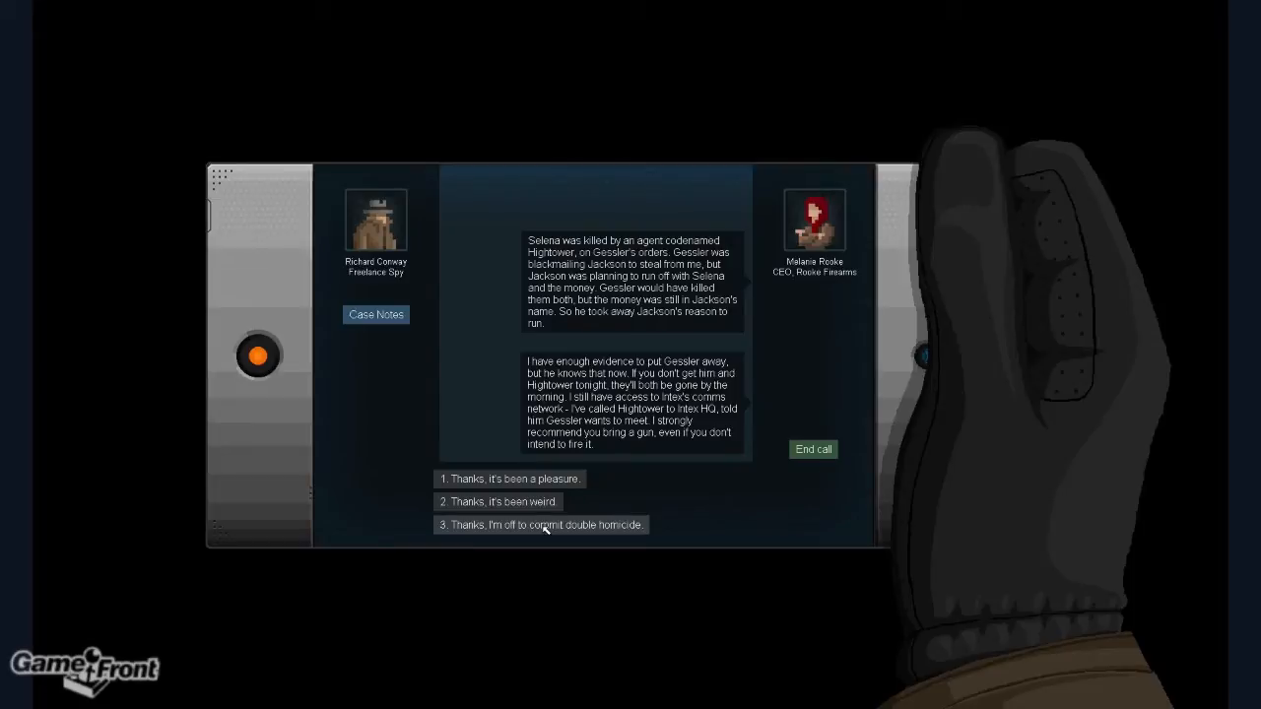
Choose the double homicide farewell reply and hang up on Rooke
left_click(539, 524)
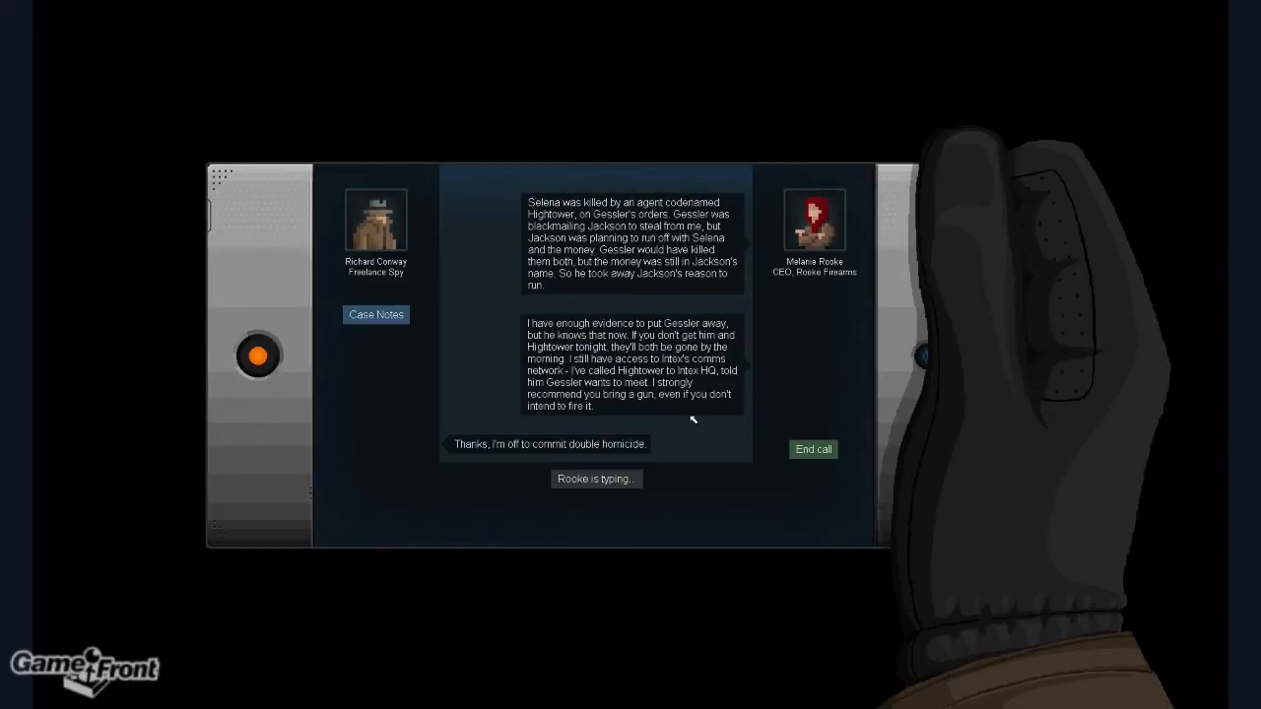
left_click(812, 450)
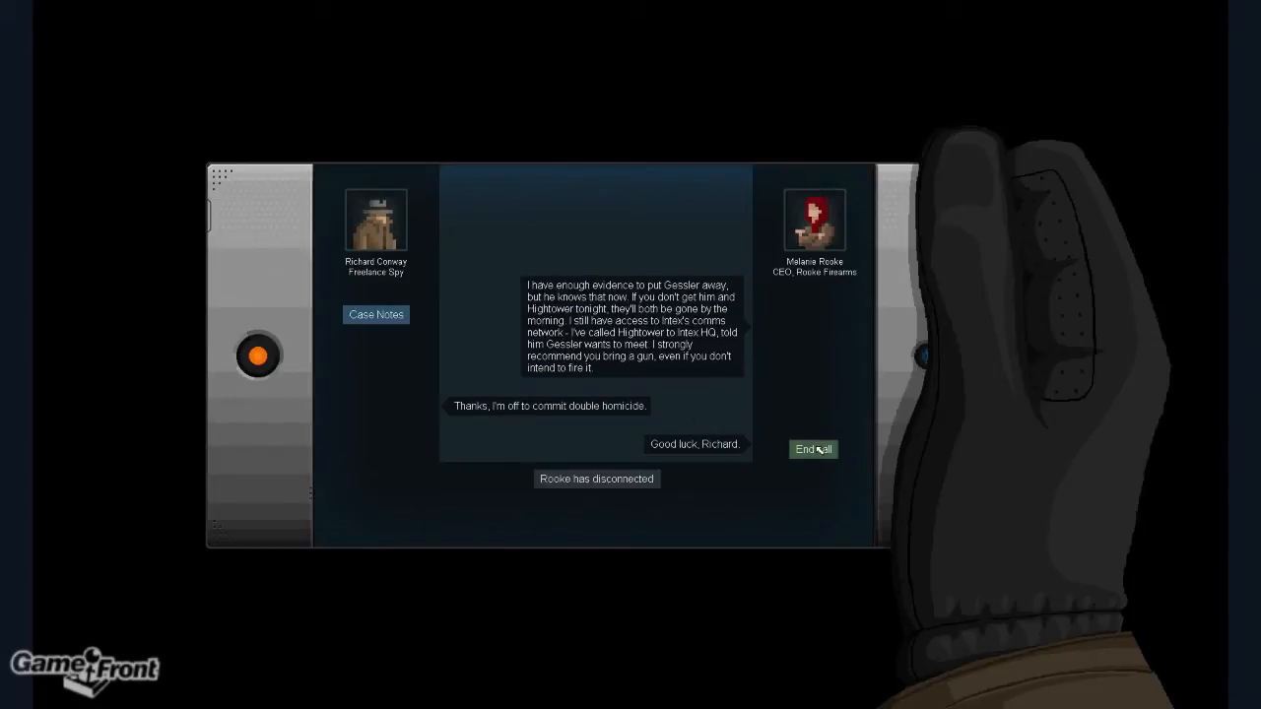
left_click(813, 449)
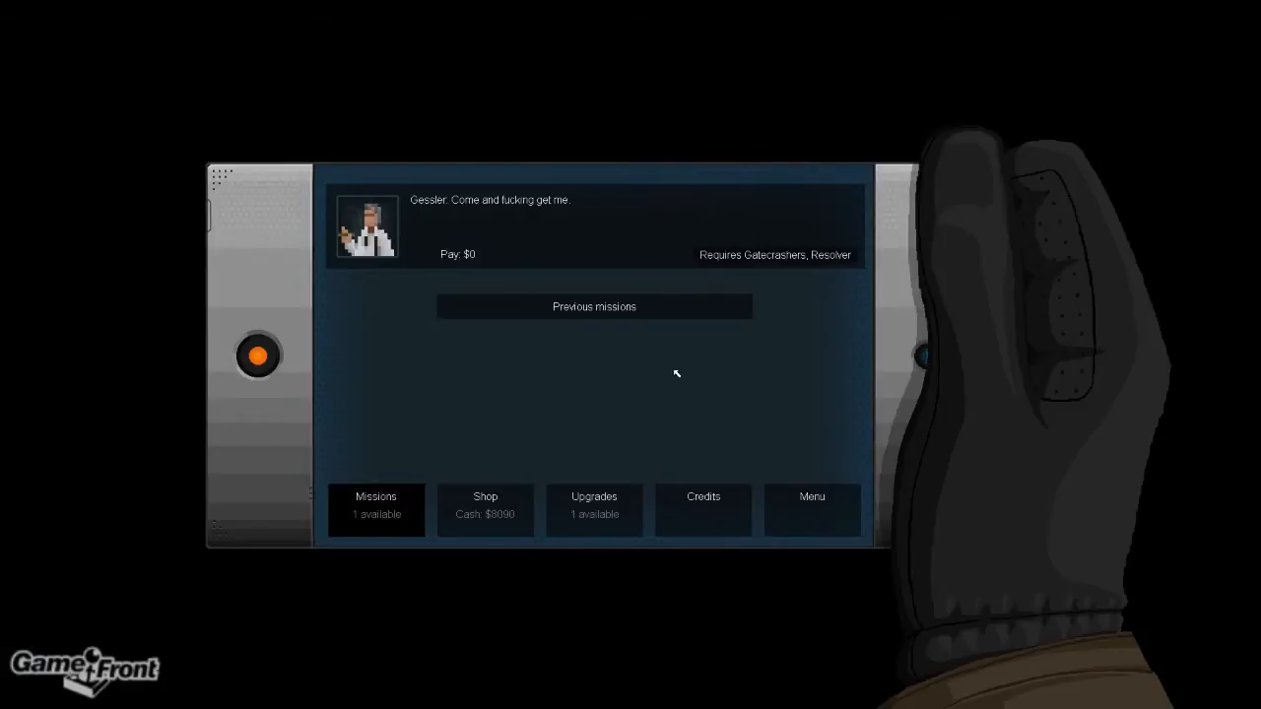
mouse_move(672, 366)
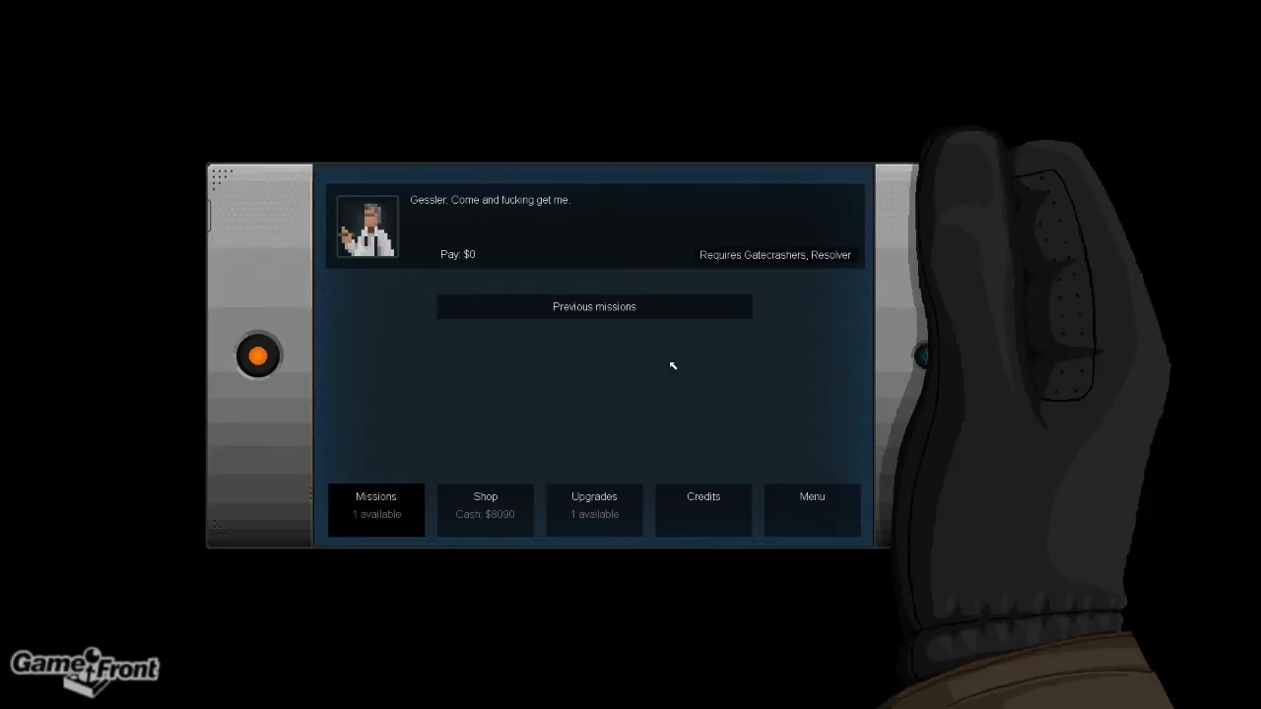
Buy Gatecrashers, add a point to Power Capacity, and take Gessler's final mission
left_click(485, 509)
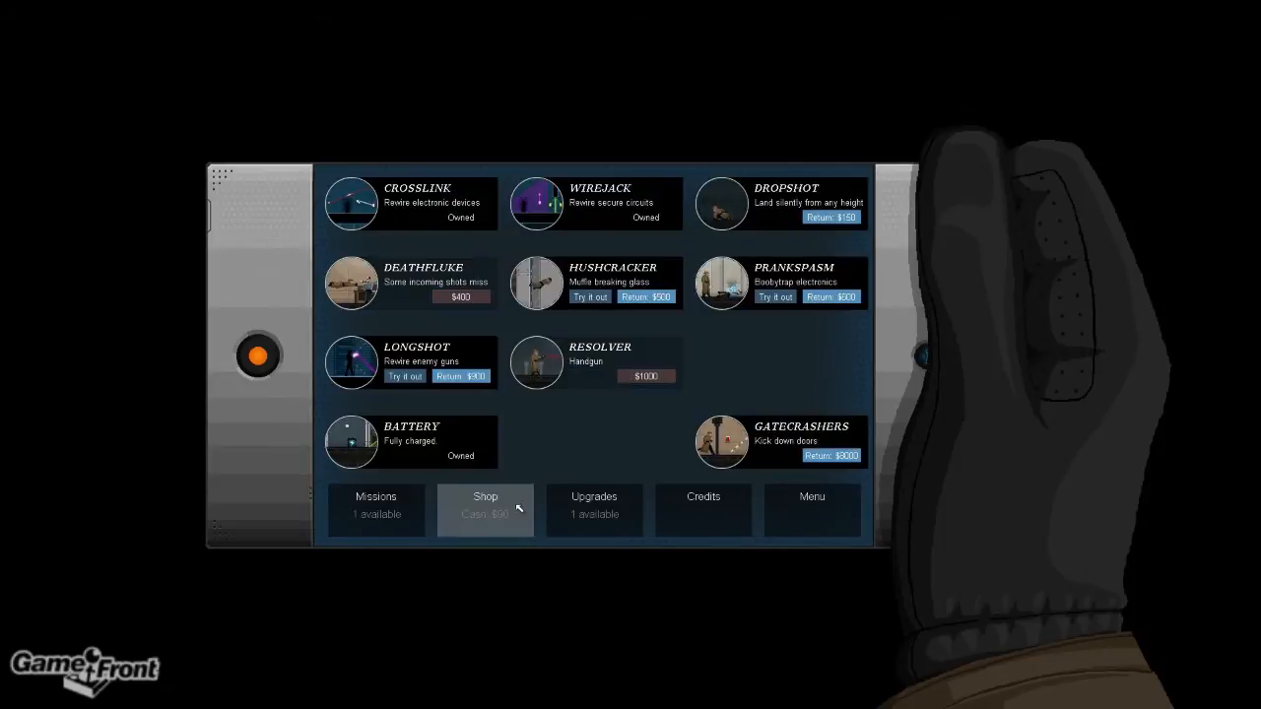
left_click(594, 504)
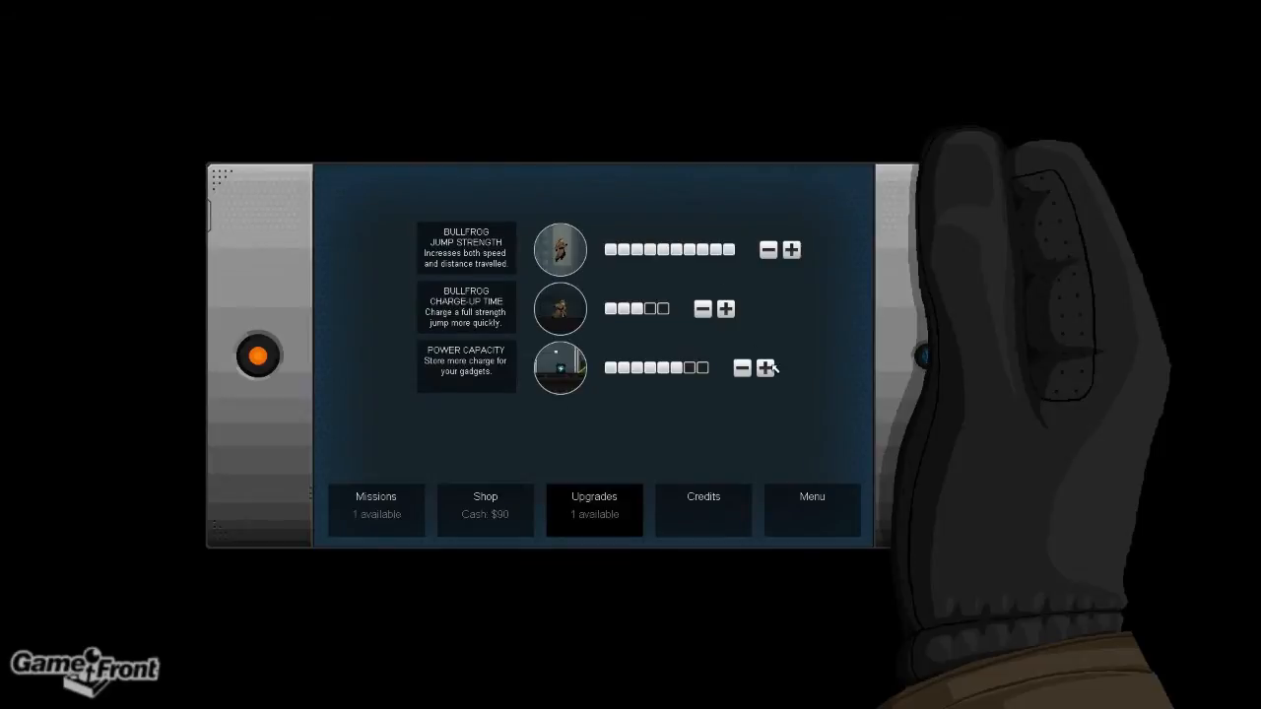
left_click(375, 509)
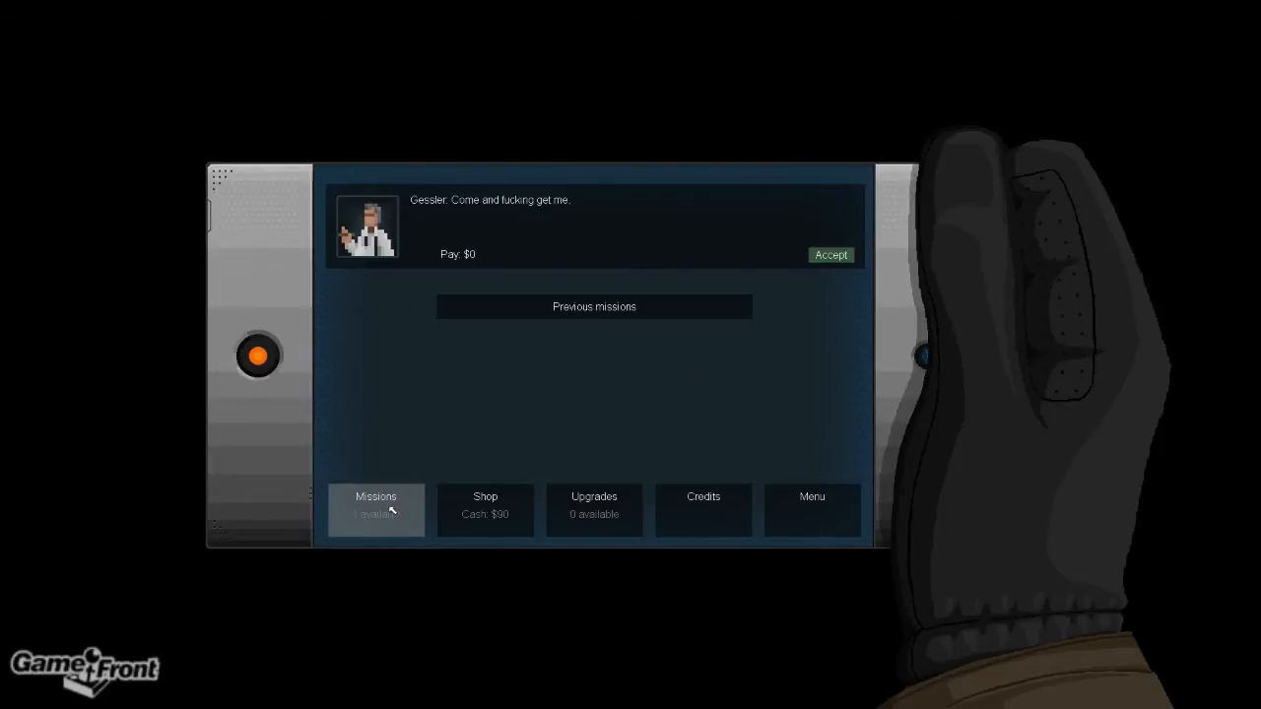
left_click(830, 254)
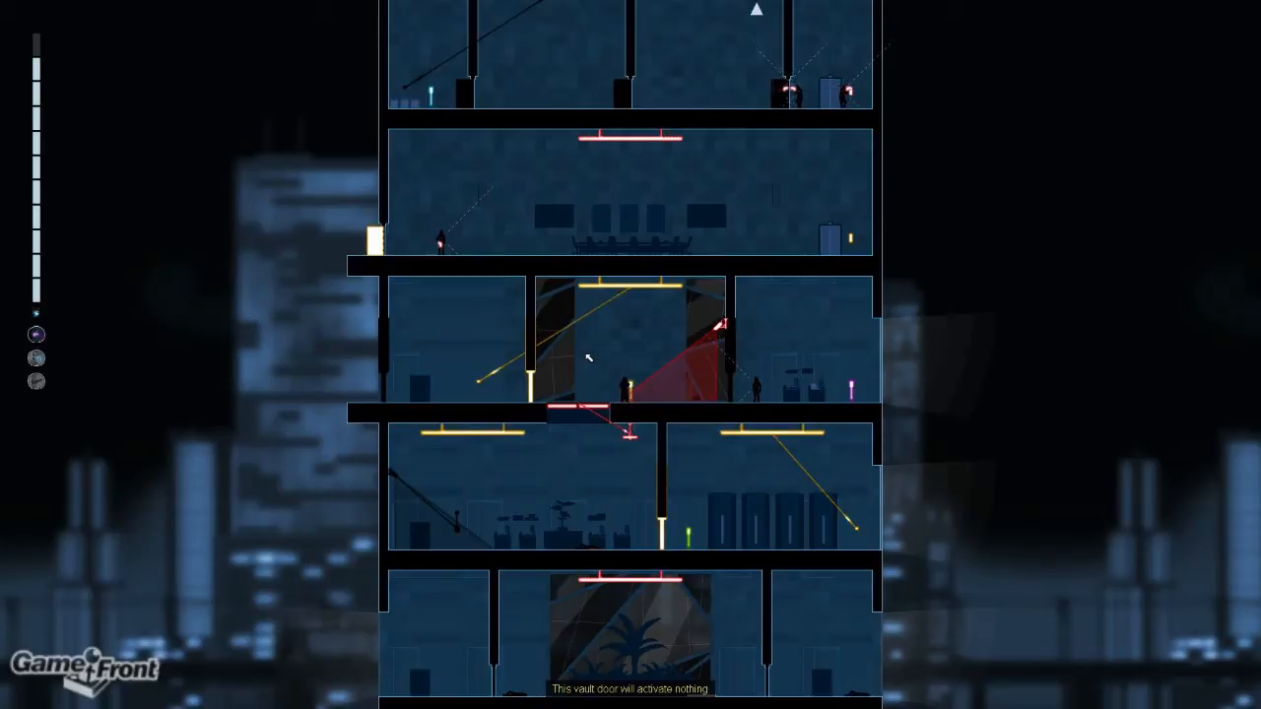
mouse_move(724, 320)
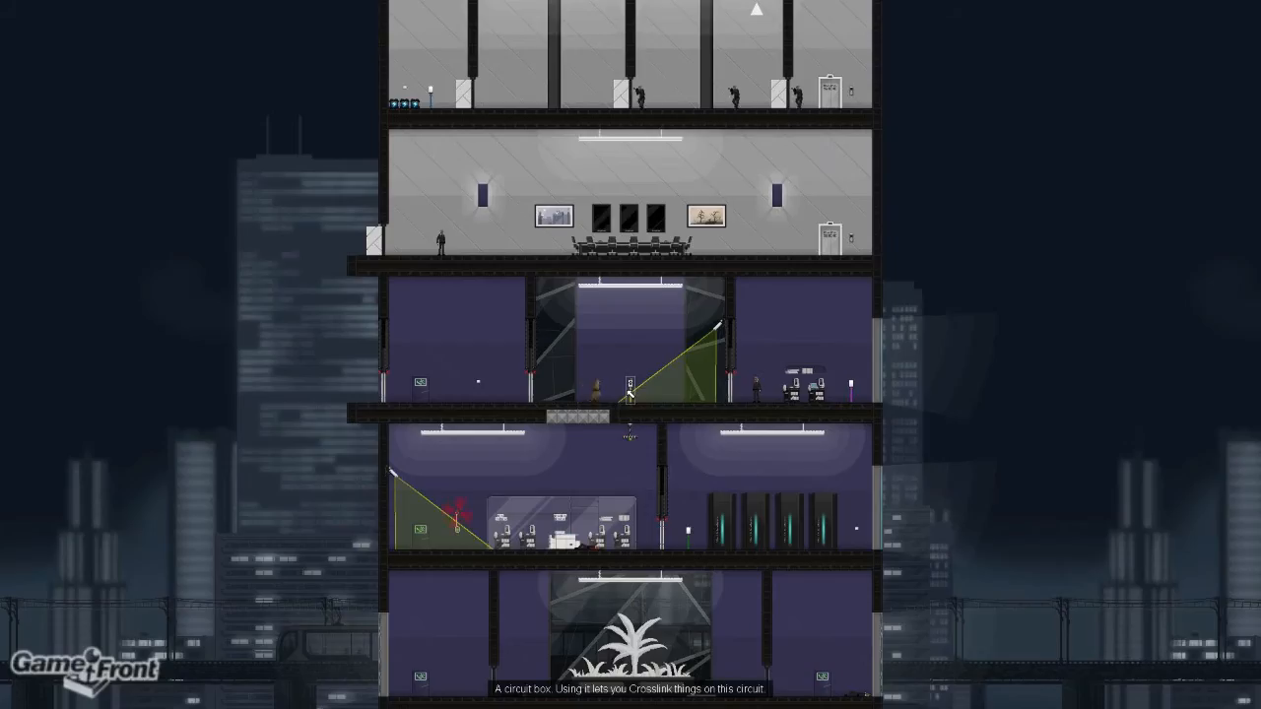
Scroll the Crosslink view down to a lower storey of Gessler's tower
scroll("down", 3)
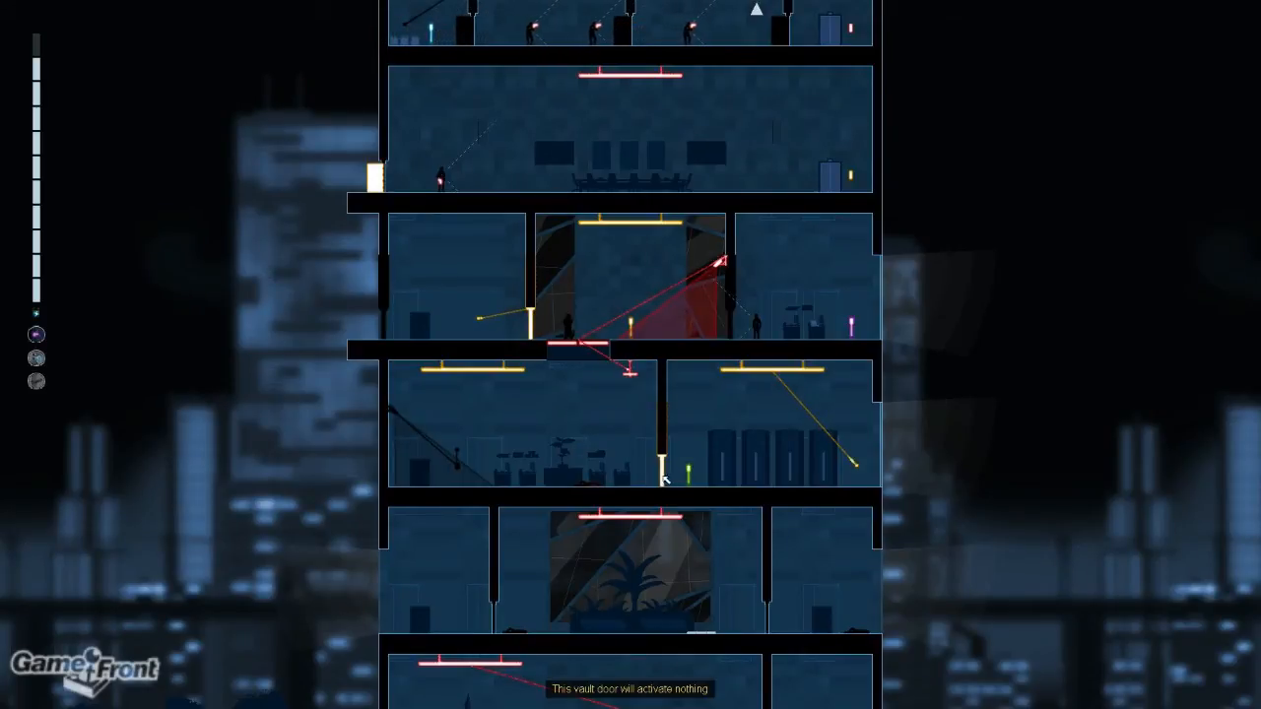
mouse_move(597, 333)
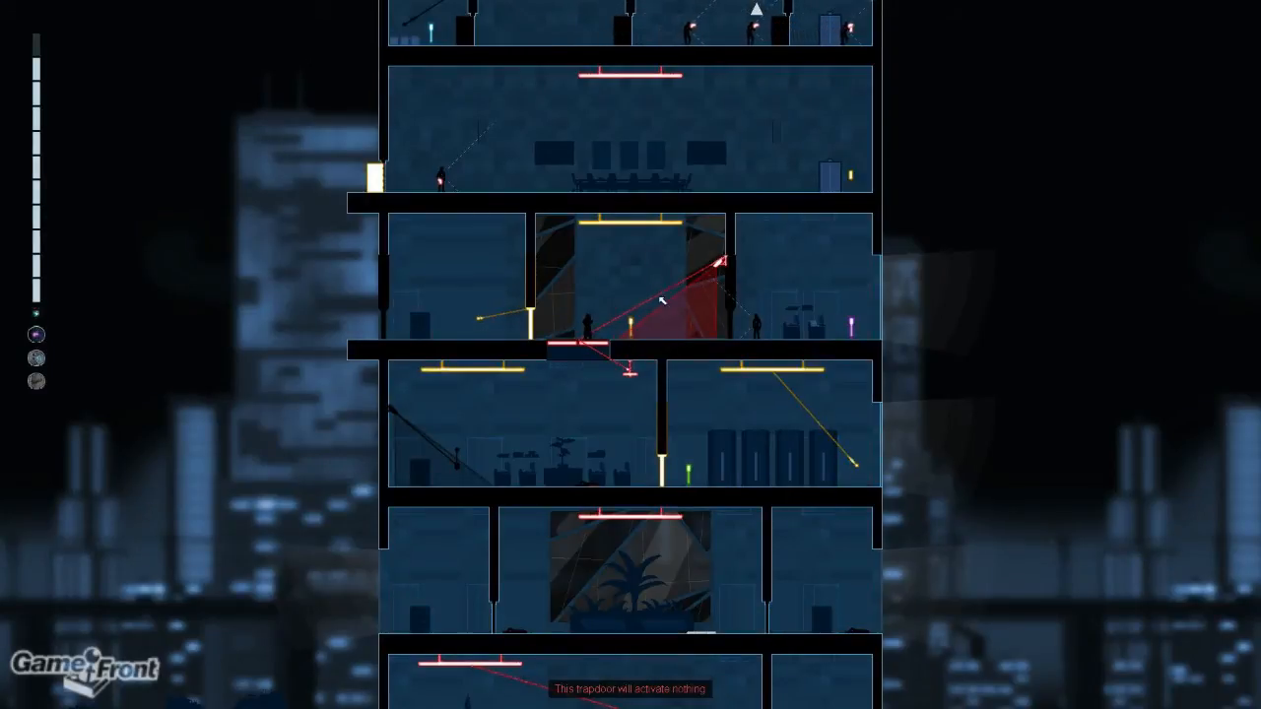
mouse_move(608, 389)
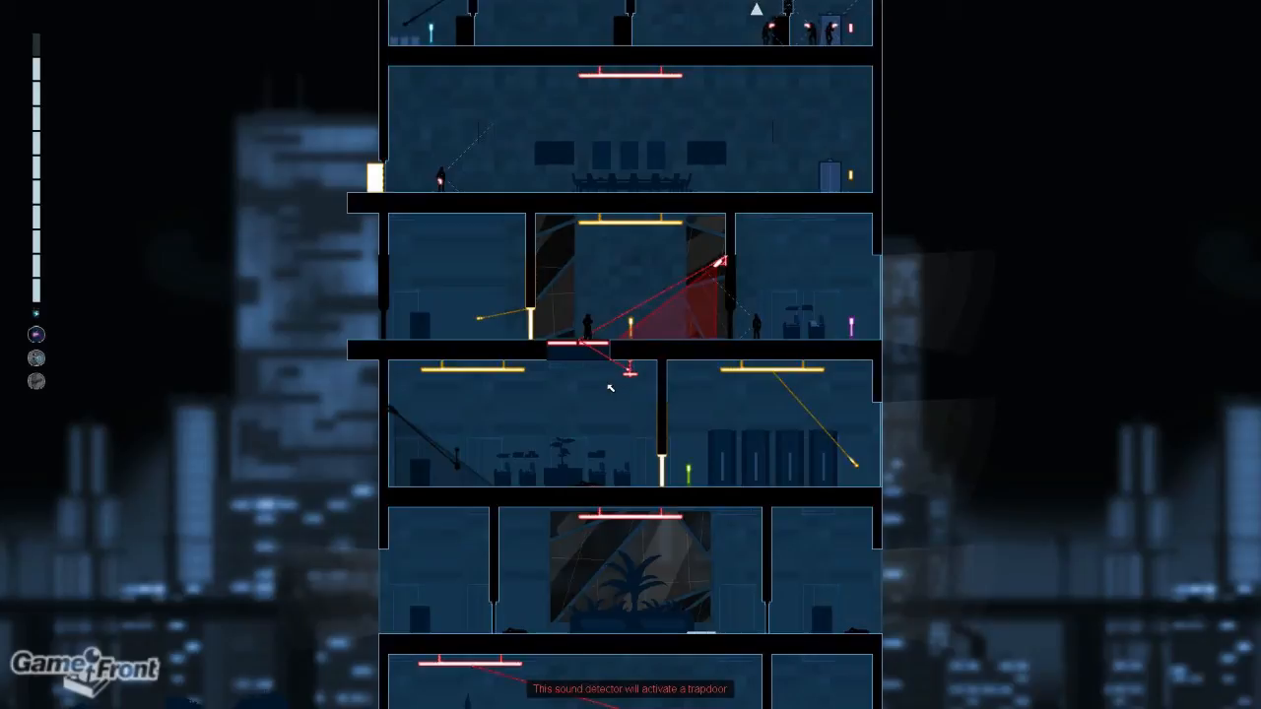
mouse_move(673, 327)
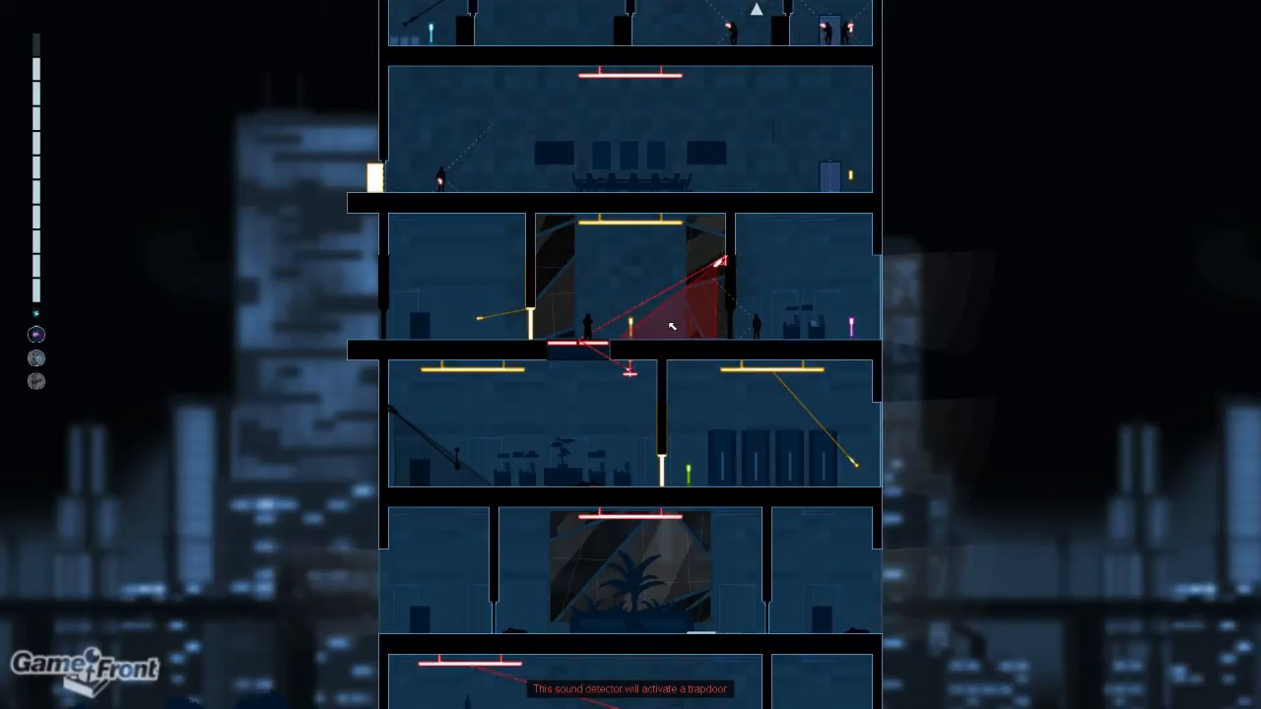
mouse_move(592, 351)
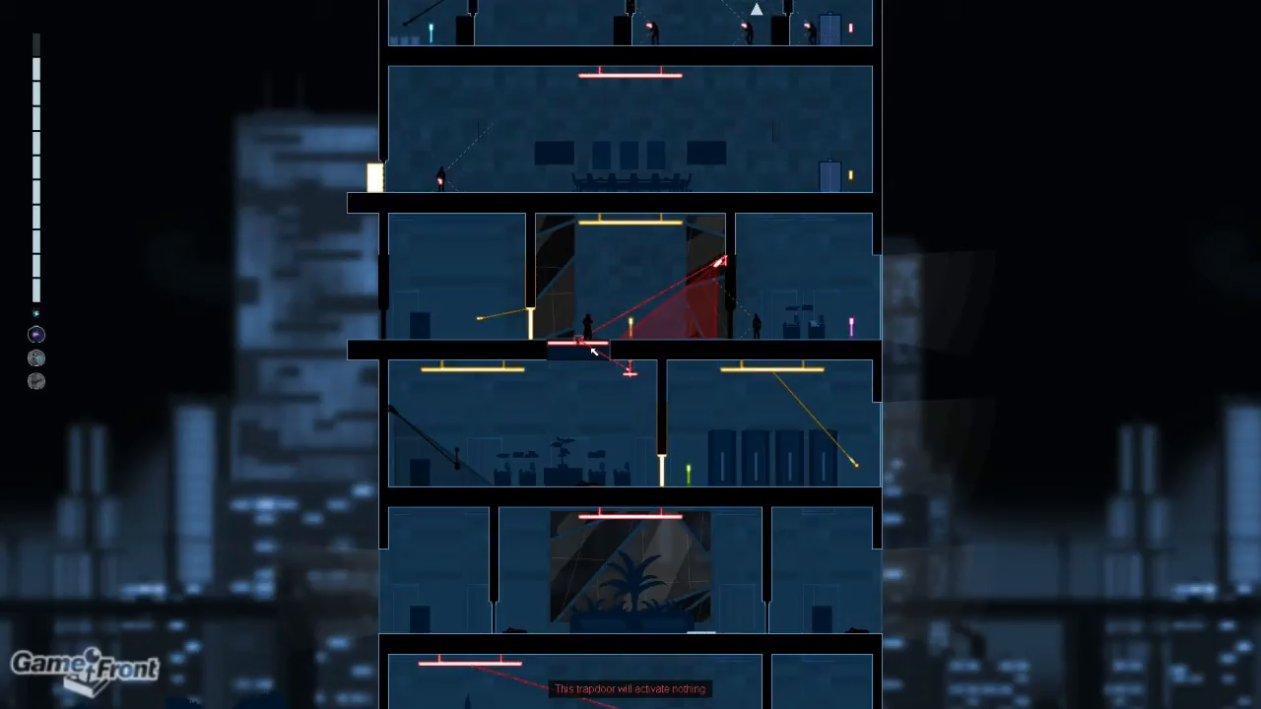
mouse_move(609, 400)
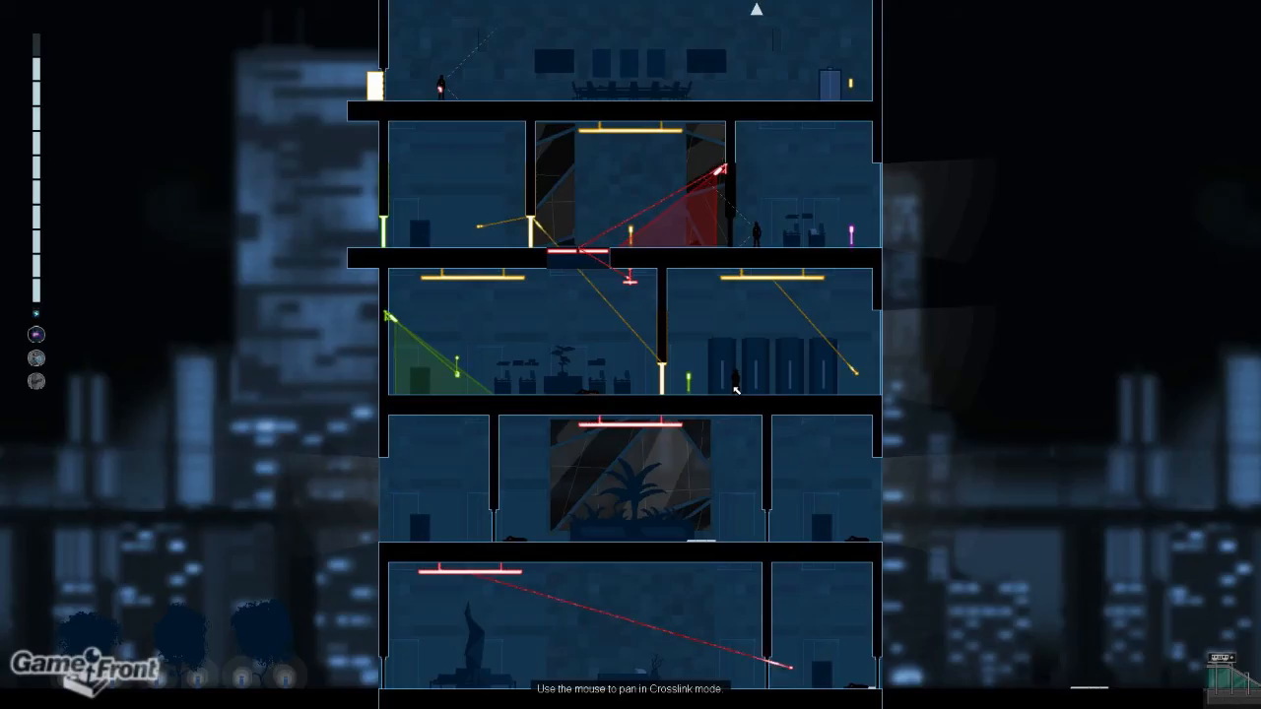
mouse_move(847, 379)
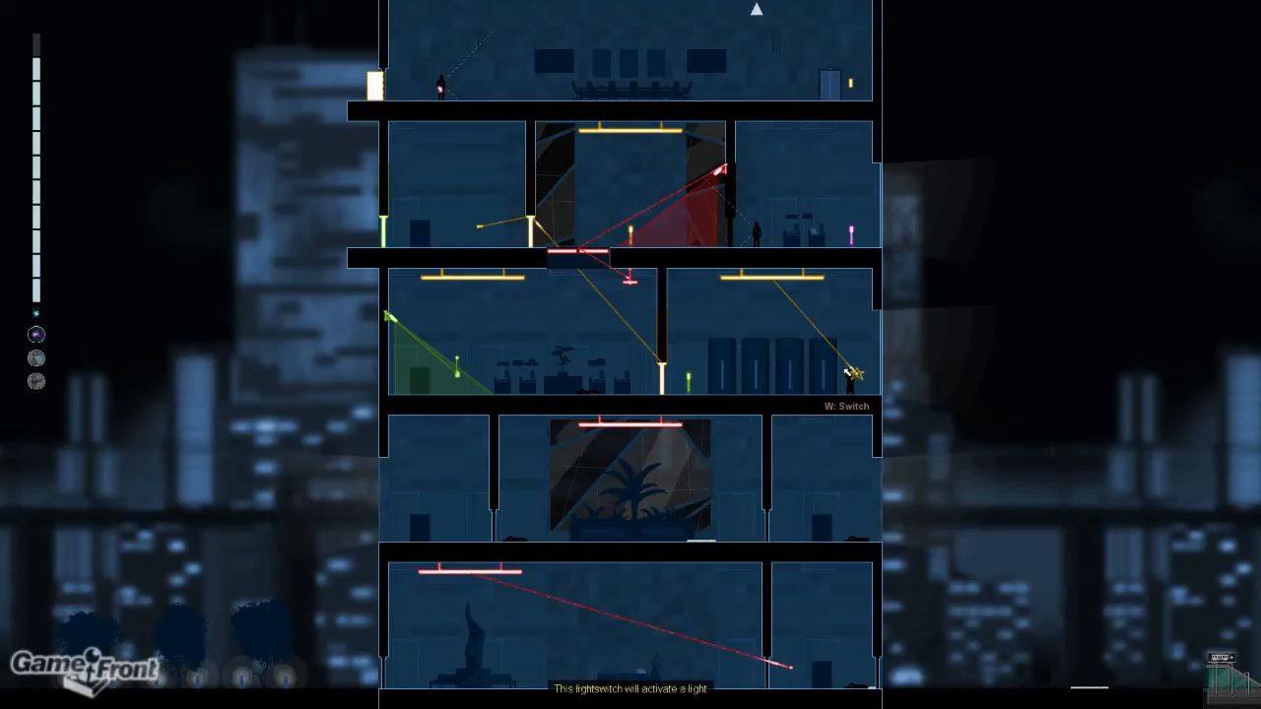
Scroll the view up to check the upper-floor wiring
scroll("up", 3)
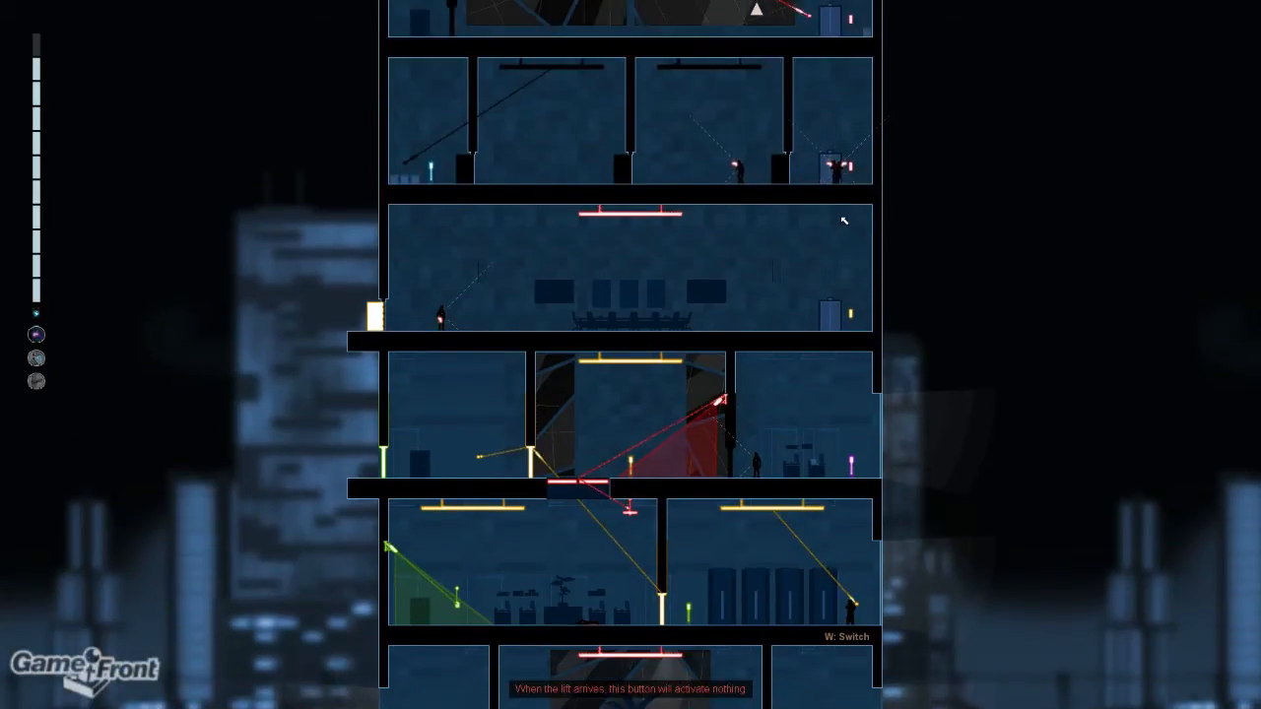
mouse_move(753, 512)
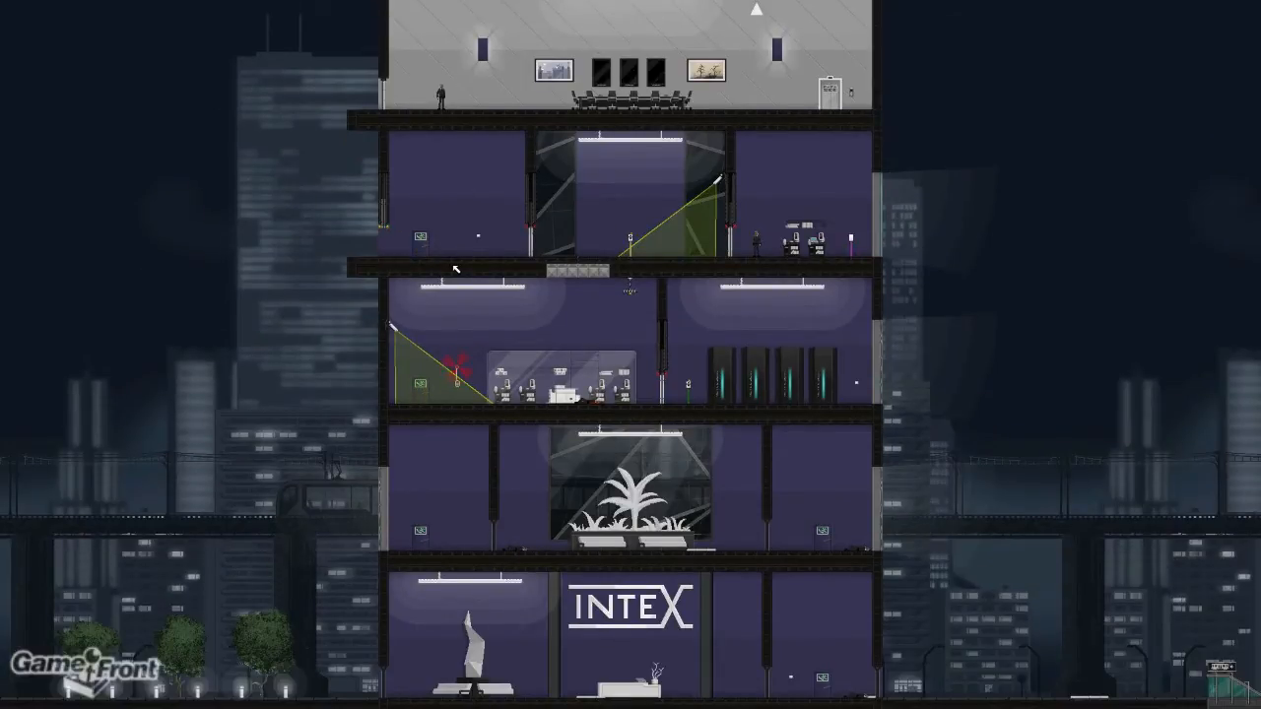
Scroll the camera up toward the tower's boardroom floor
scroll("up", 3)
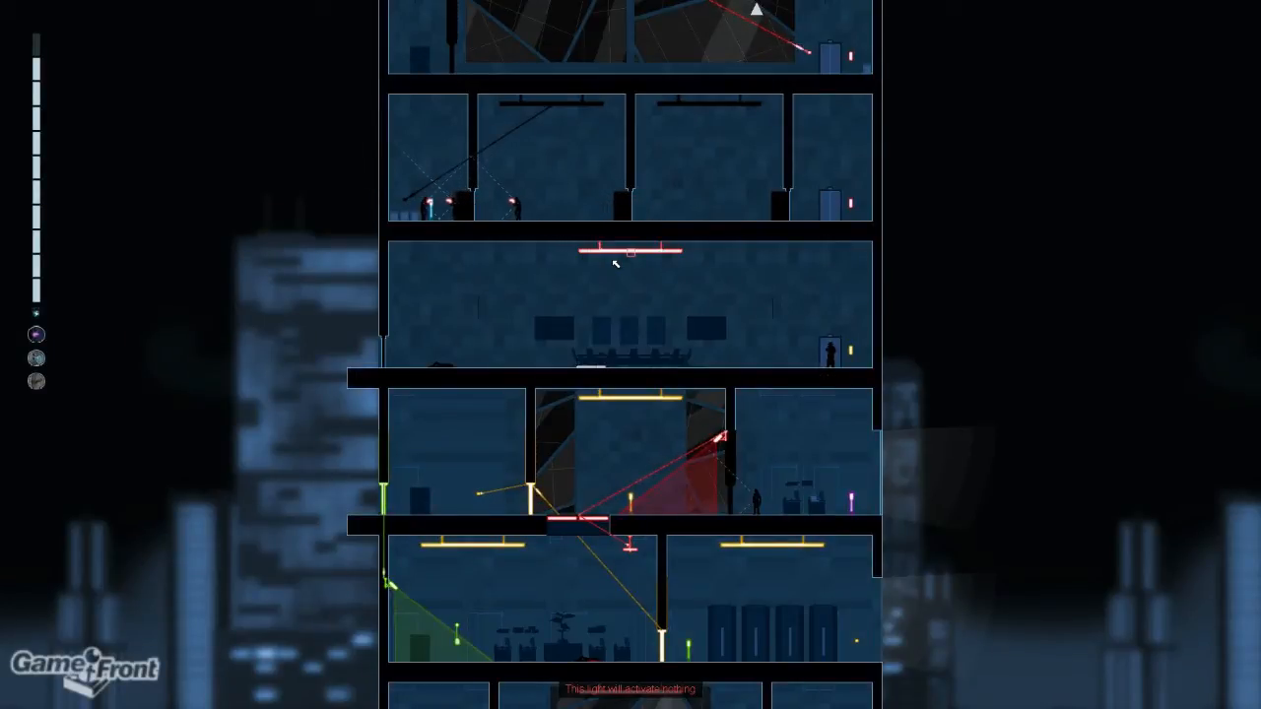
Scroll the camera down over the side of Gessler's tower
scroll("down", 3)
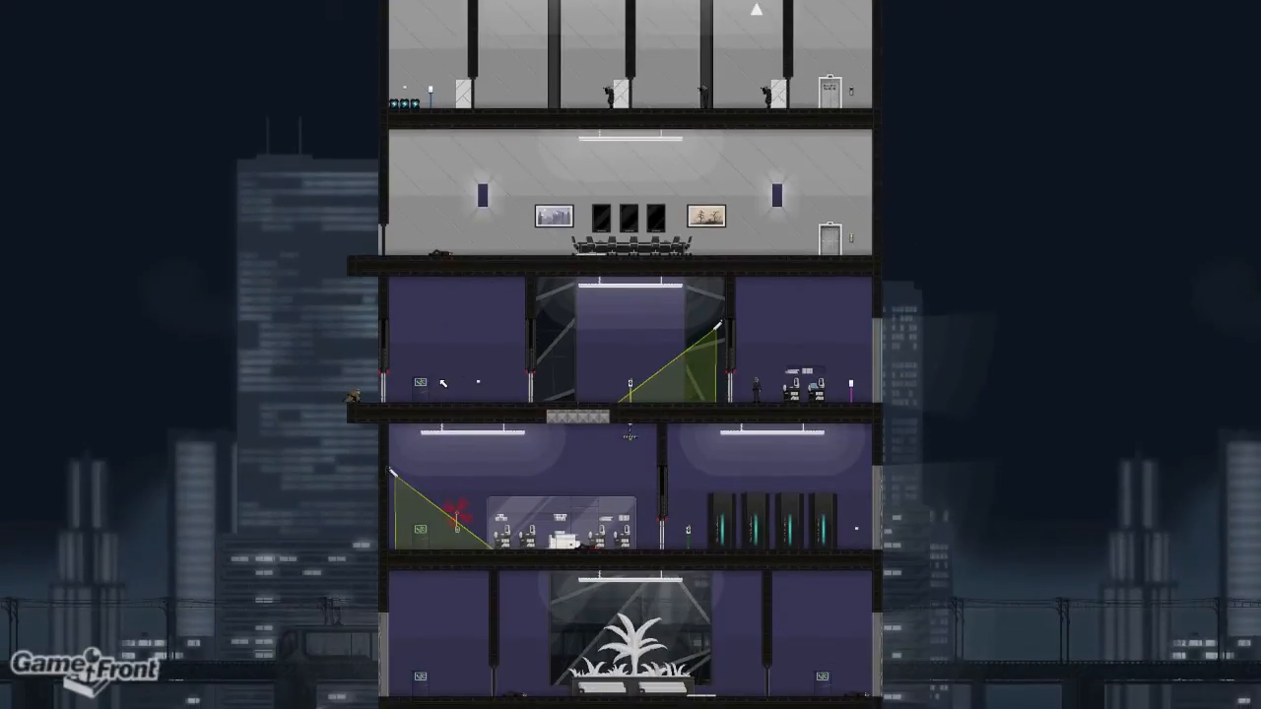
Scroll the camera down to the tower's street-level lobby
scroll("down", 3)
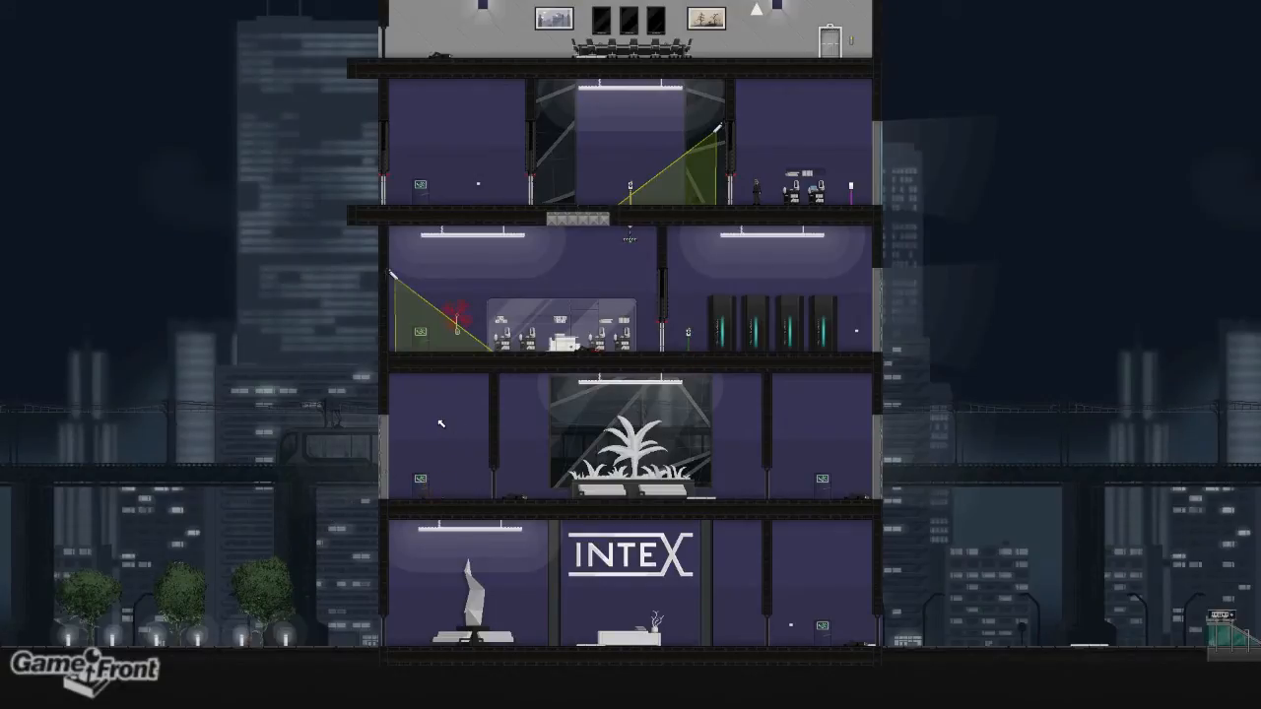
mouse_move(530, 339)
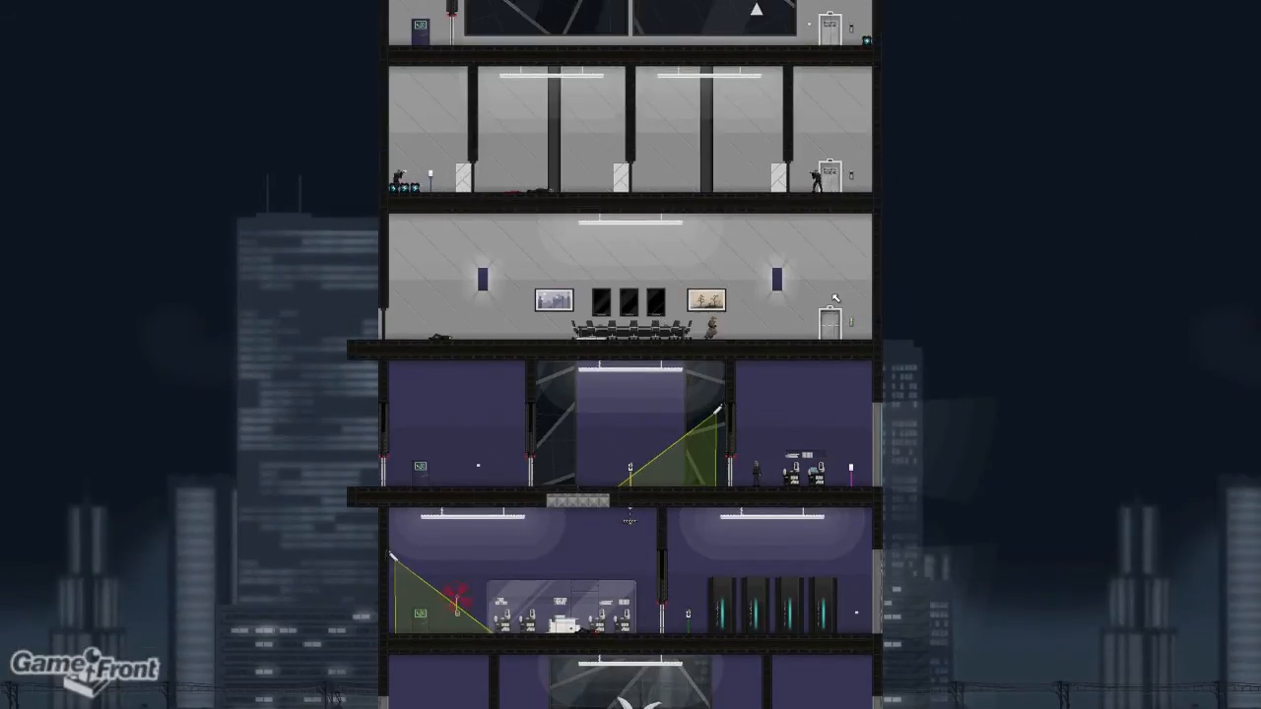
Knock out the two office-floor guards, then move the agent to the floor's left end
scroll("up", 3)
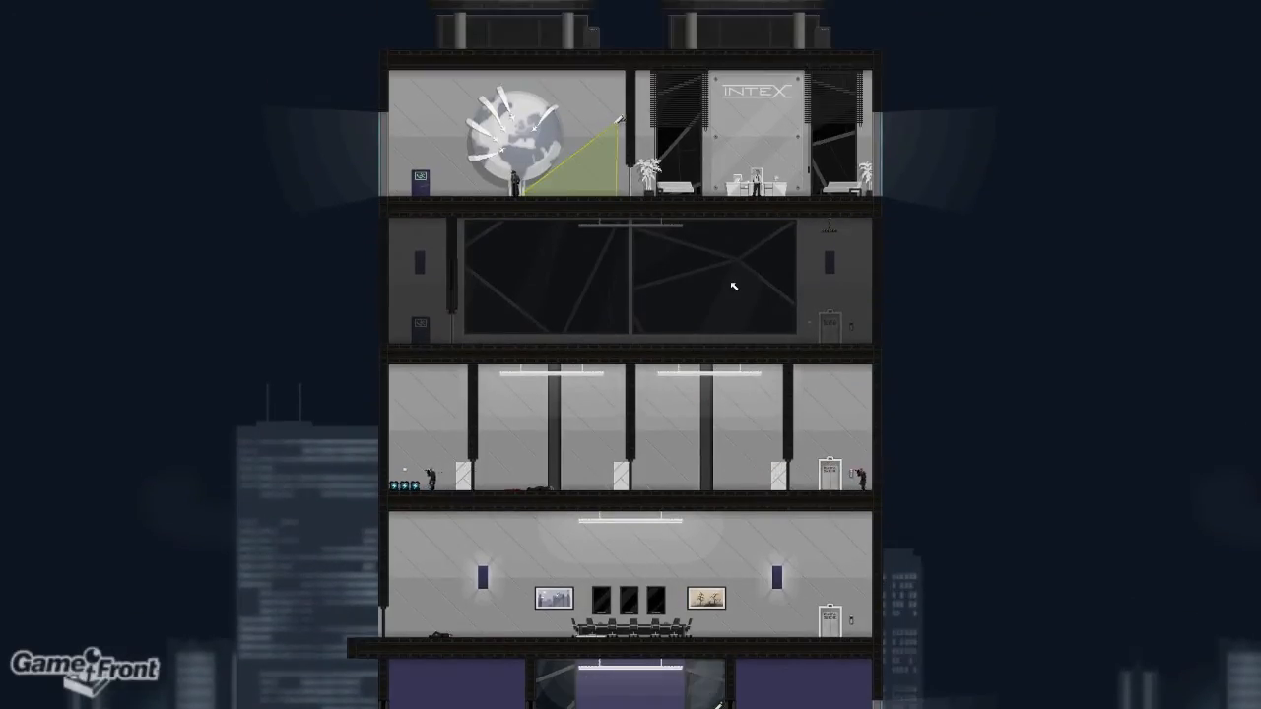
scroll("down", 3)
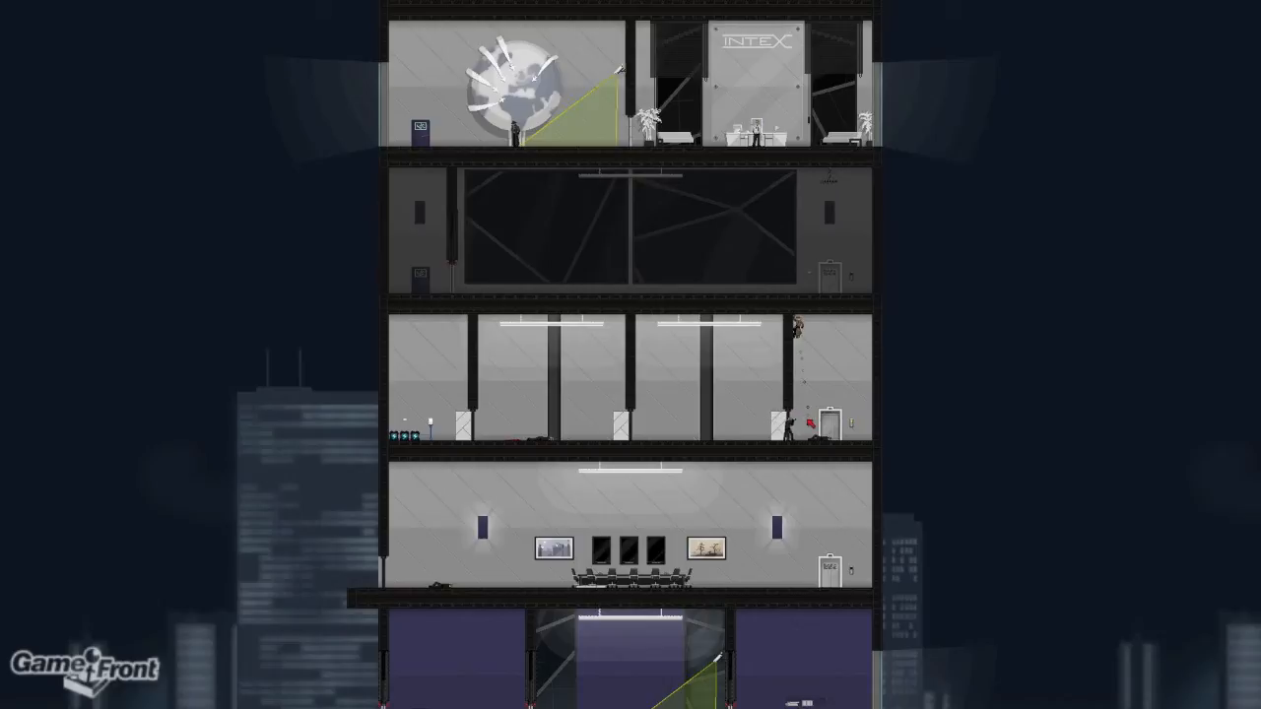
scroll("down", 3)
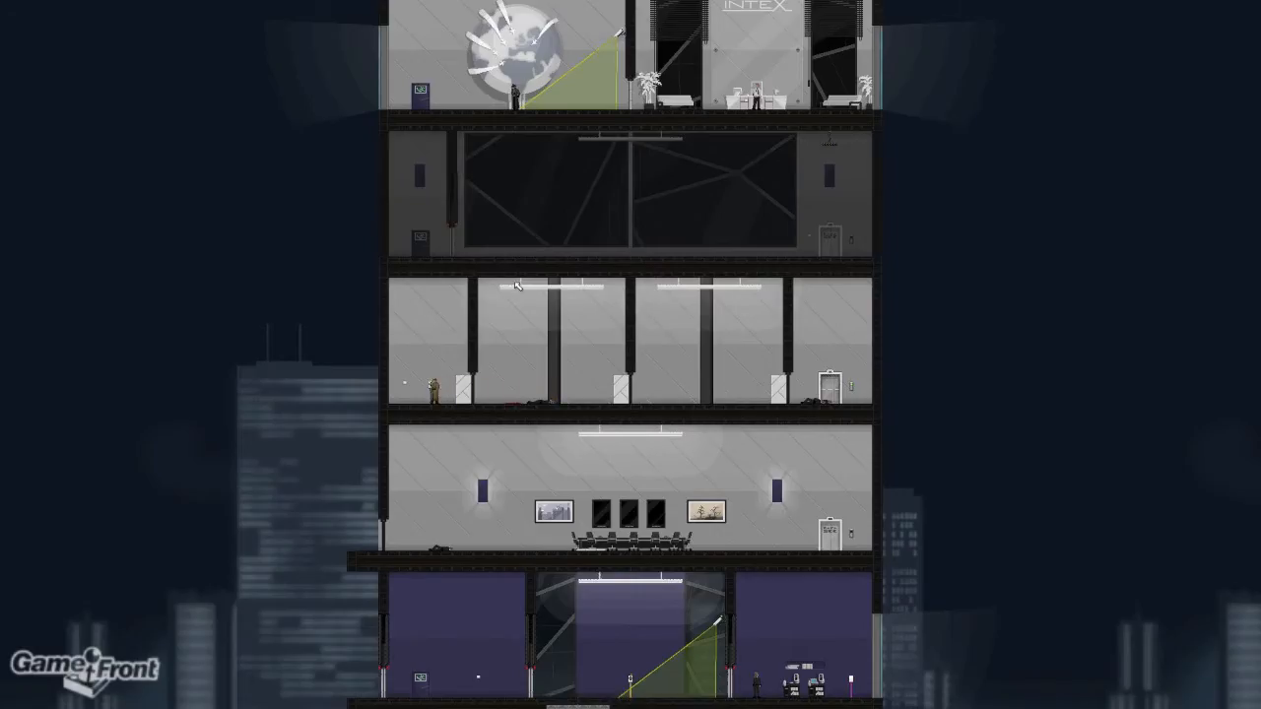
left_click(37, 335)
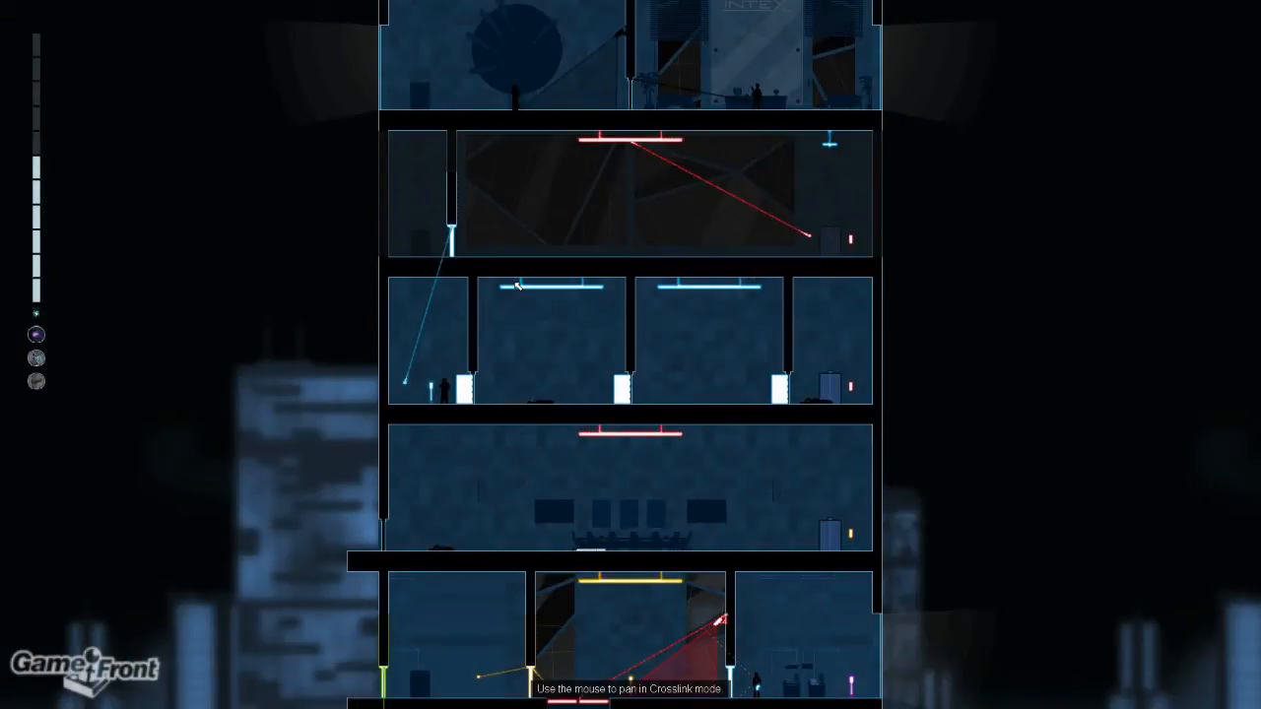
mouse_move(453, 227)
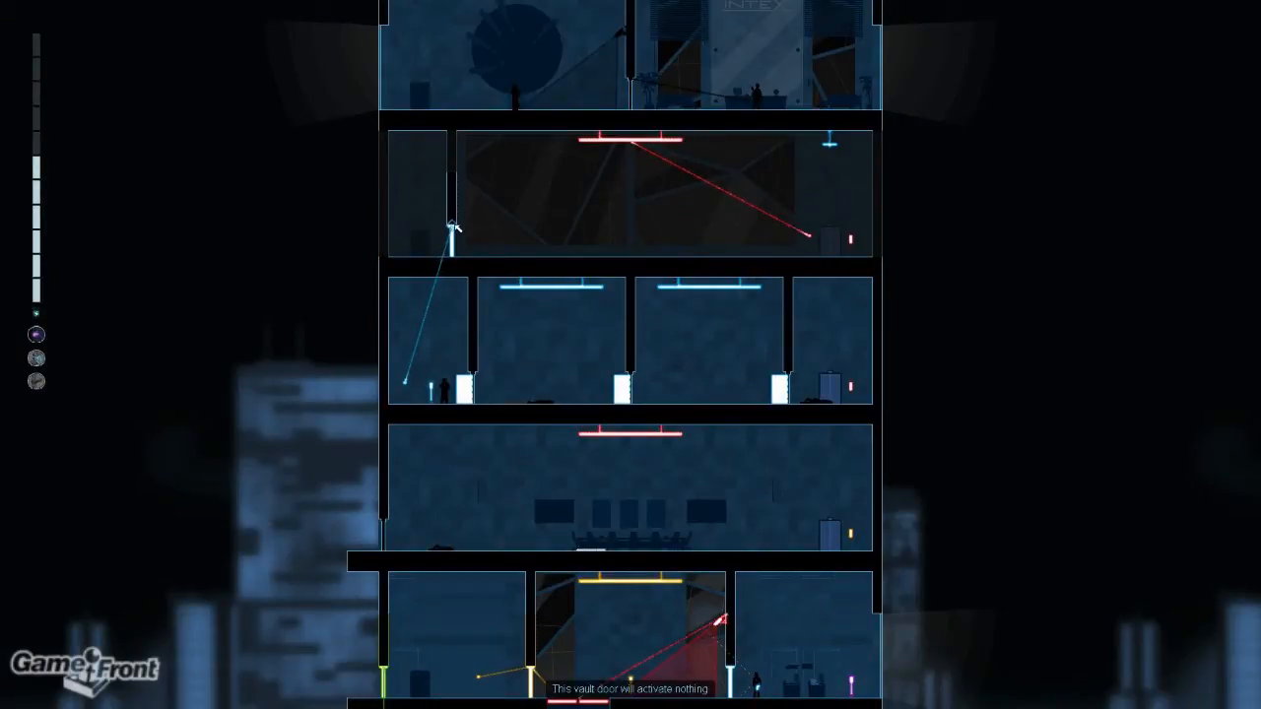
mouse_move(833, 148)
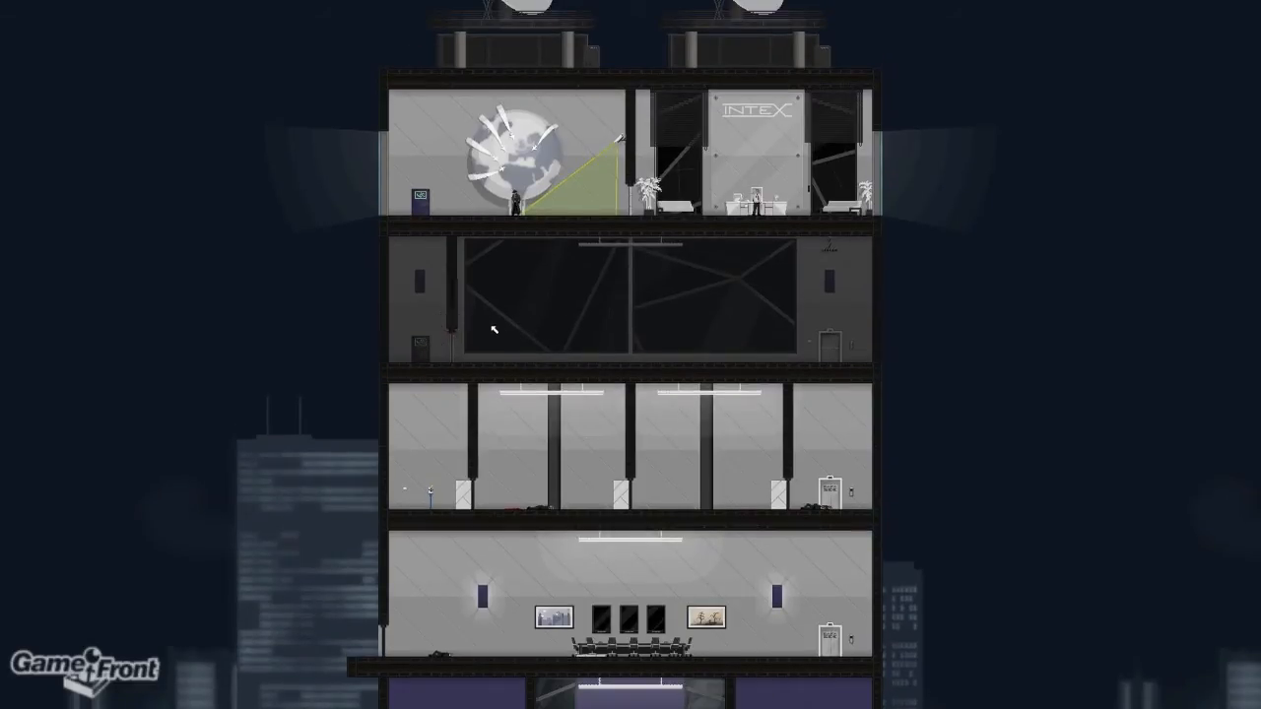
scroll("down", 3)
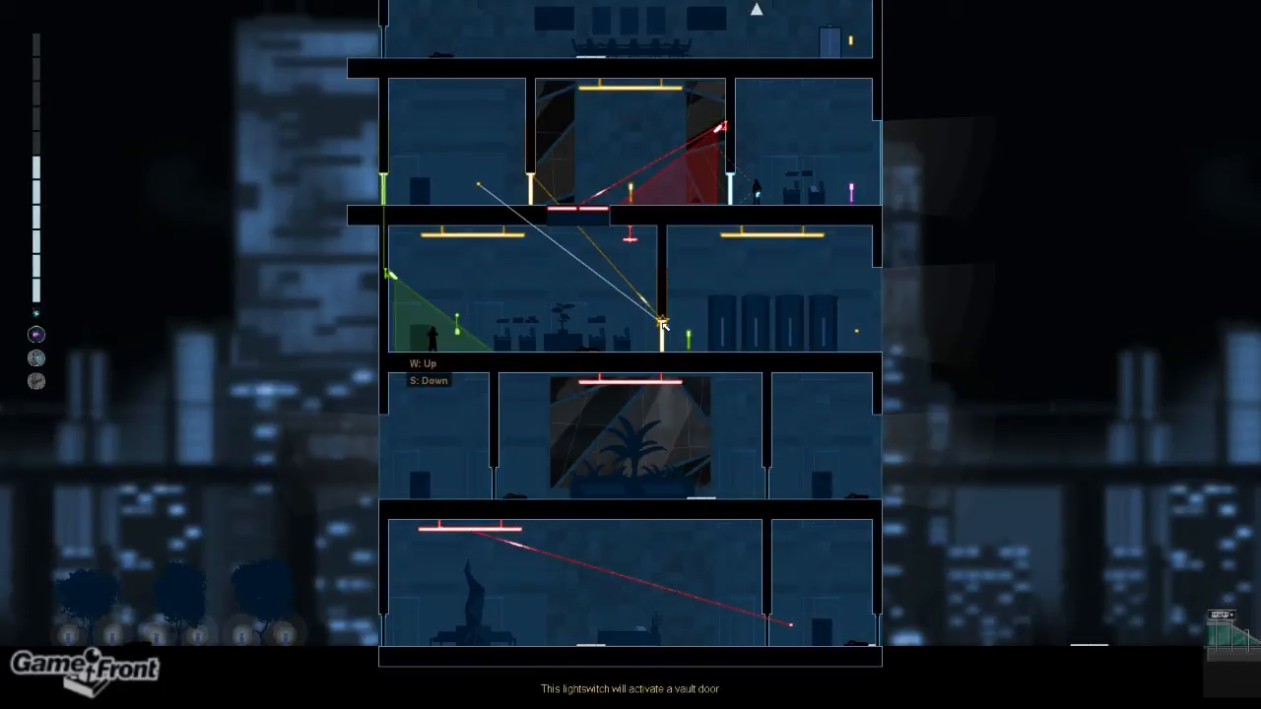
mouse_move(715, 313)
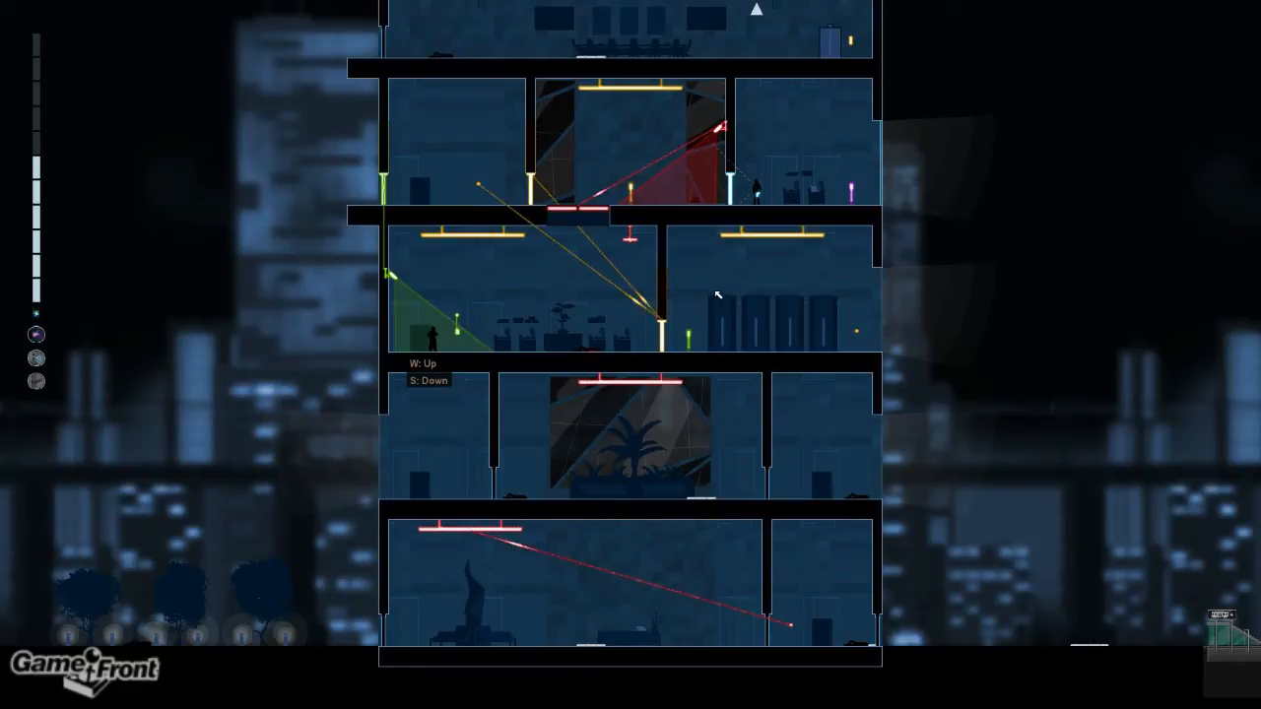
mouse_move(753, 202)
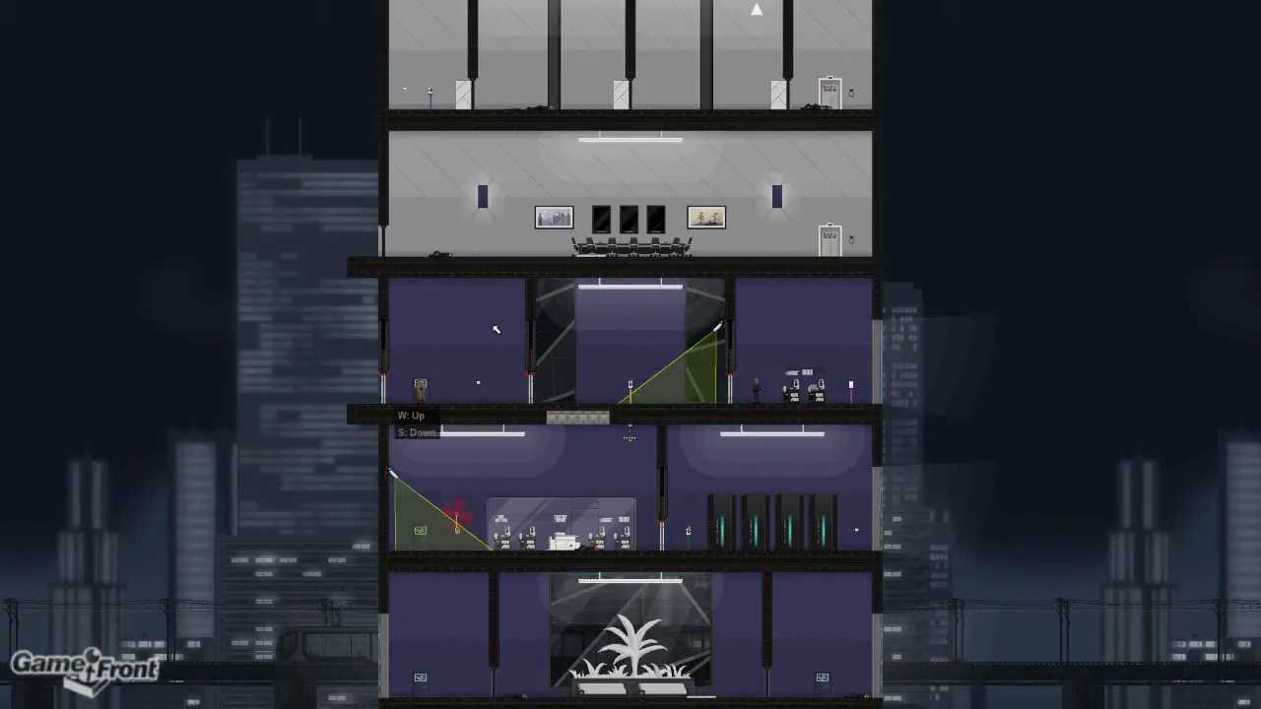
scroll("down", 3)
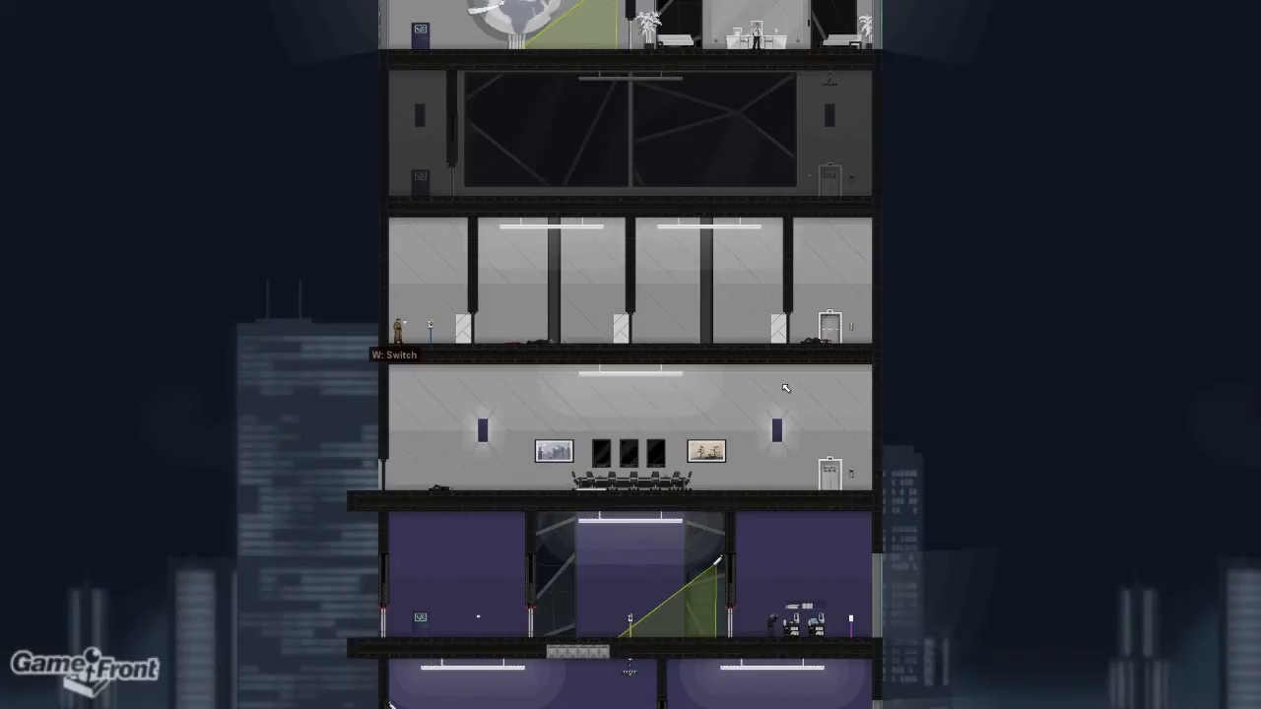
key("w")
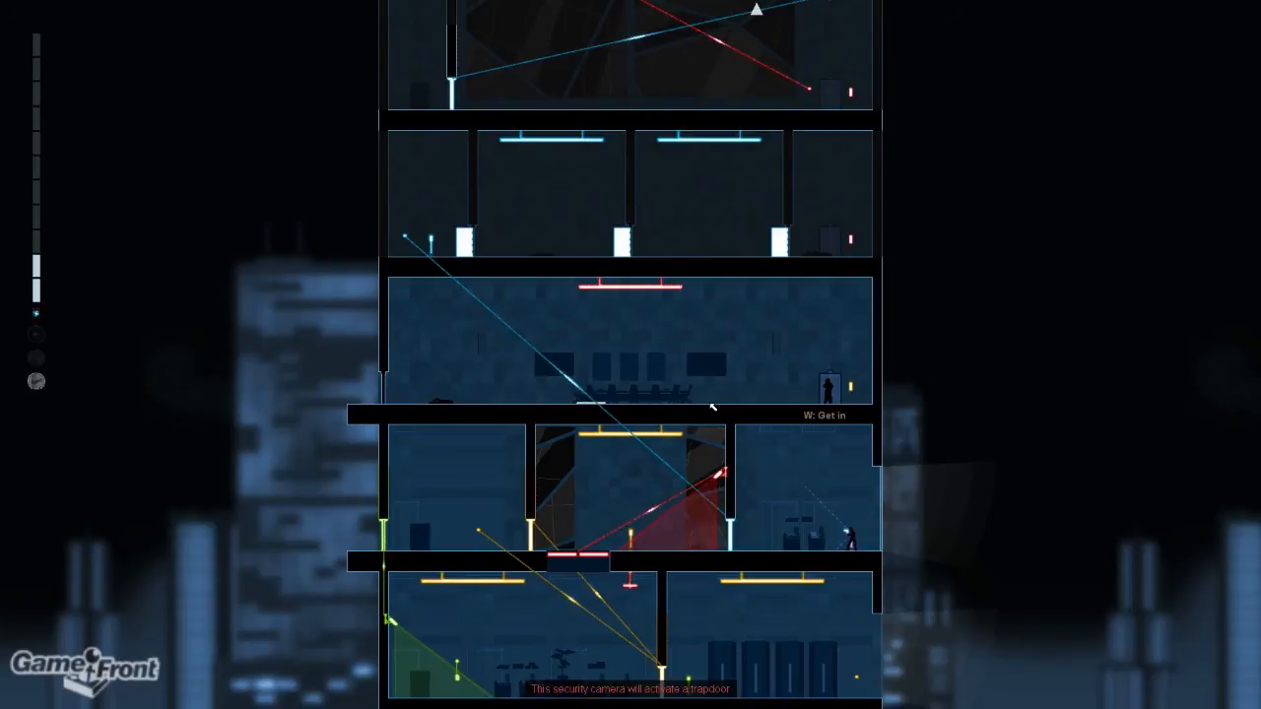
mouse_move(849, 548)
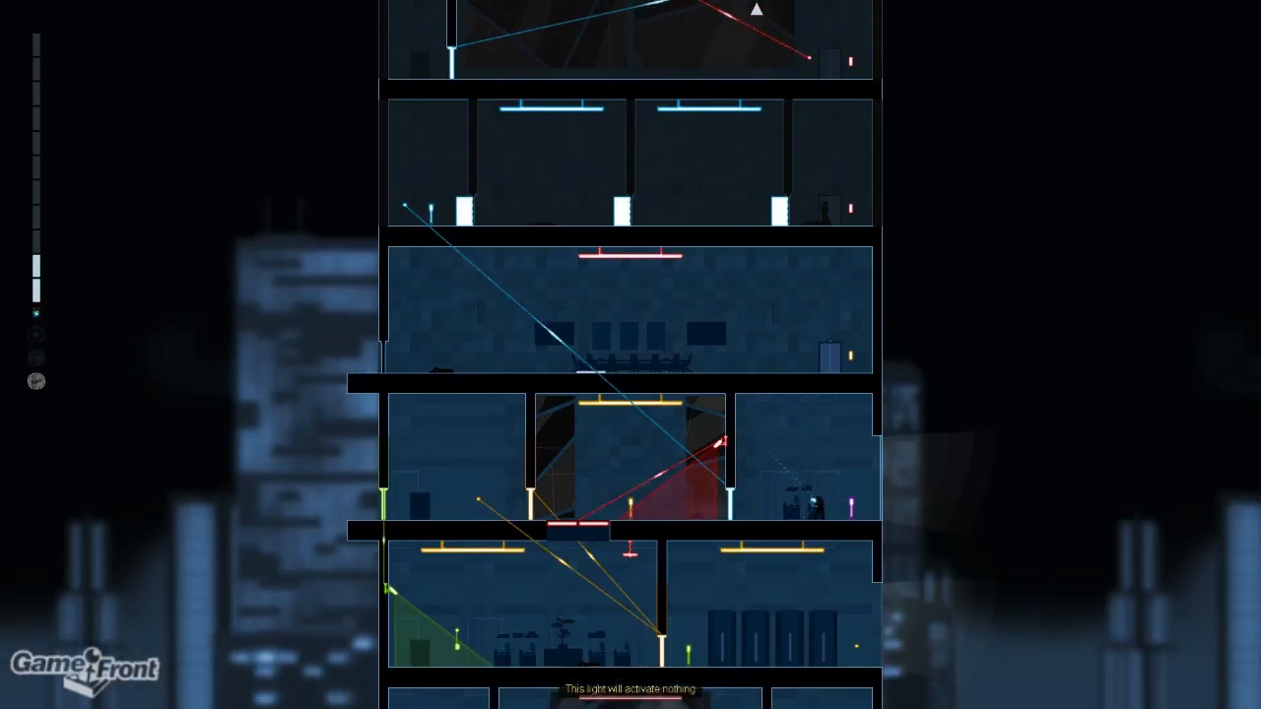
scroll("down", 3)
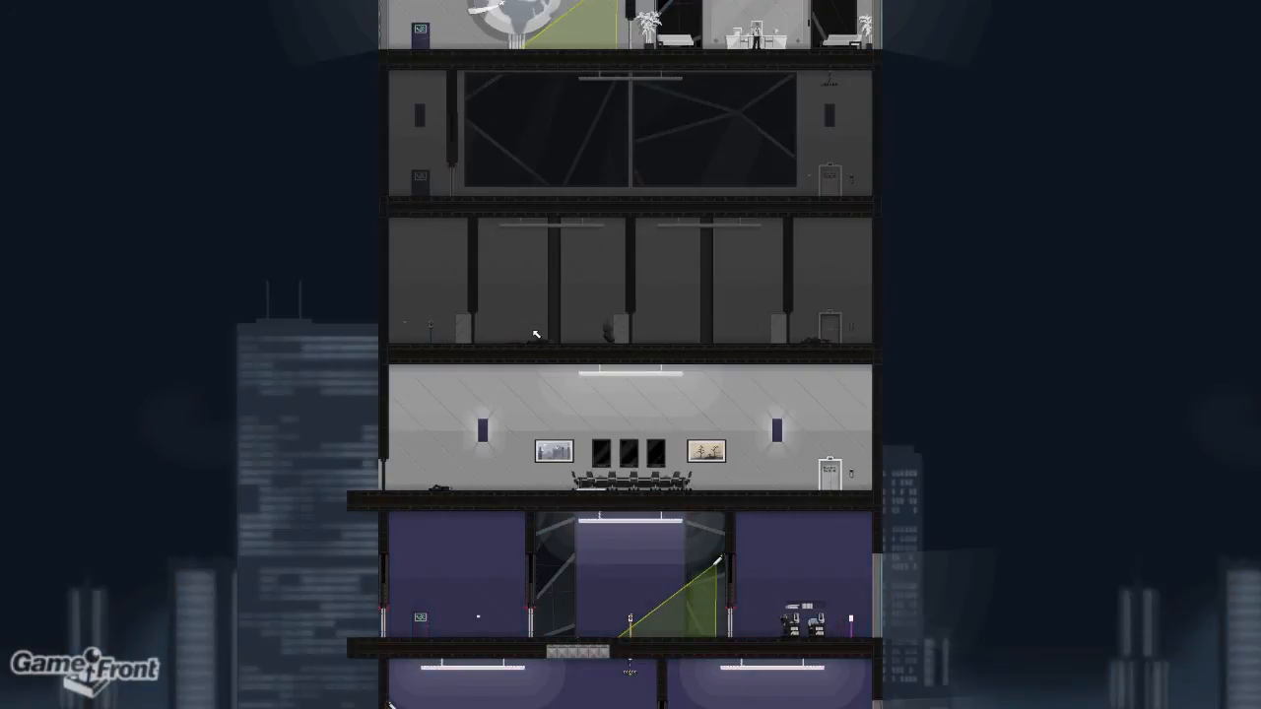
mouse_move(813, 282)
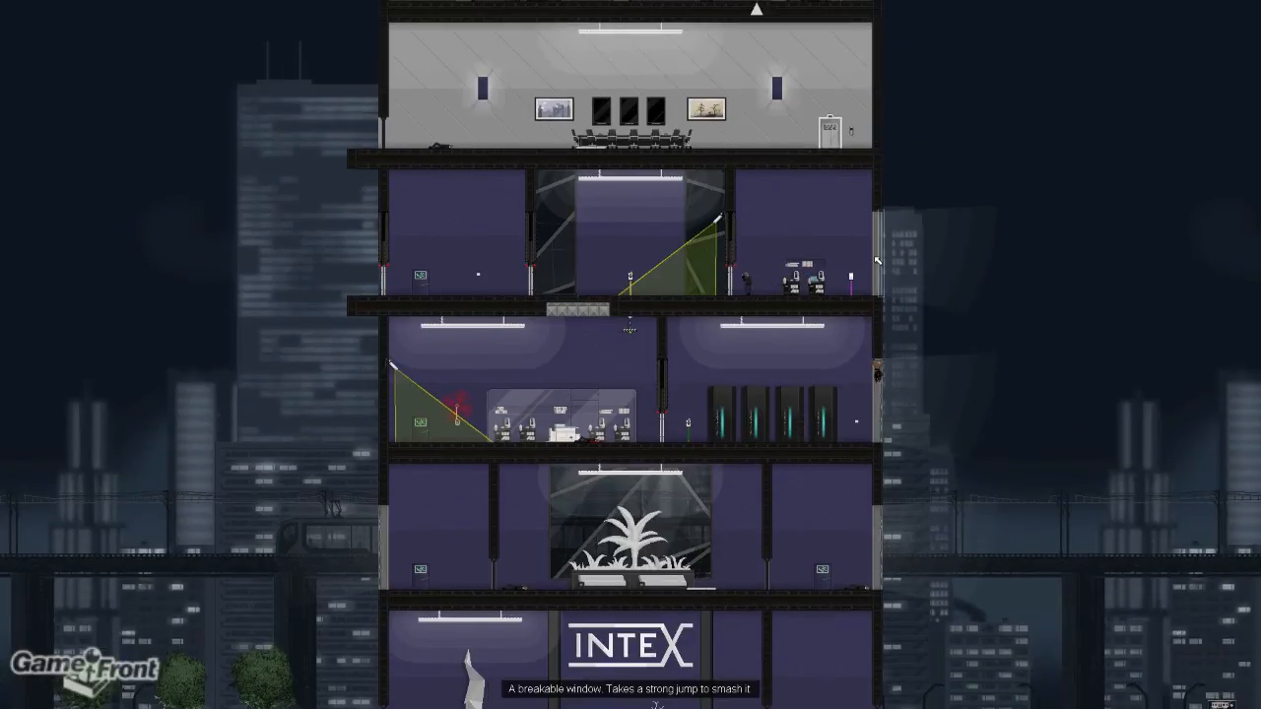
Wall-climb the Intex tower exterior to the top executive floor with the Intex globe
scroll("down", 3)
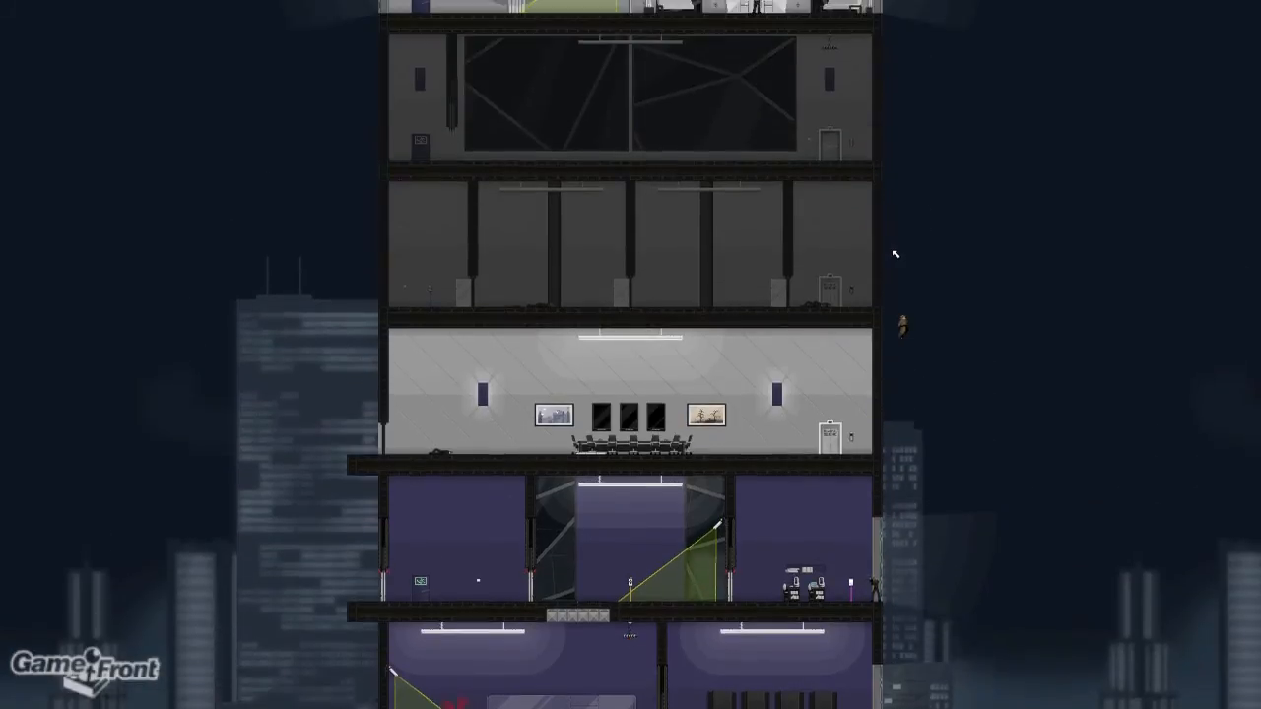
scroll("down", 3)
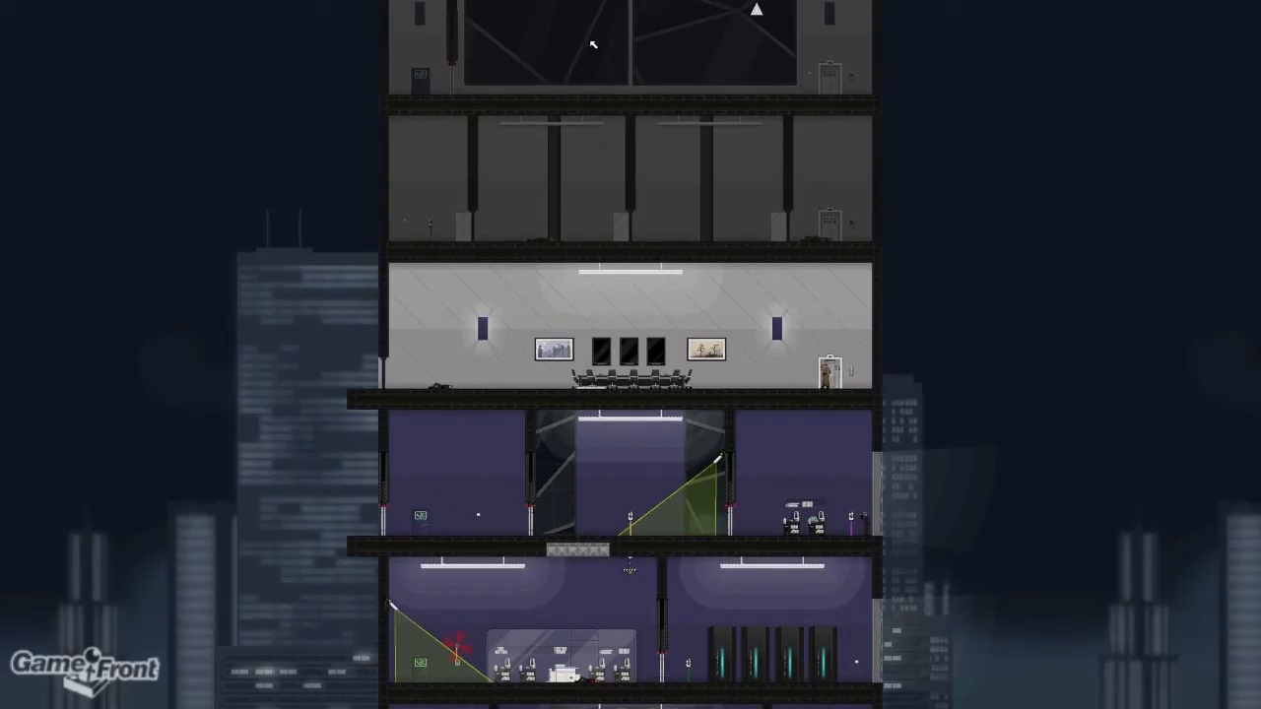
scroll("down", 3)
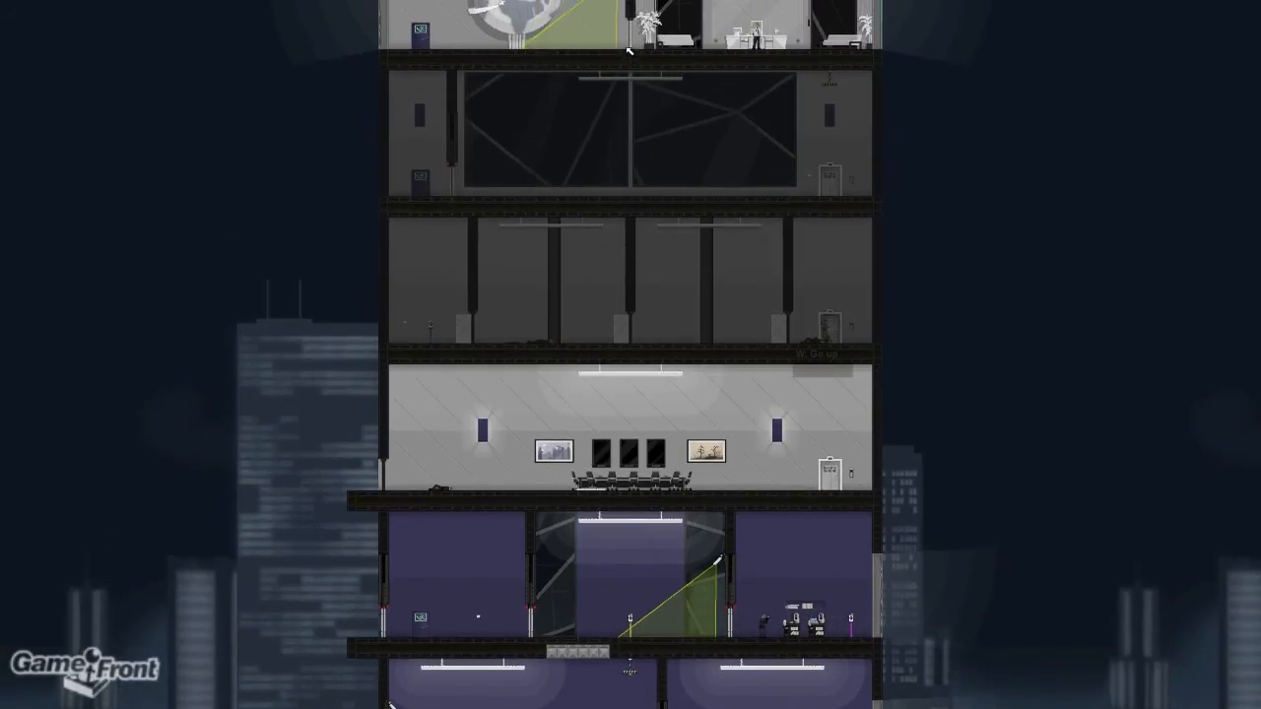
scroll("down", 3)
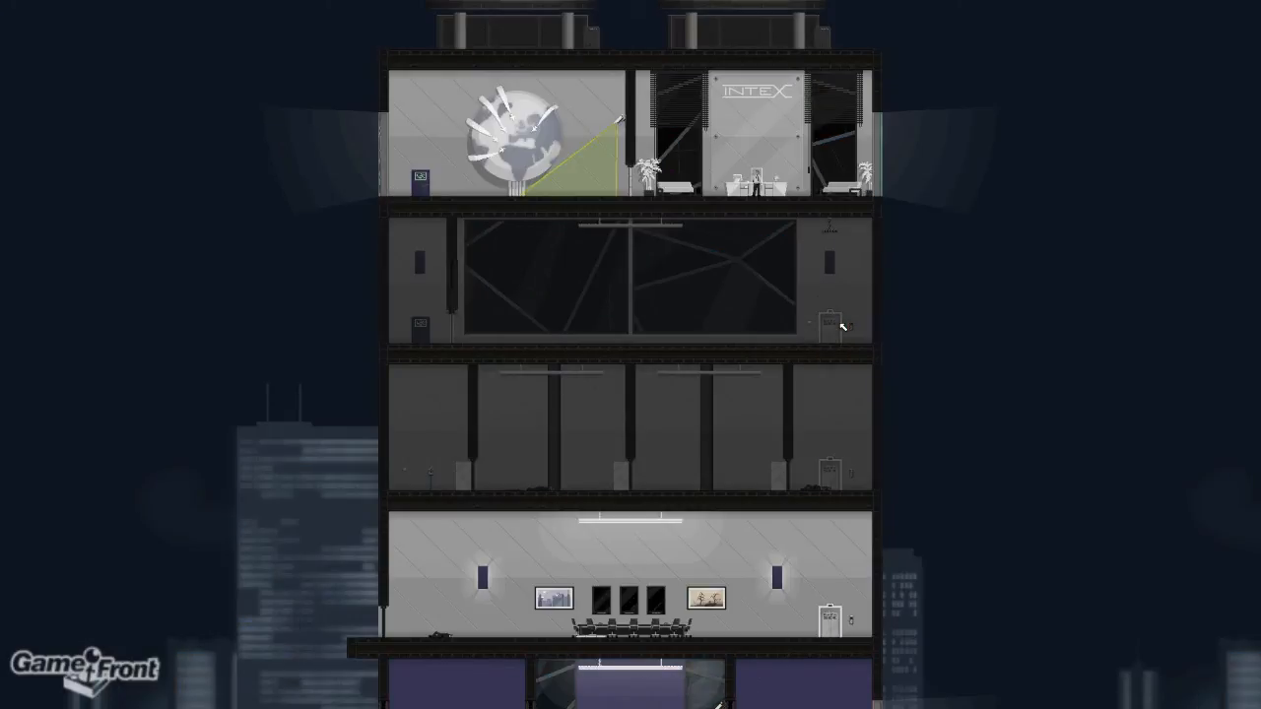
Pounce on the CEO on the top floor to finish the contract with A+
scroll("down", 3)
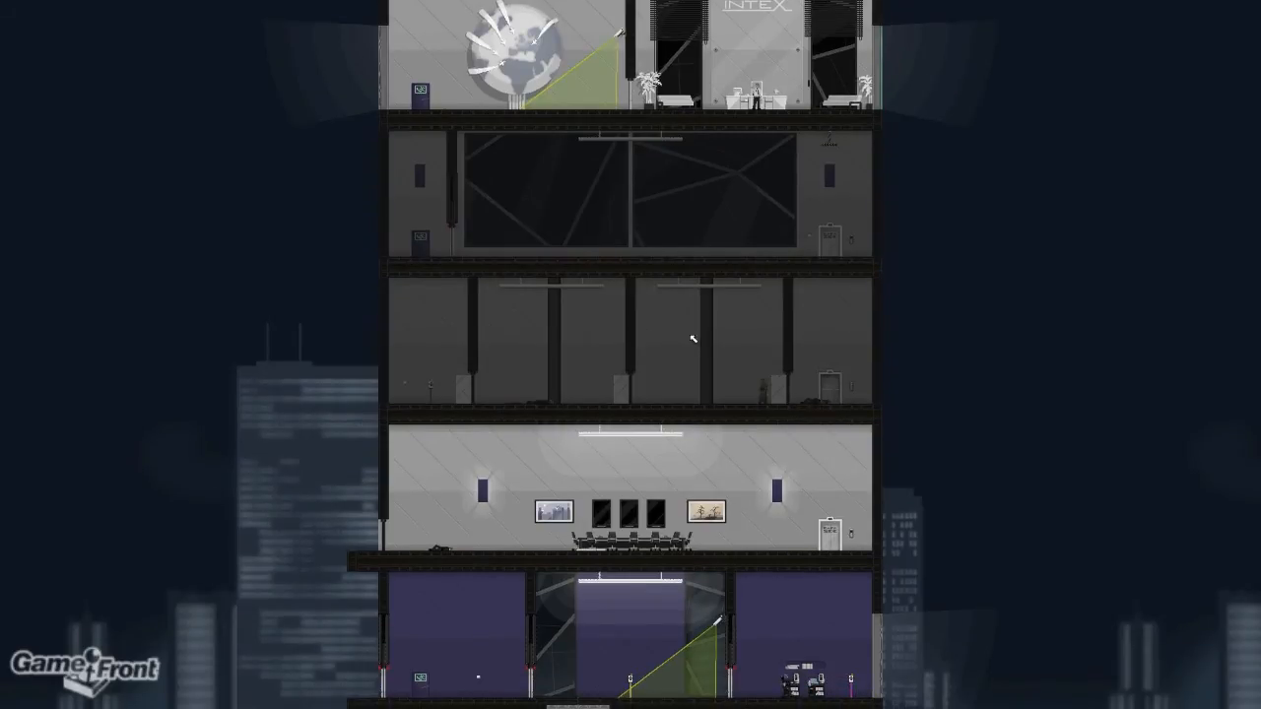
mouse_move(684, 280)
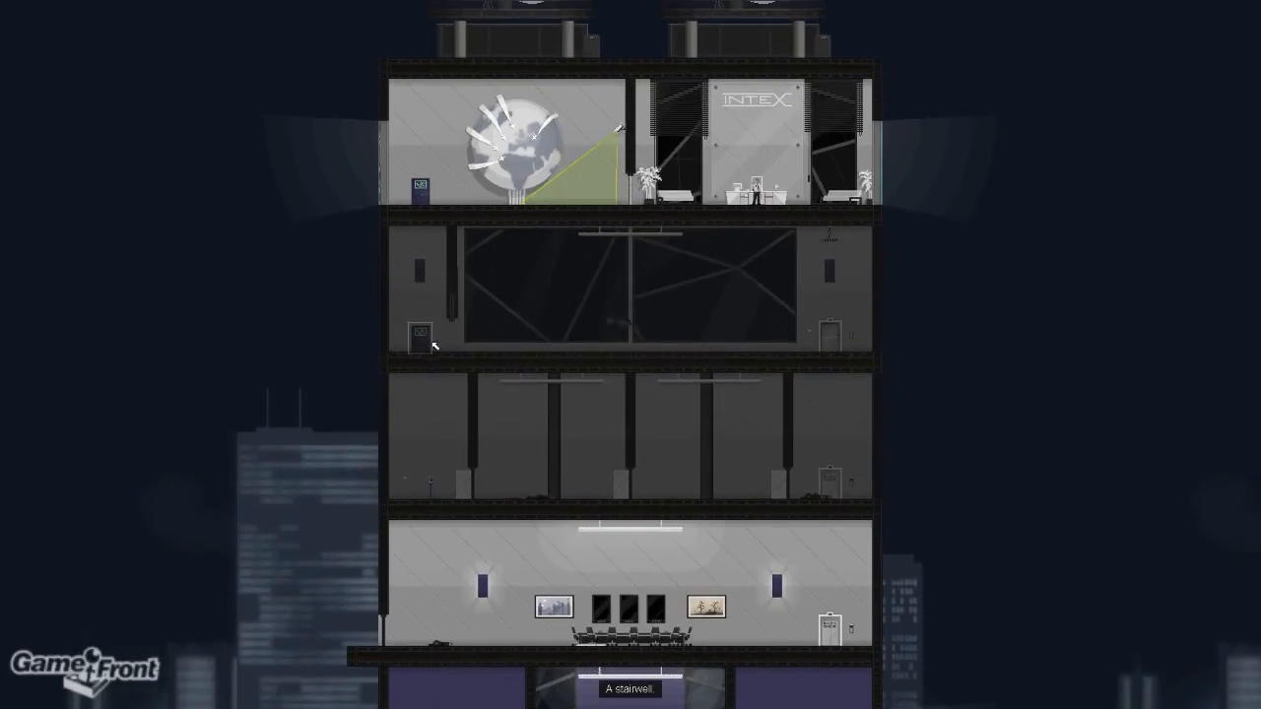
mouse_move(552, 202)
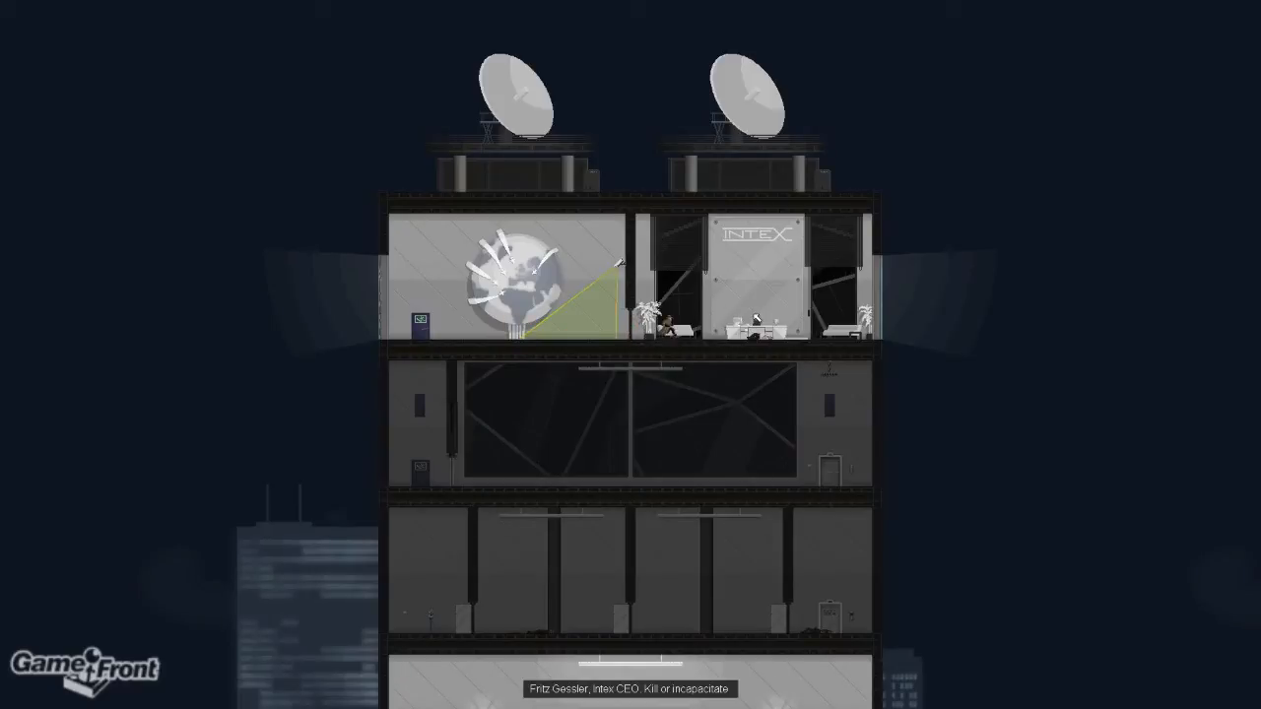
key("w")
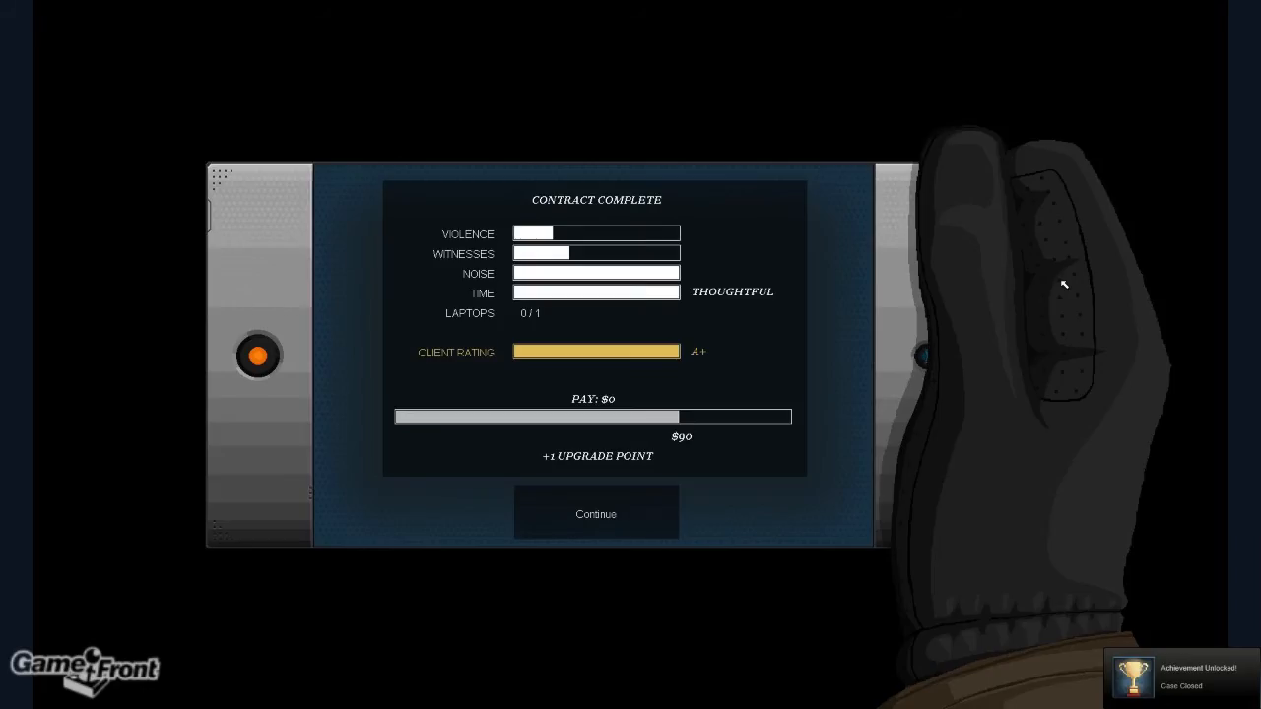
left_click(595, 513)
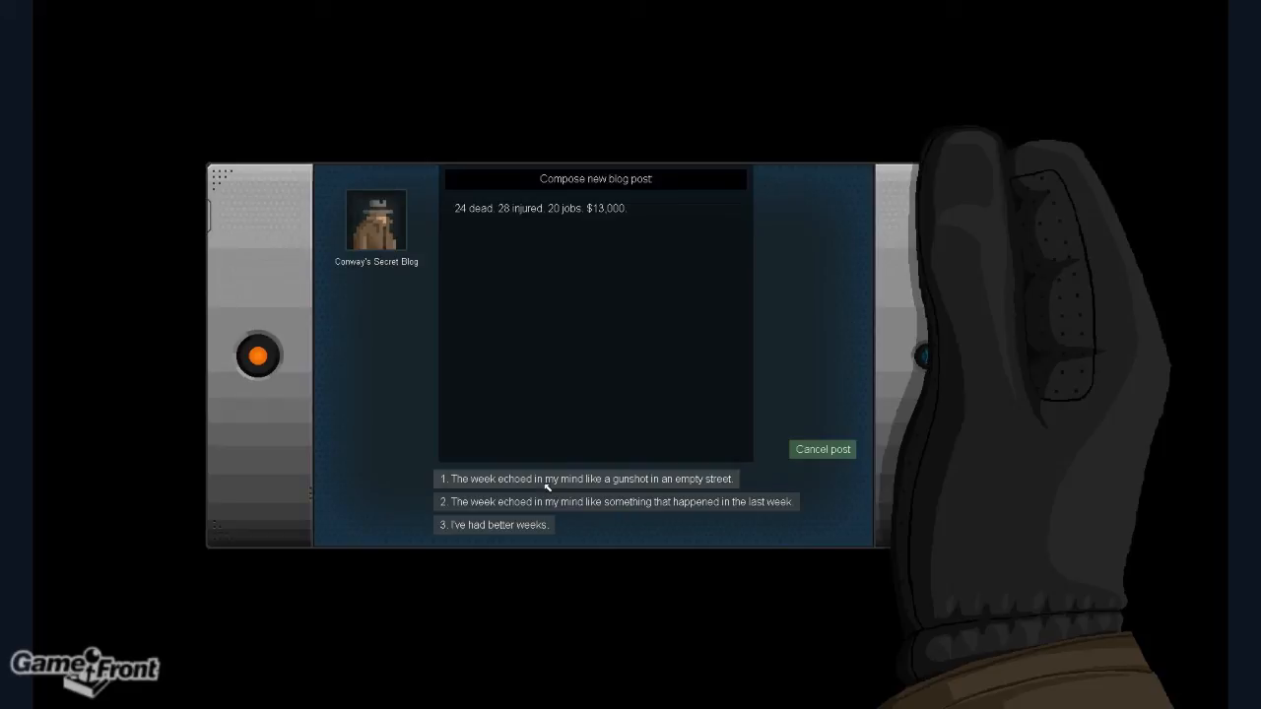
mouse_move(517, 501)
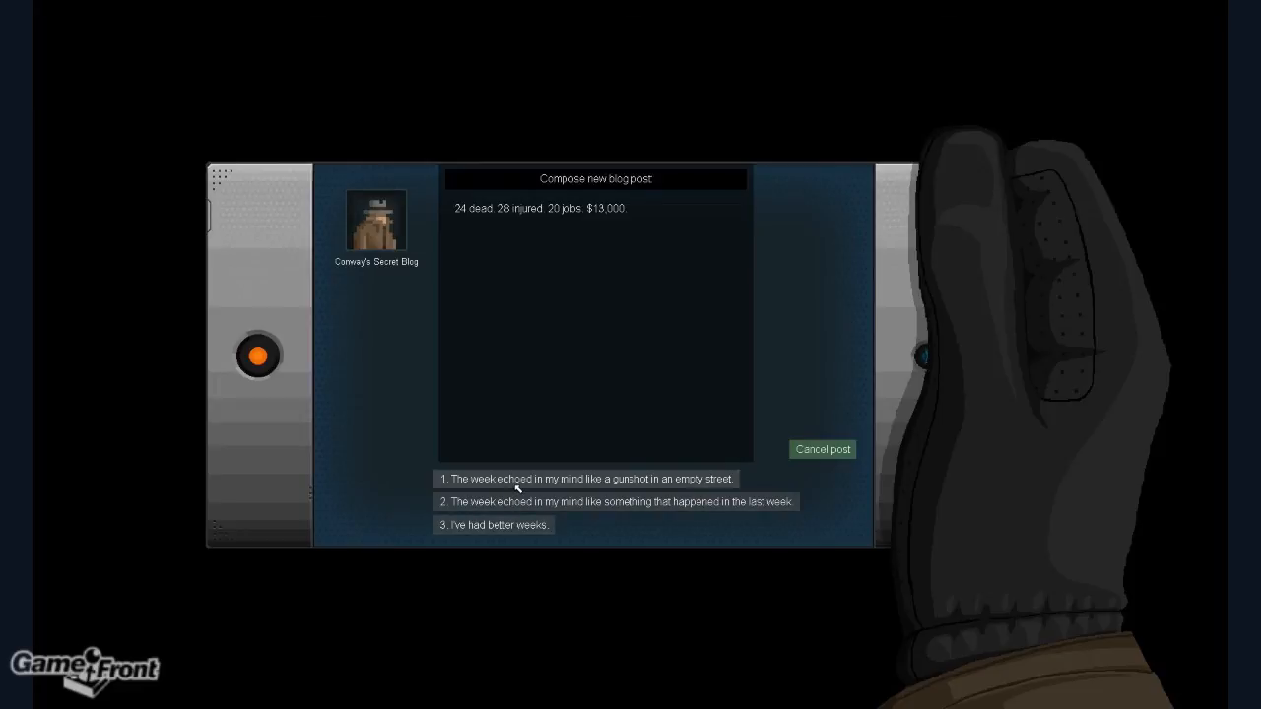
Compose the blog post with options 1, 3, 2, 3, 3, 3, ending with ketamine and Columbo
left_click(585, 479)
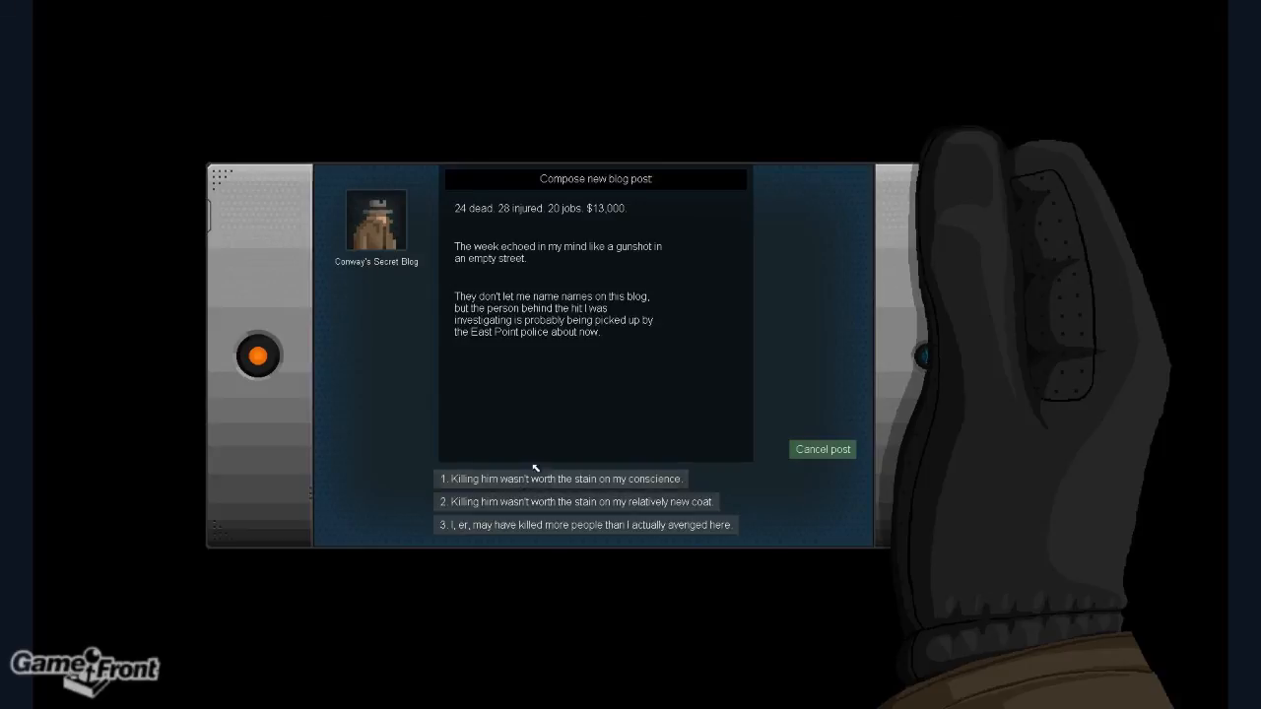
mouse_move(544, 418)
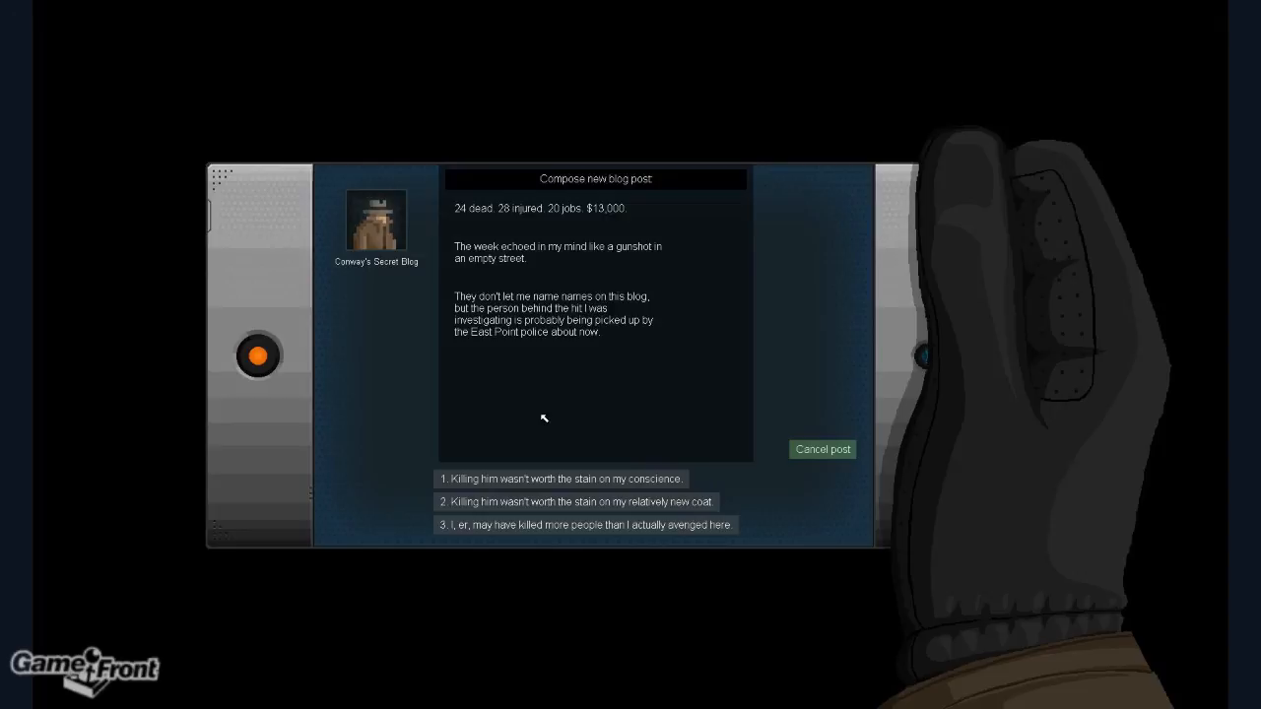
mouse_move(552, 479)
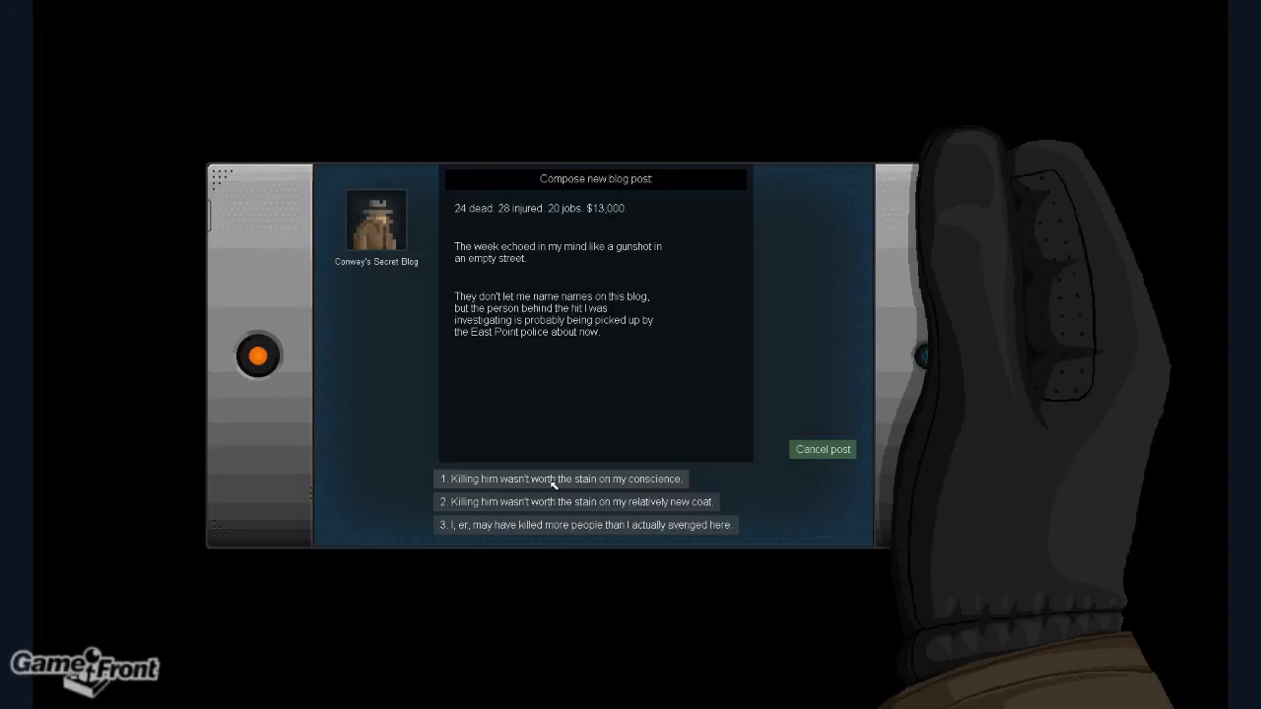
mouse_move(566, 541)
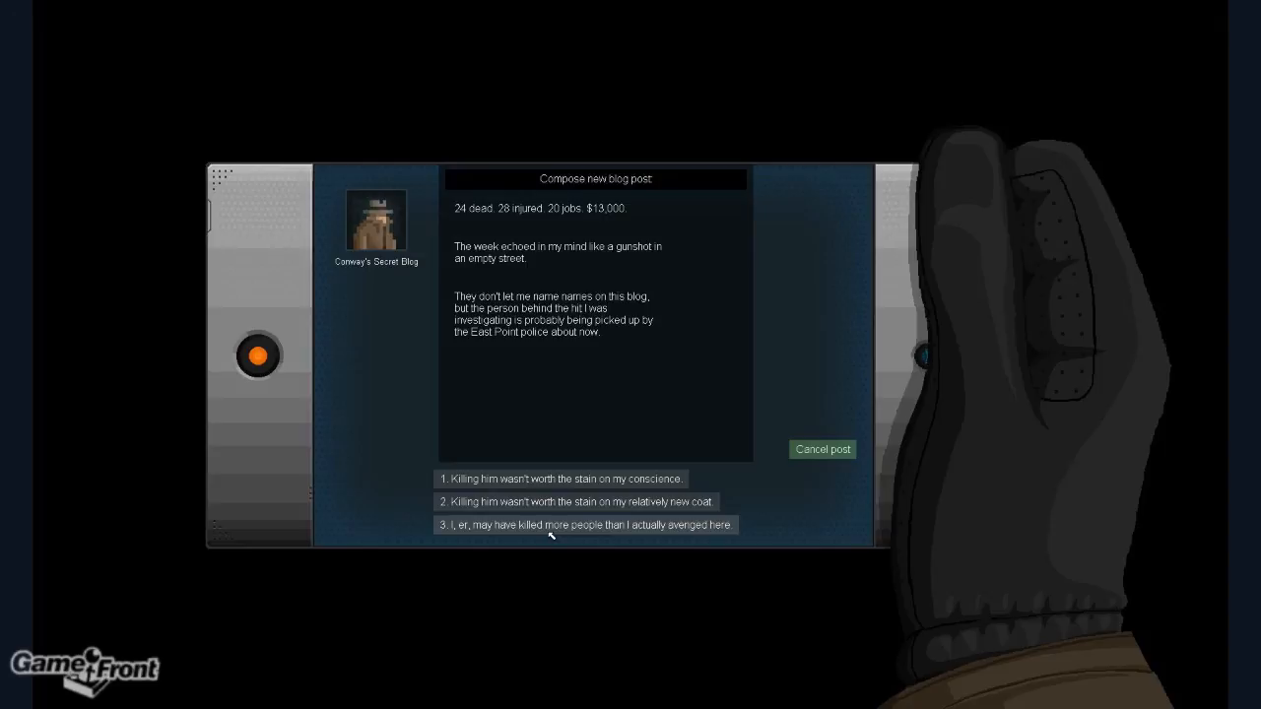
left_click(584, 525)
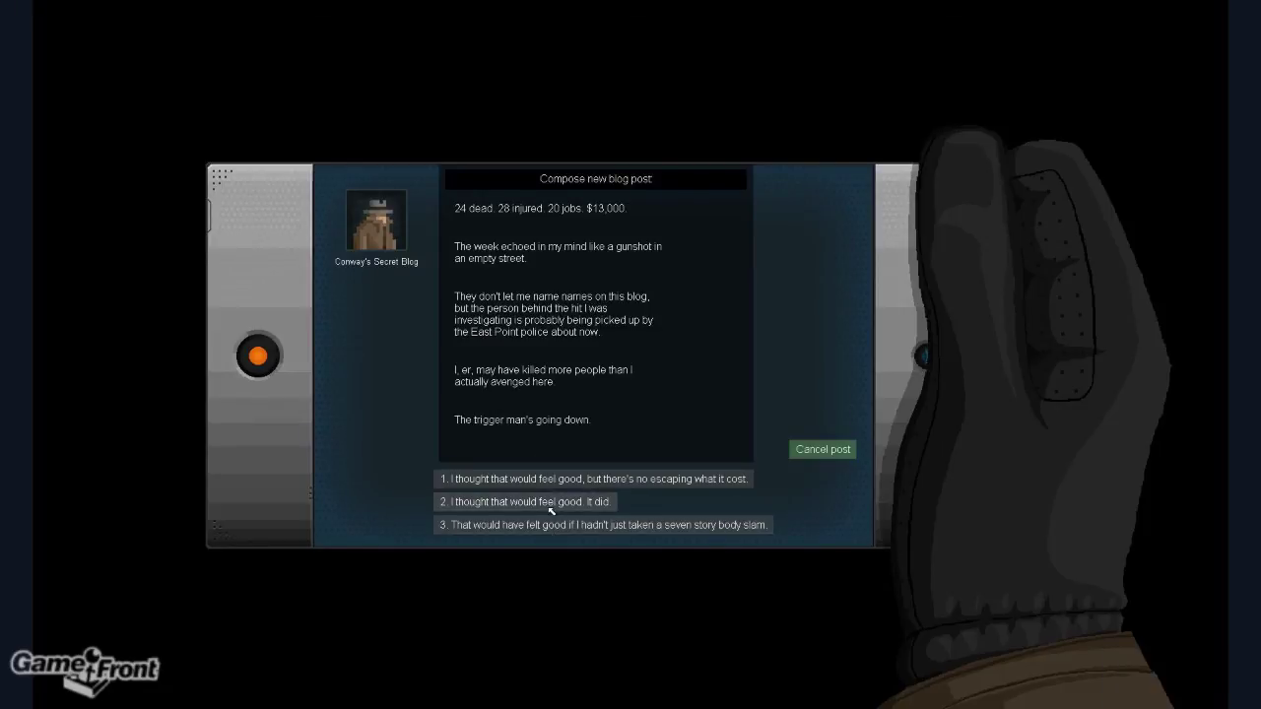
left_click(525, 502)
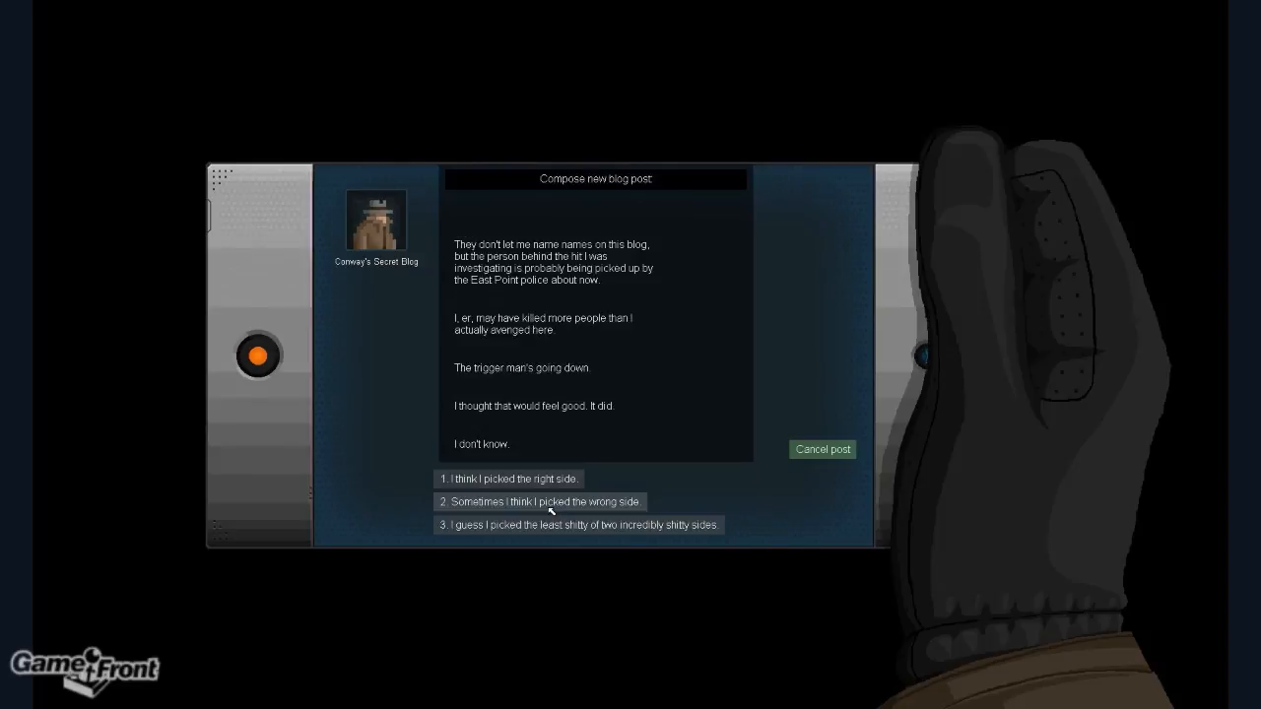
mouse_move(550, 525)
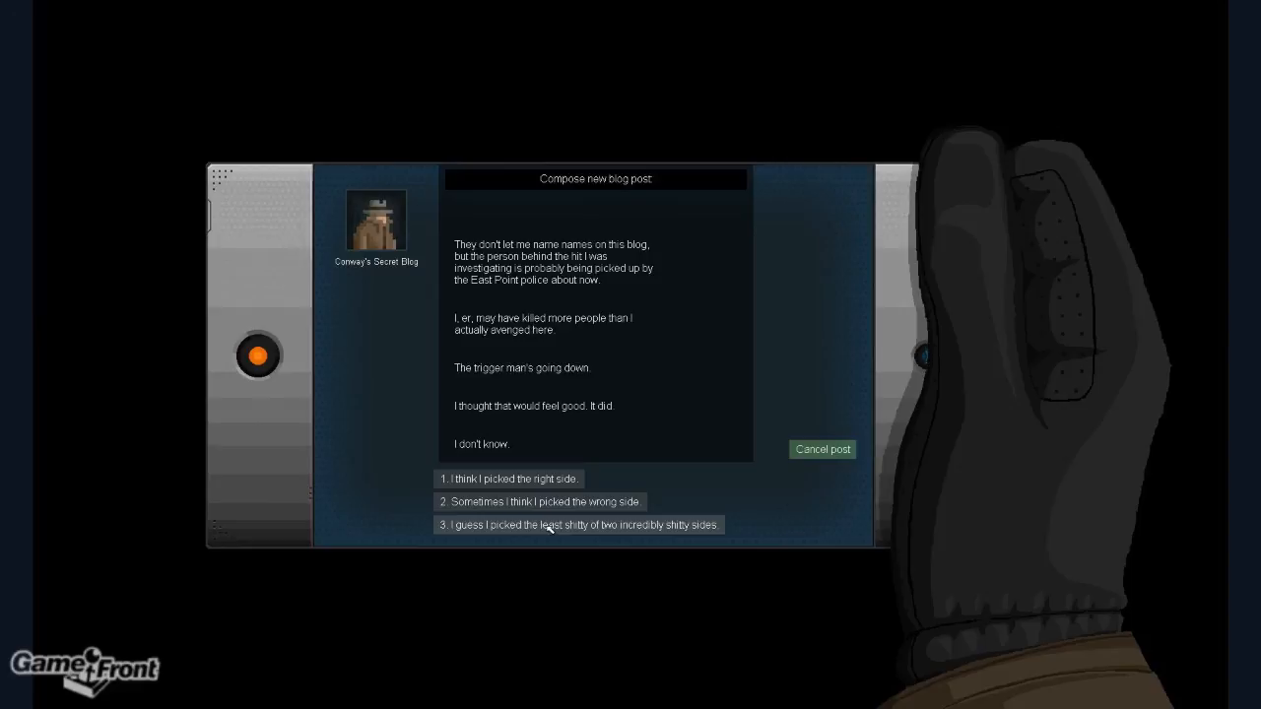
left_click(577, 524)
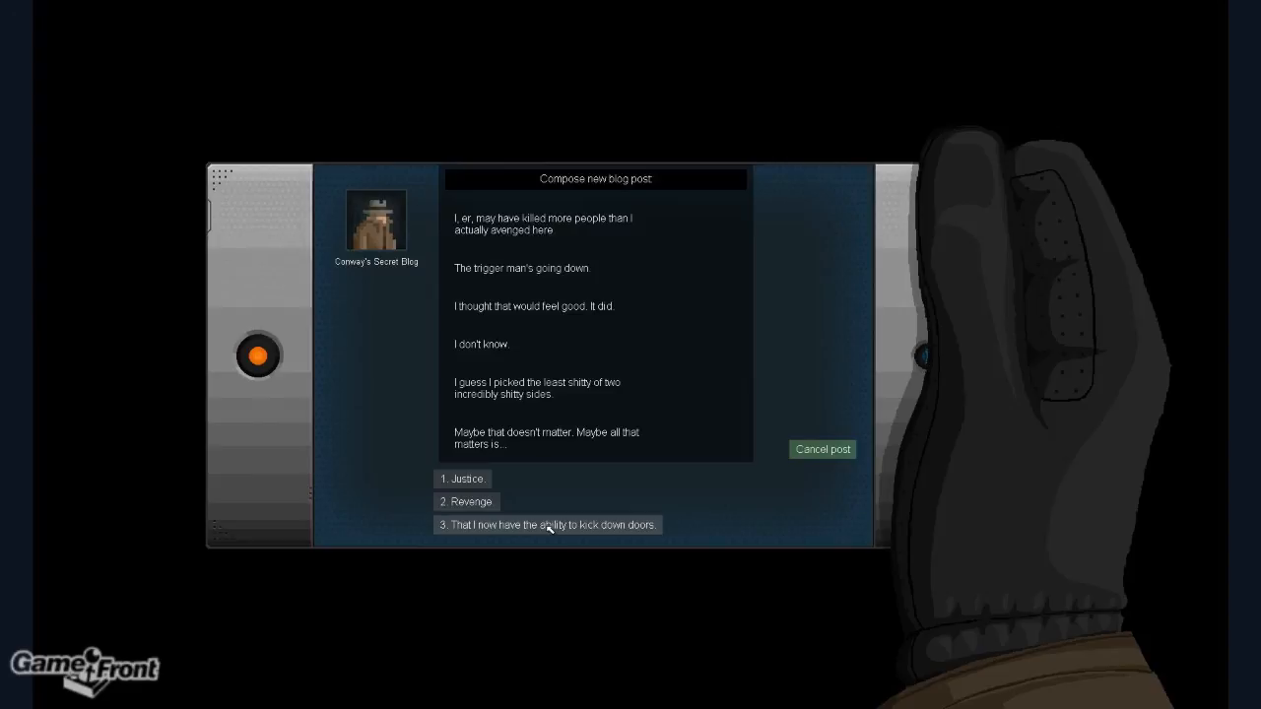
mouse_move(490, 479)
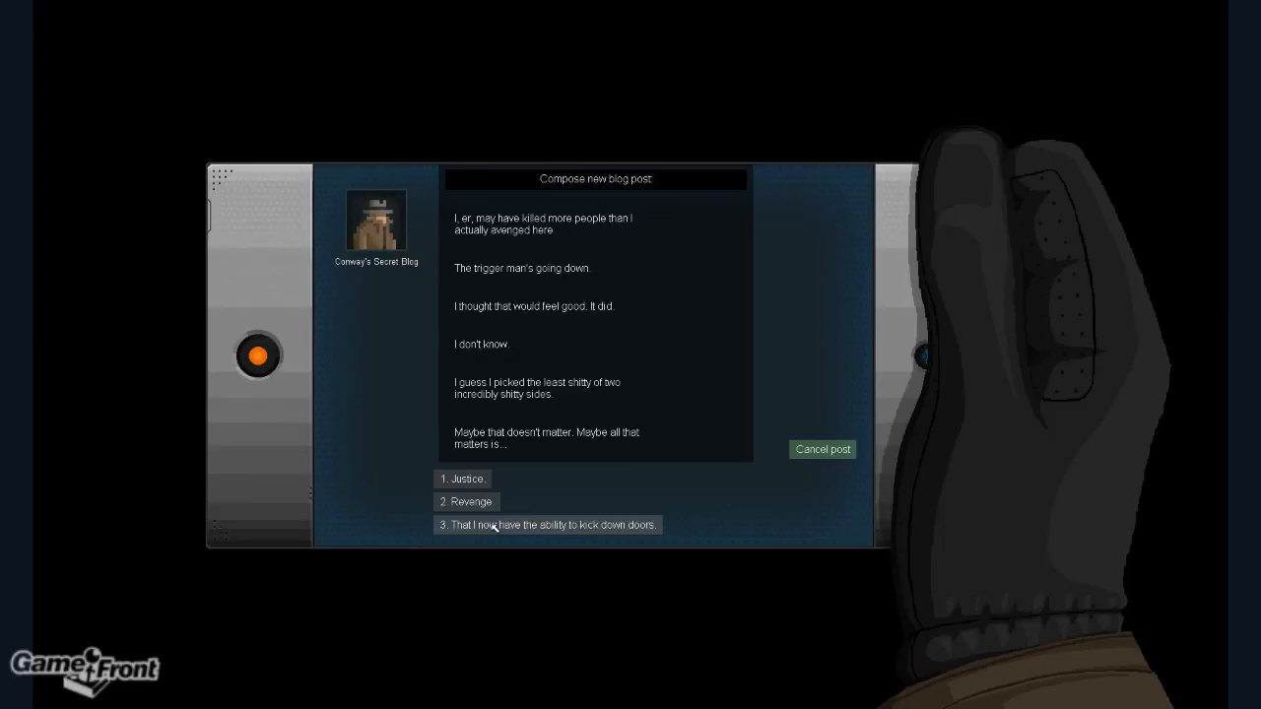
left_click(547, 524)
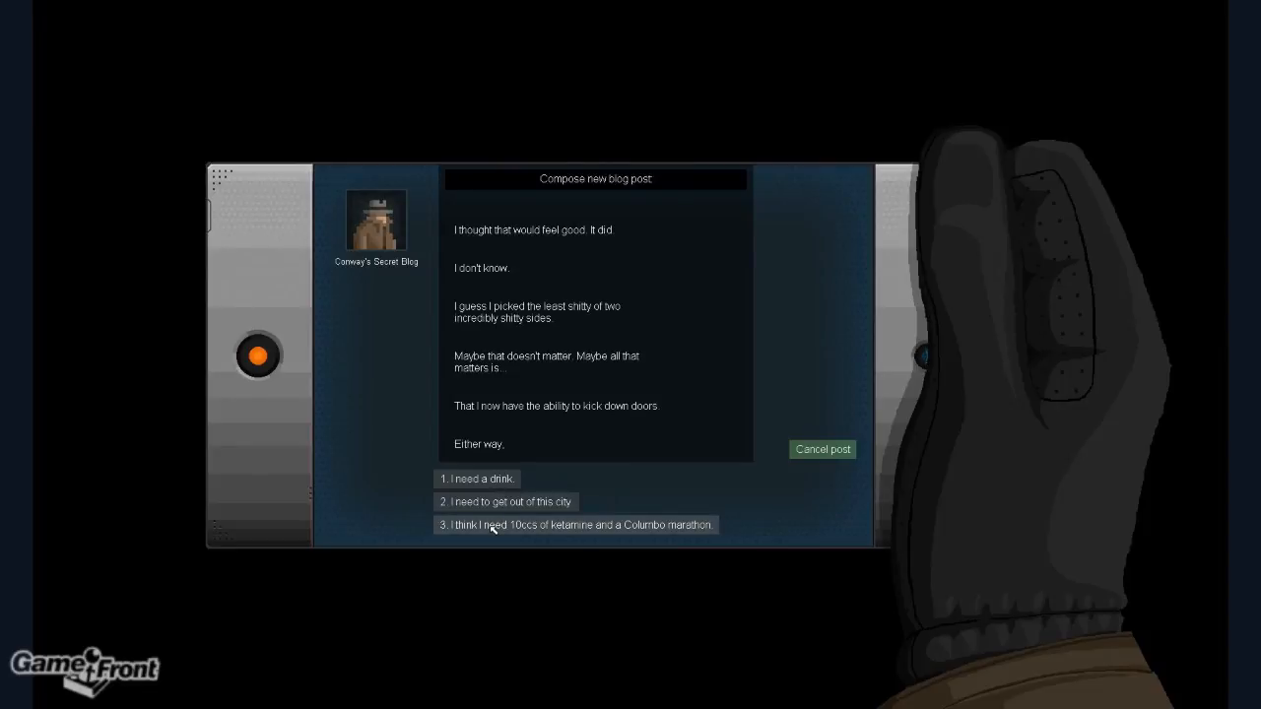
left_click(575, 524)
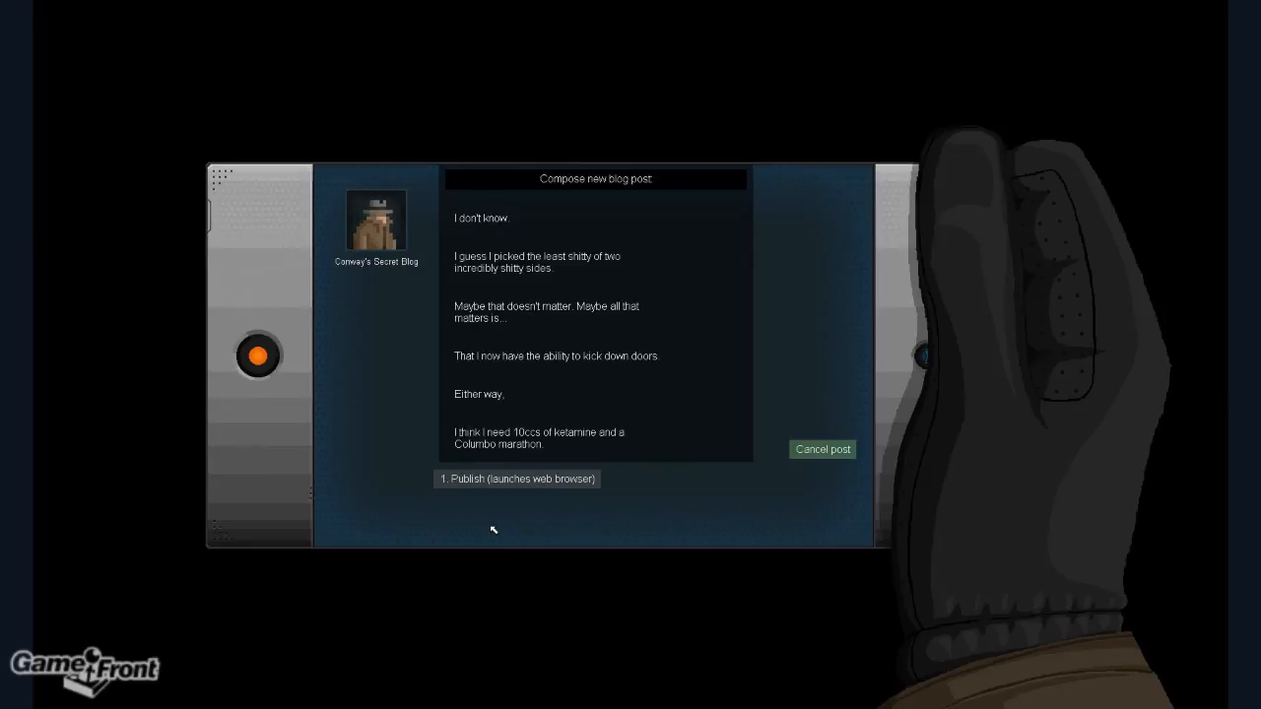